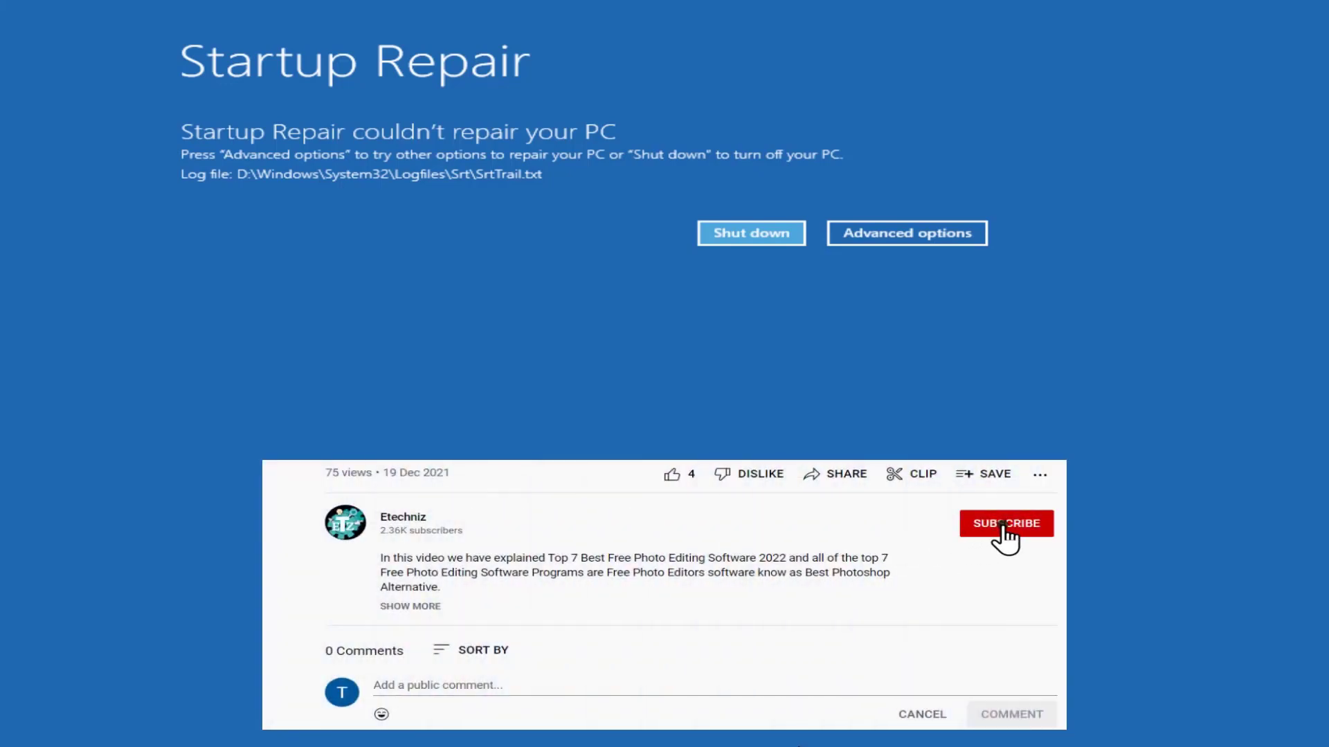
Get past the failed automatic repair message to the Choose an option screen.
{"action": "left_click", "coordinate": [1005, 523]}
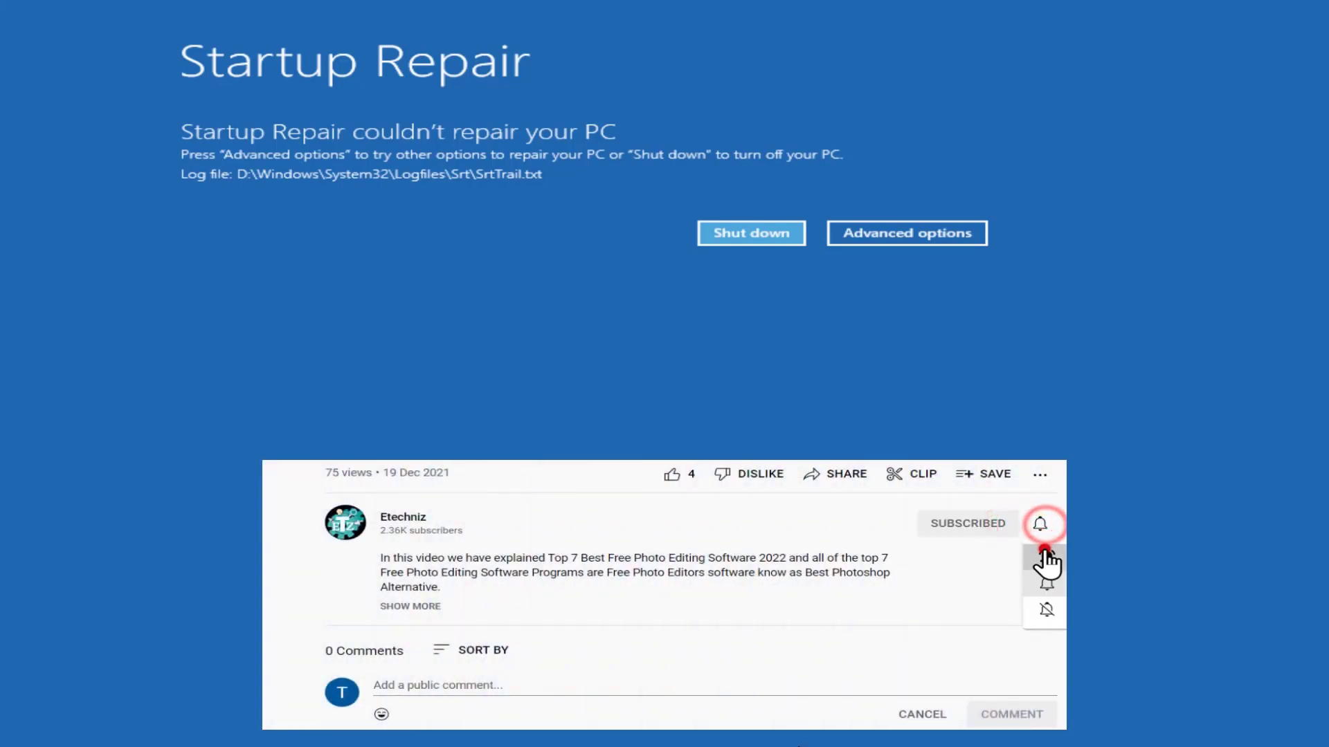
{"action": "left_click", "coordinate": [669, 473]}
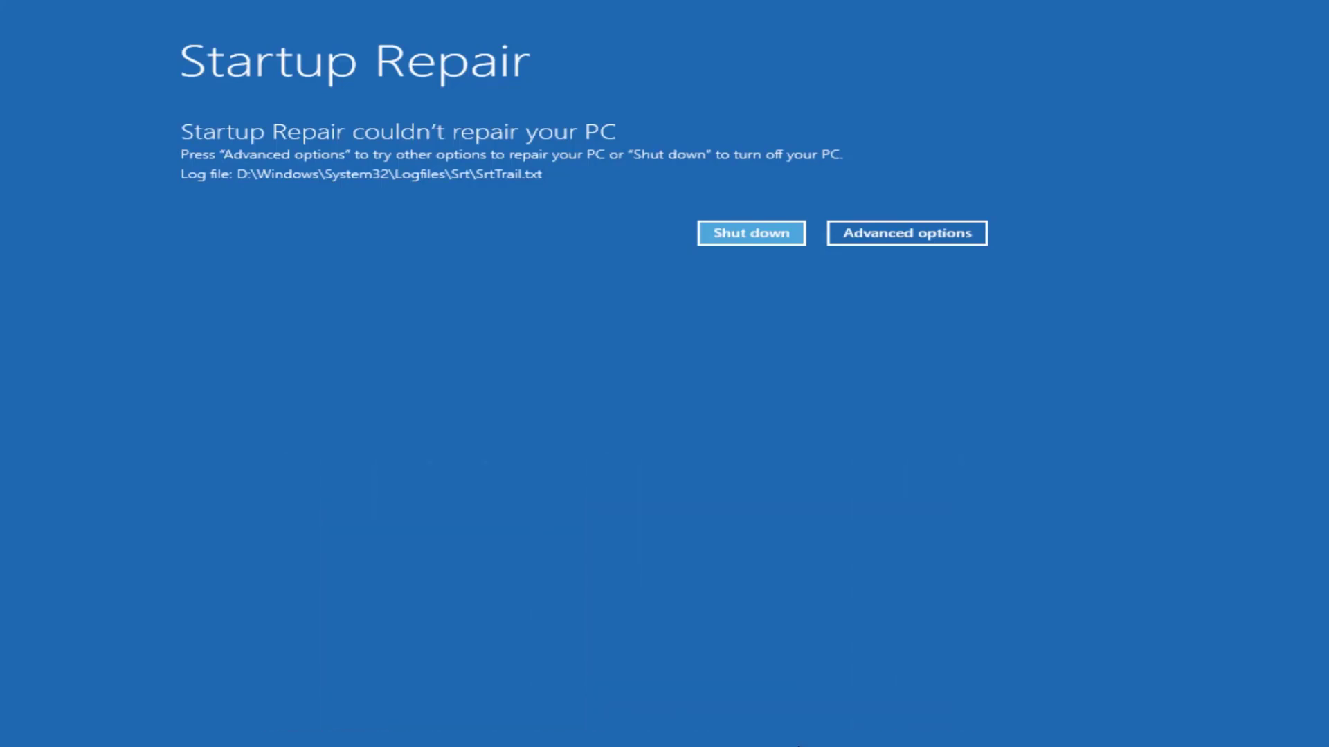
{"action": "mouse_move", "coordinate": [905, 309]}
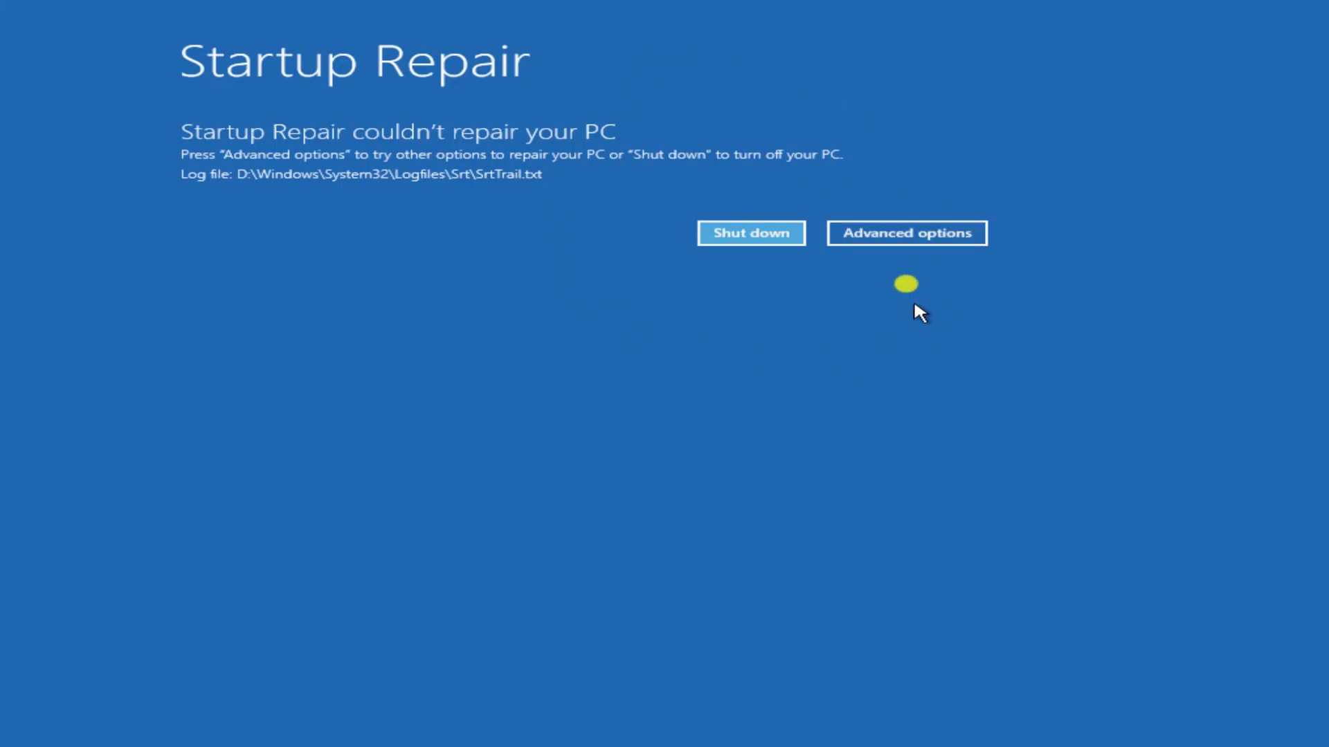
{"action": "mouse_move", "coordinate": [913, 295]}
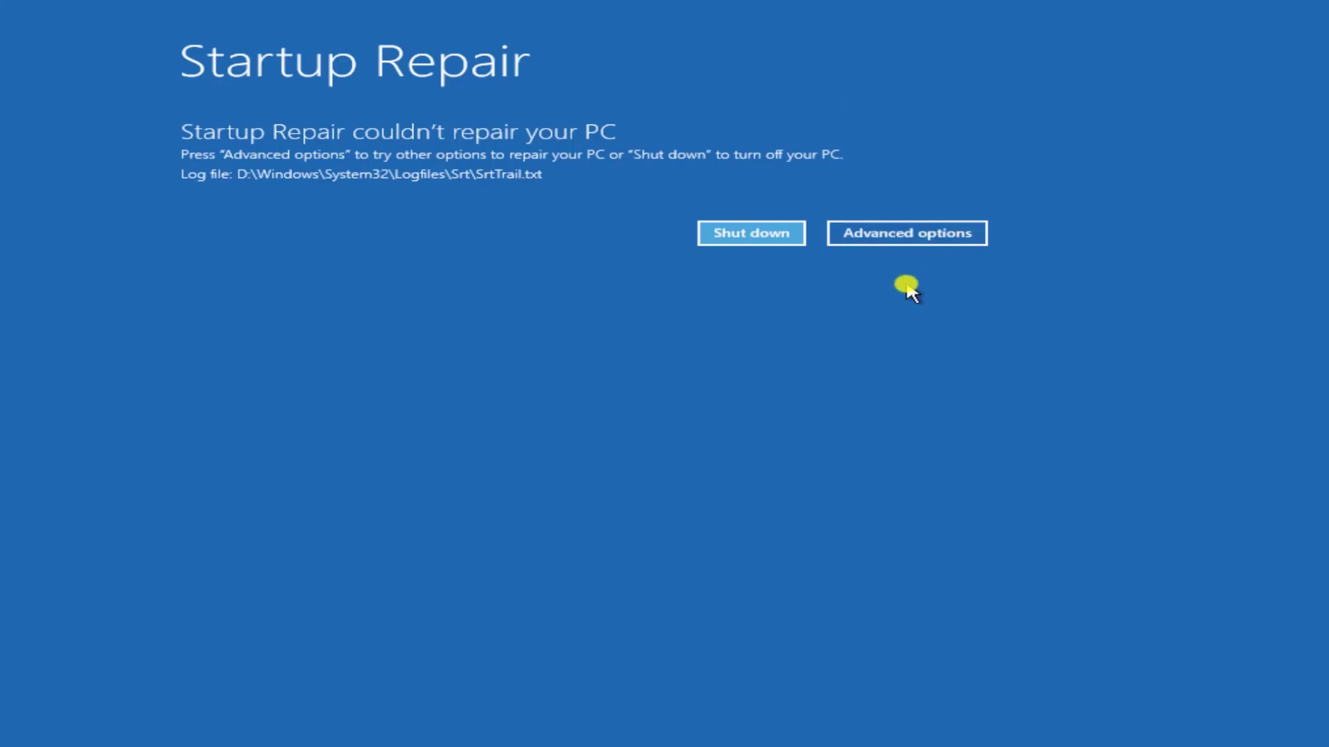
{"action": "mouse_move", "coordinate": [906, 233]}
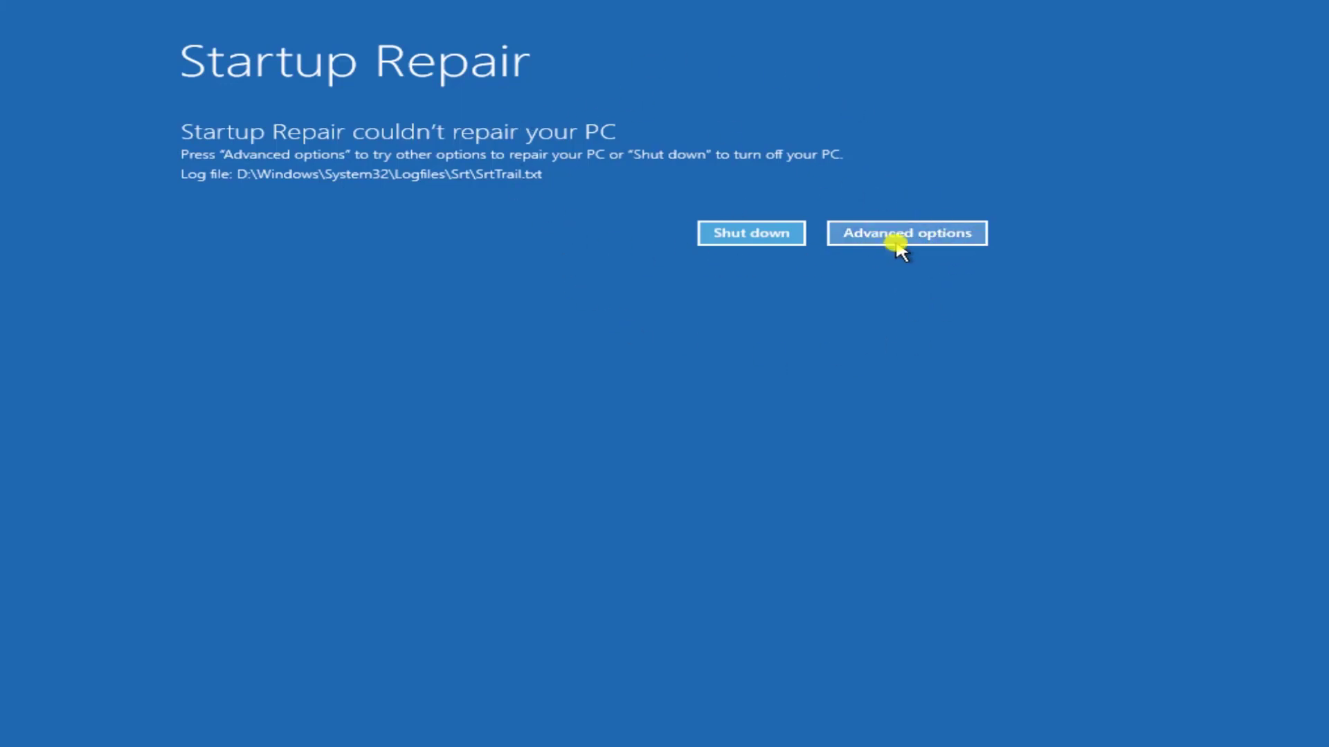
{"action": "left_click", "coordinate": [905, 234]}
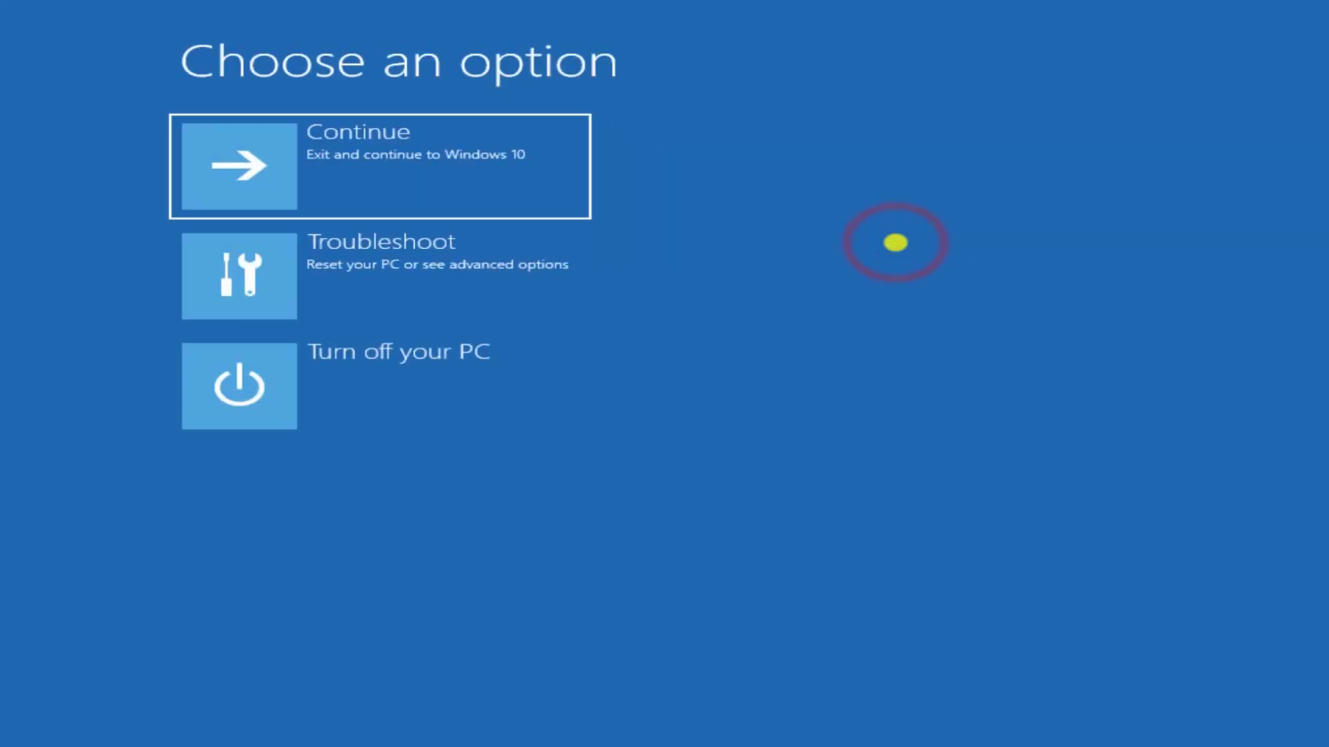
{"action": "mouse_move", "coordinate": [479, 269]}
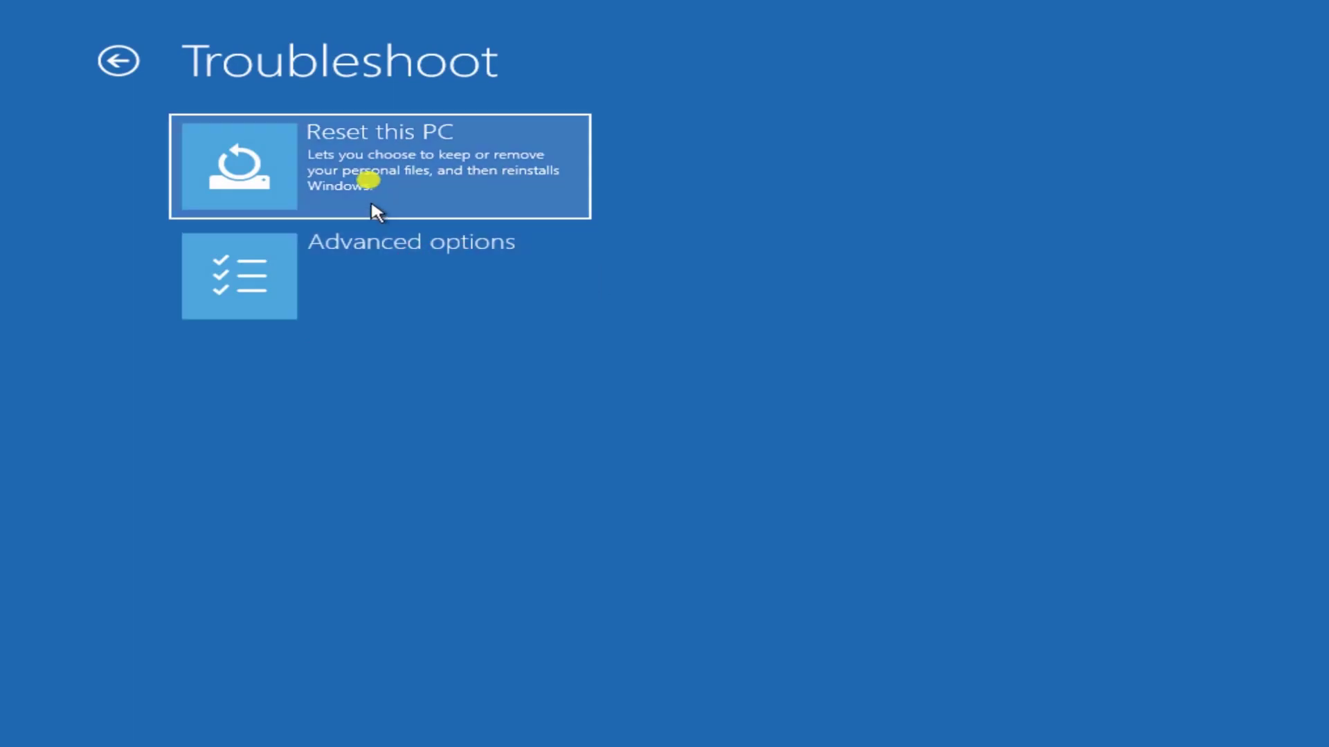
{"action": "mouse_move", "coordinate": [354, 152]}
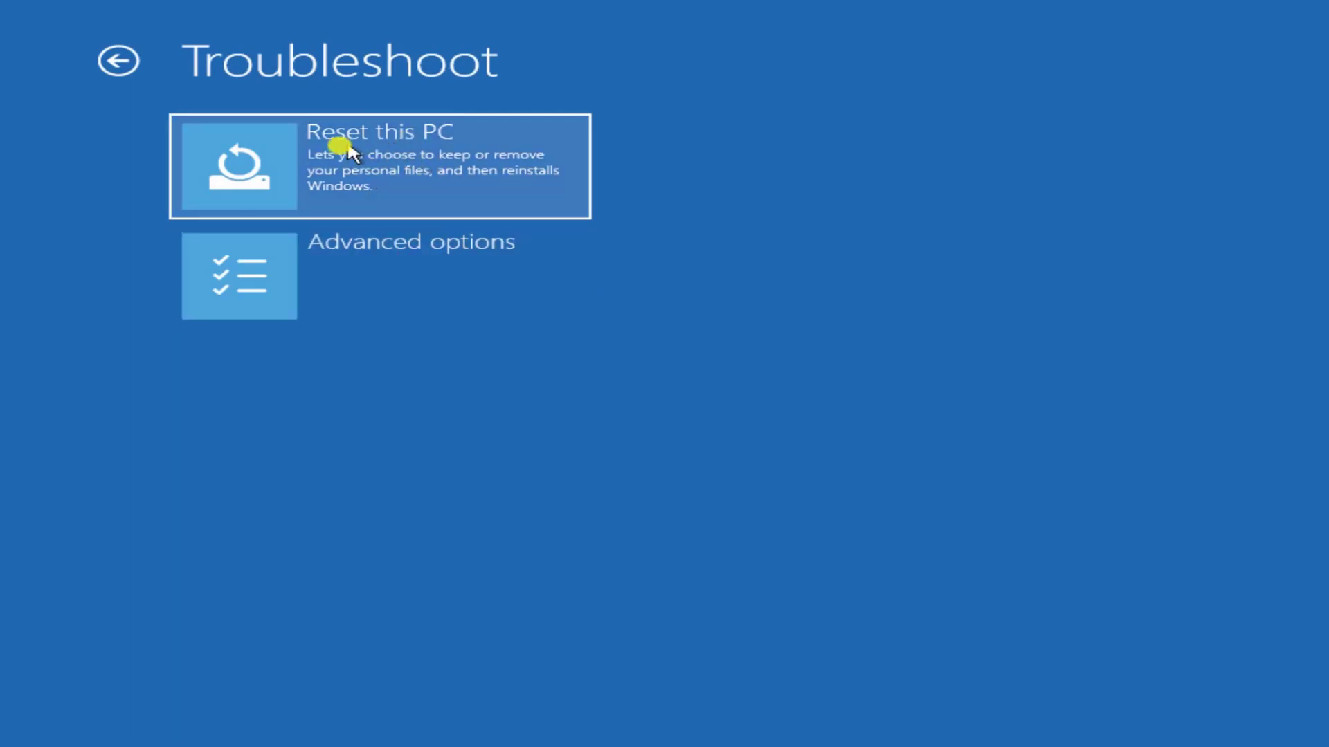
{"action": "mouse_move", "coordinate": [328, 271]}
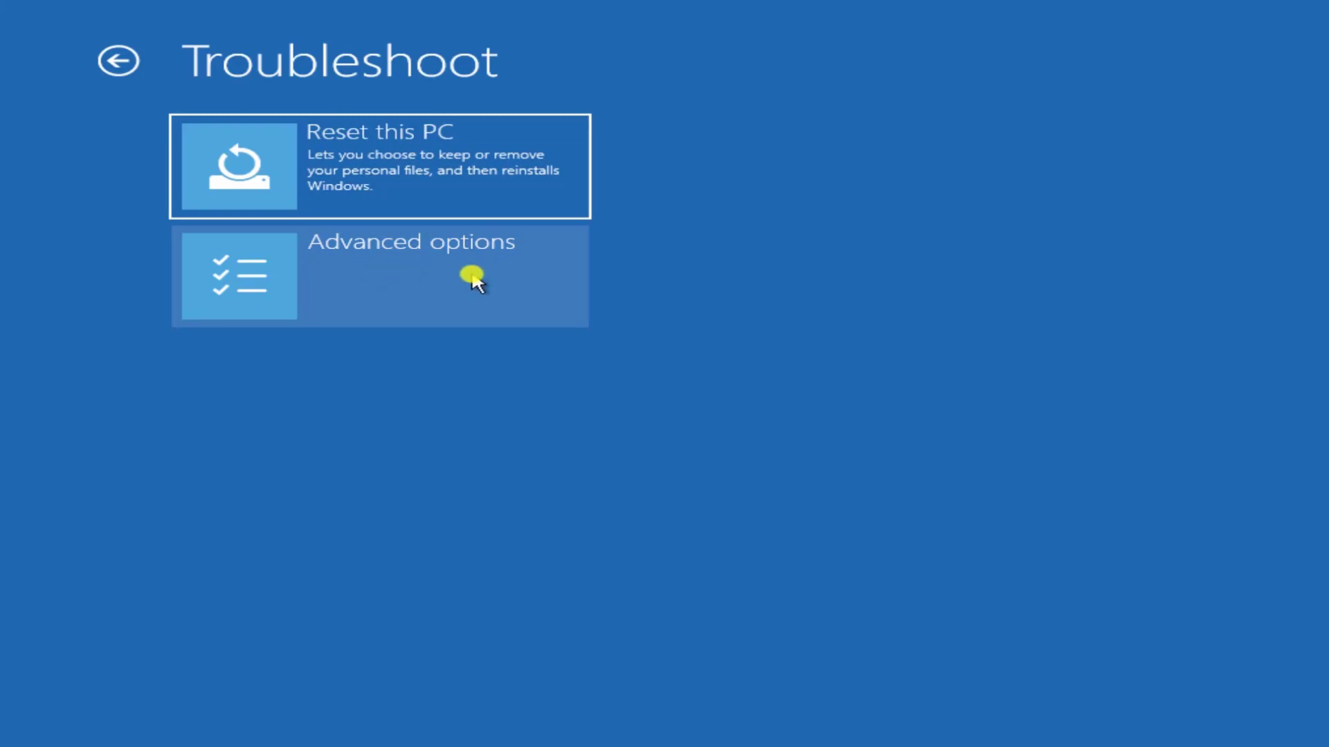
{"action": "mouse_move", "coordinate": [312, 291]}
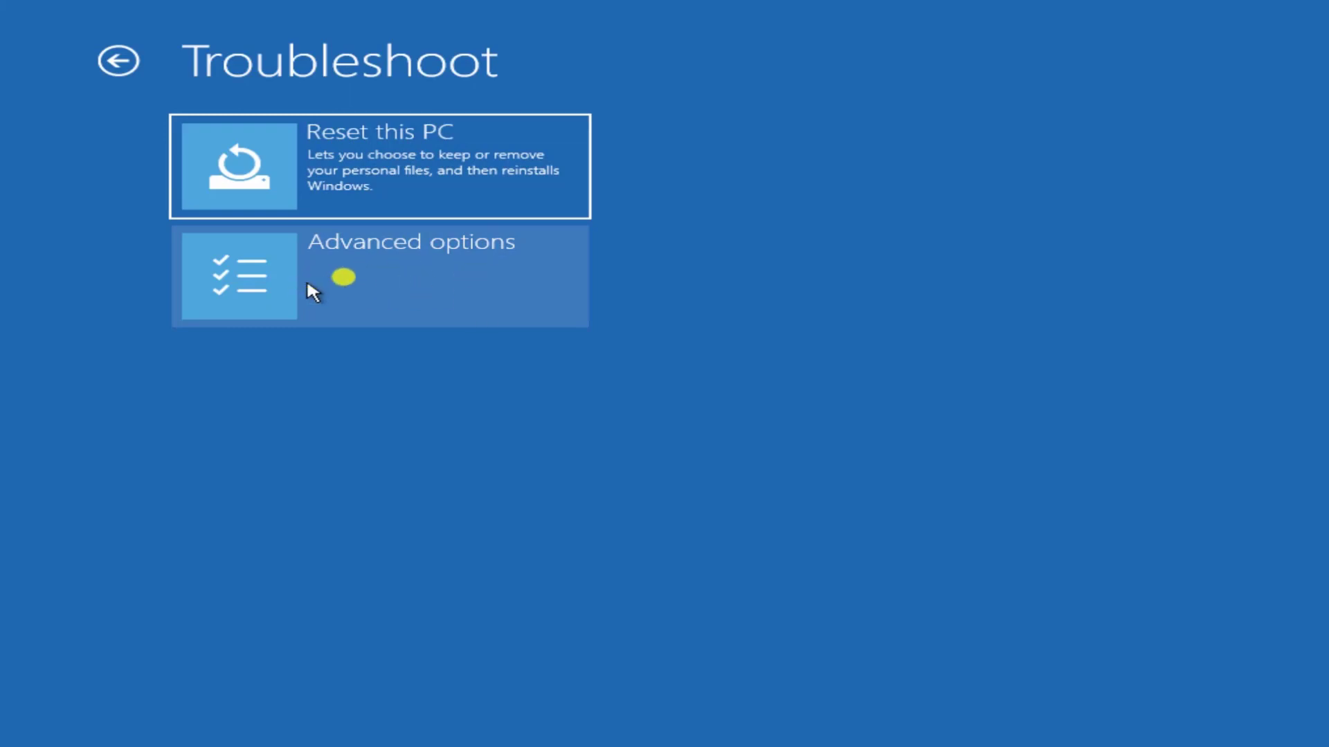
{"action": "mouse_move", "coordinate": [401, 280]}
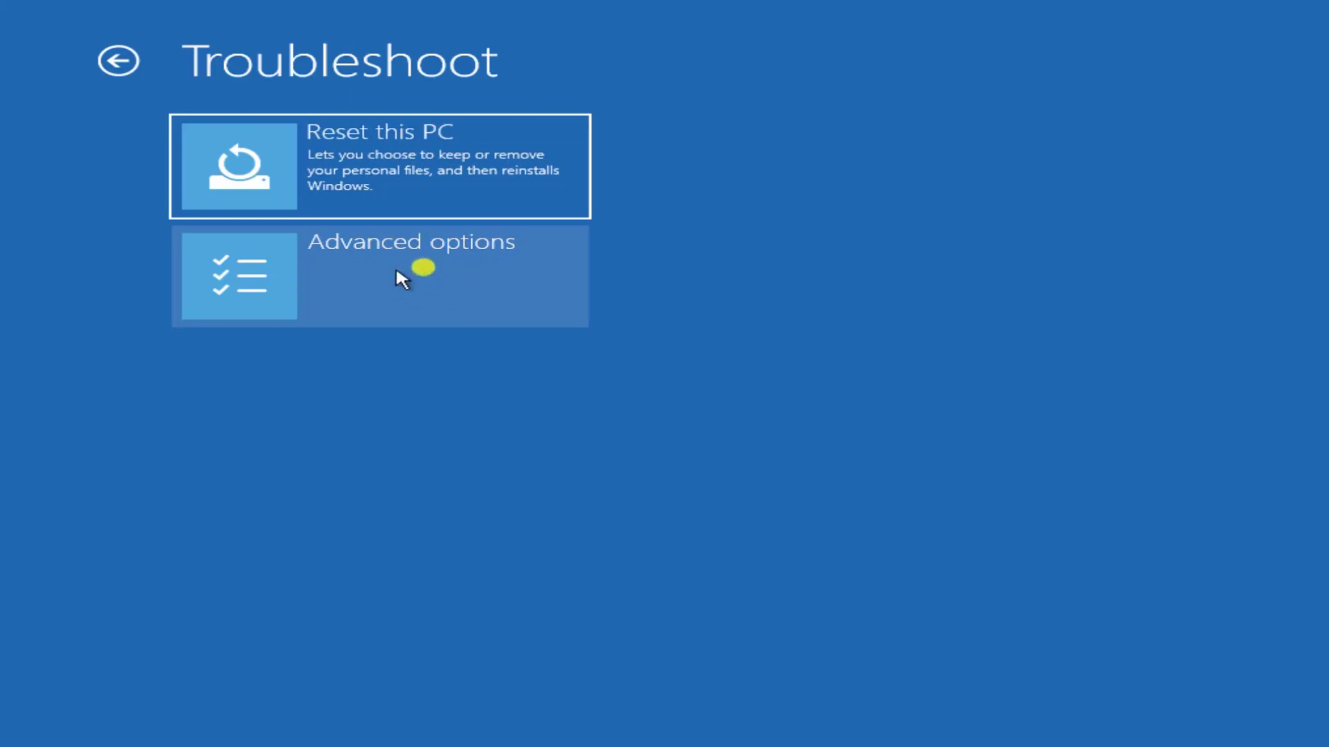
{"action": "mouse_move", "coordinate": [385, 174]}
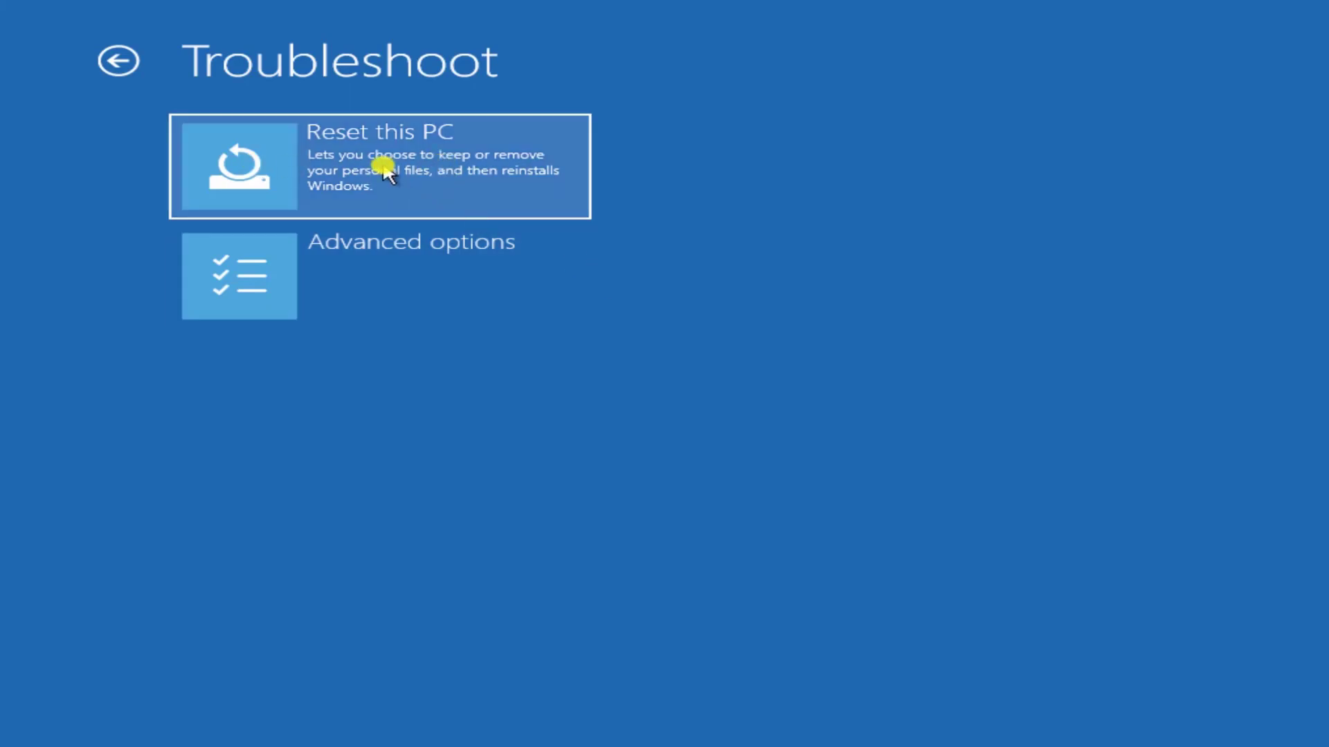
{"action": "mouse_move", "coordinate": [447, 193]}
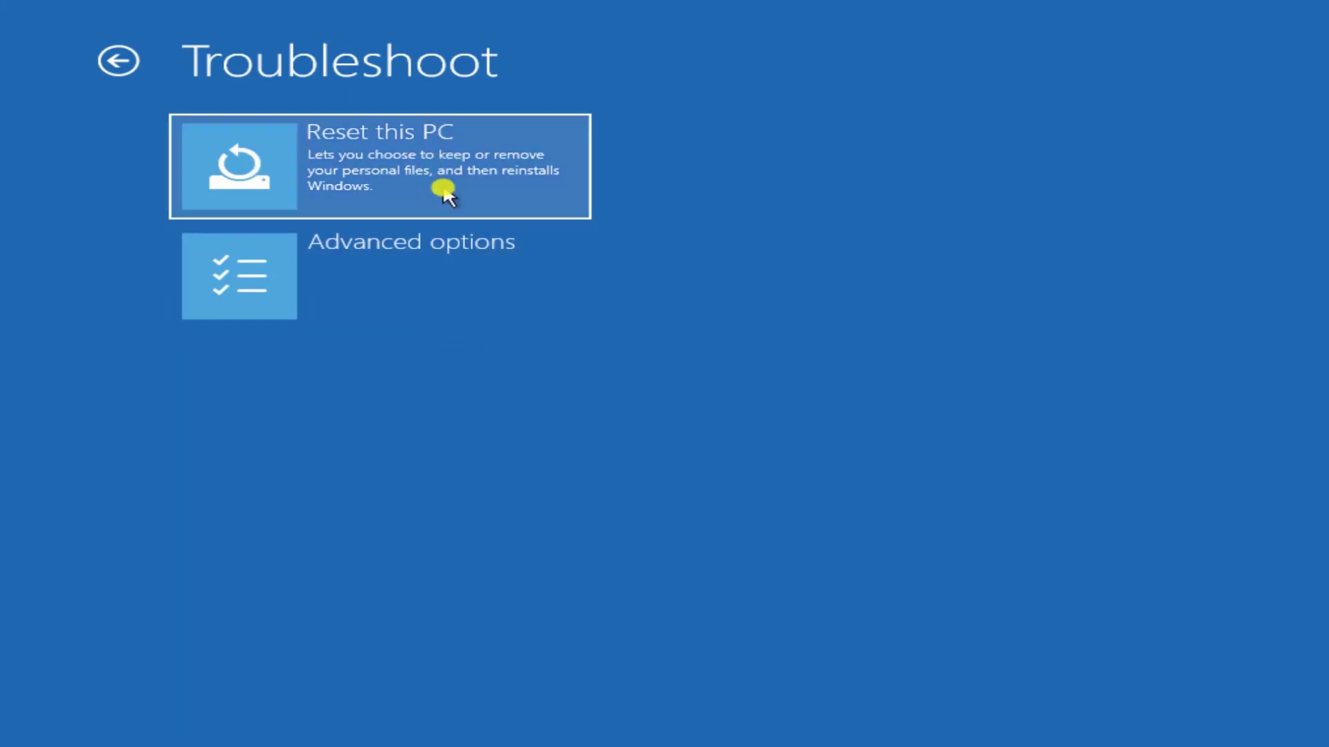
{"action": "mouse_move", "coordinate": [824, 282]}
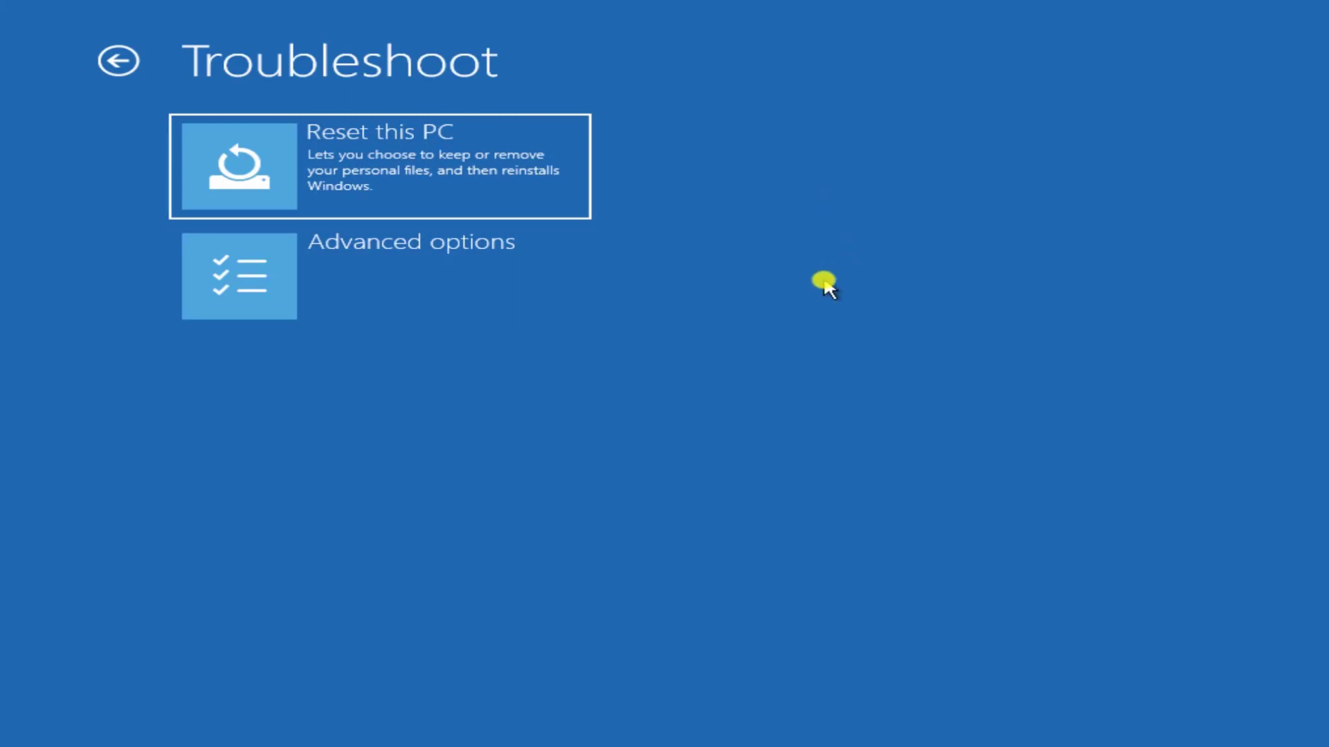
{"action": "mouse_move", "coordinate": [413, 280]}
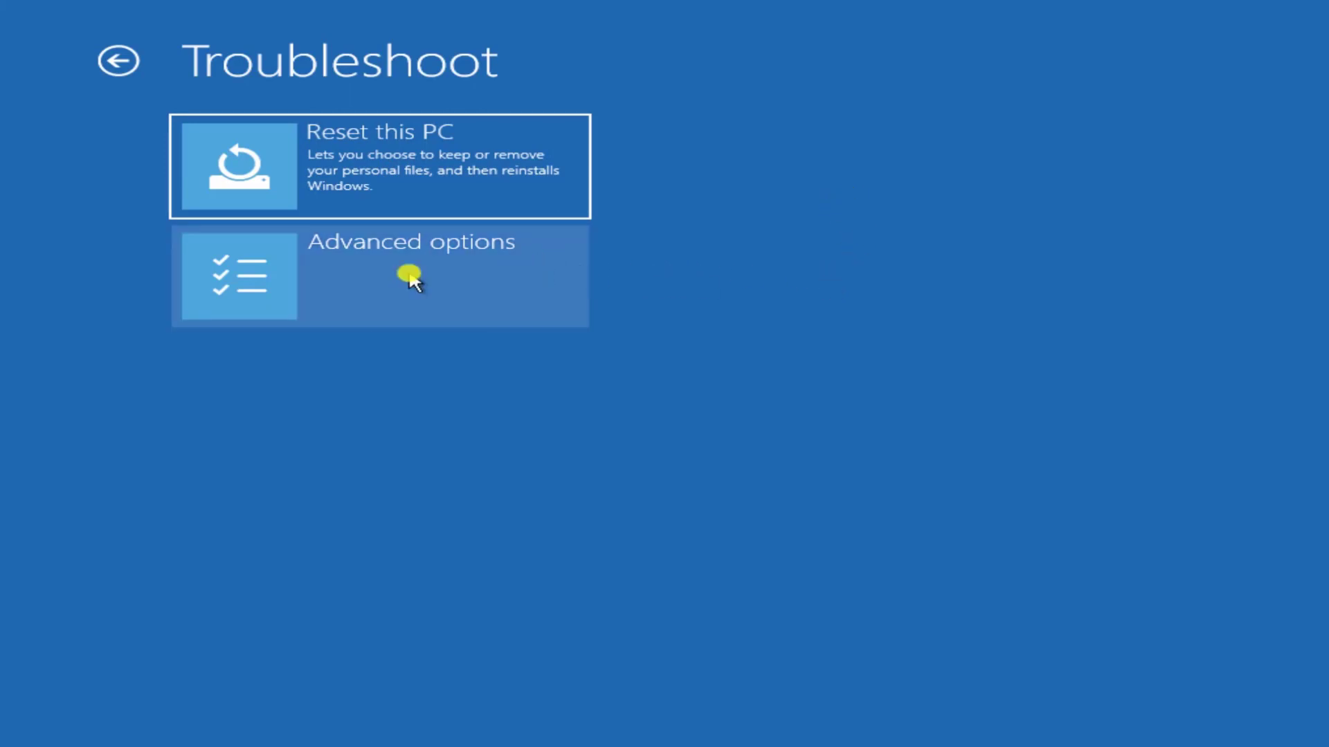
Open the administrator Command Prompt and enter a chkdsk /f /r disk check for C:.
{"action": "left_click", "coordinate": [380, 275]}
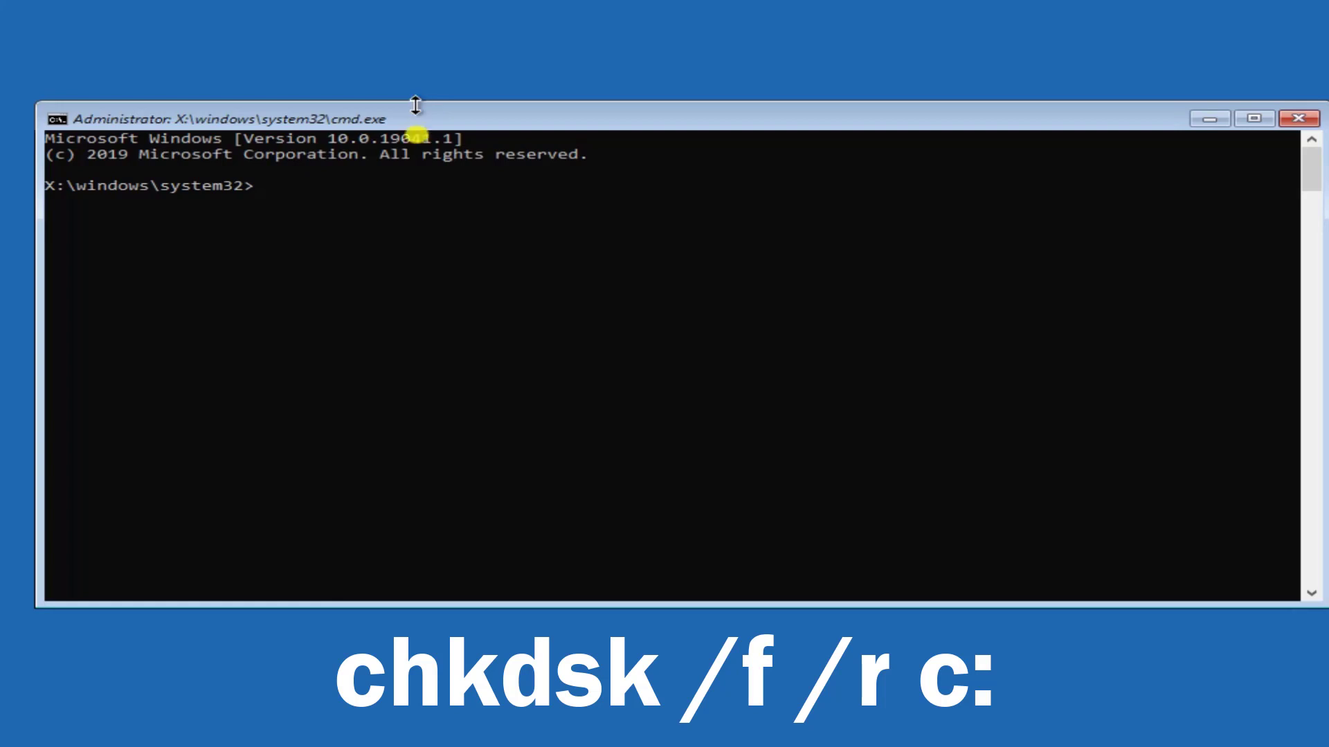
{"action": "mouse_move", "coordinate": [407, 219]}
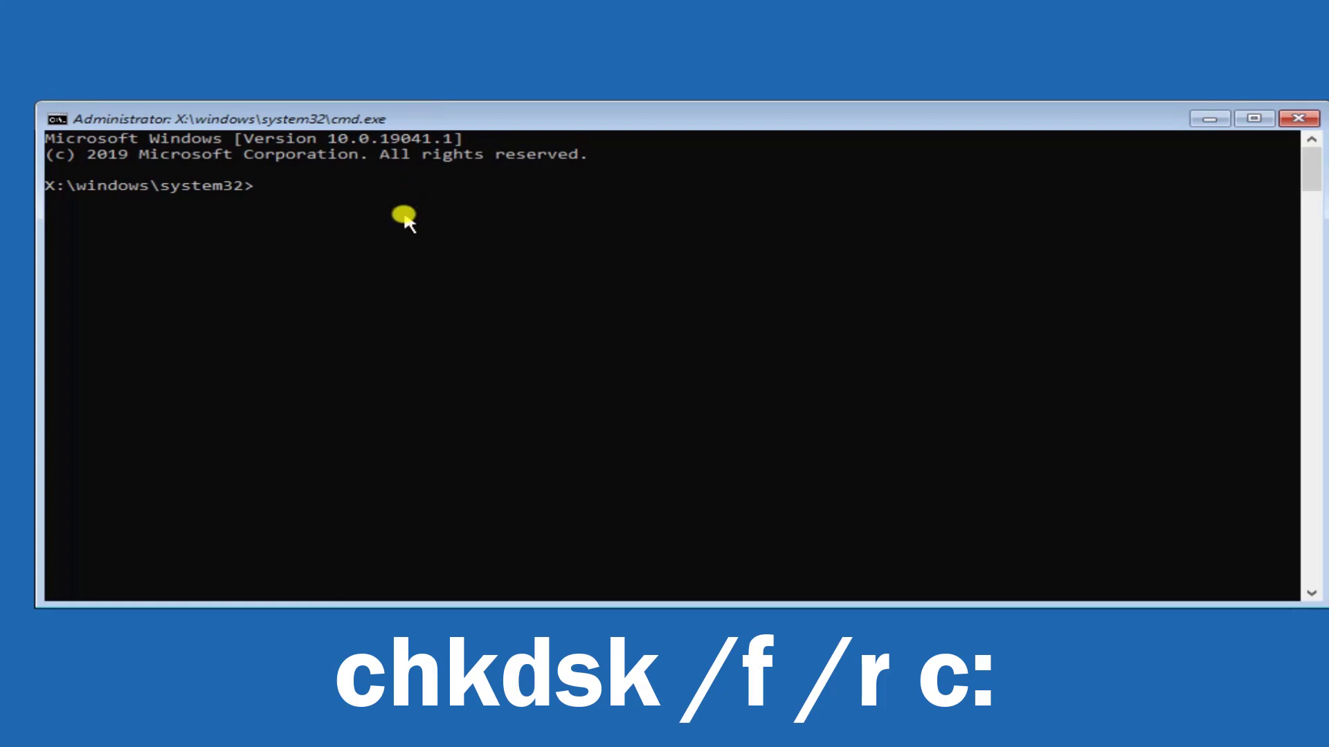
{"action": "type", "text": "c"}
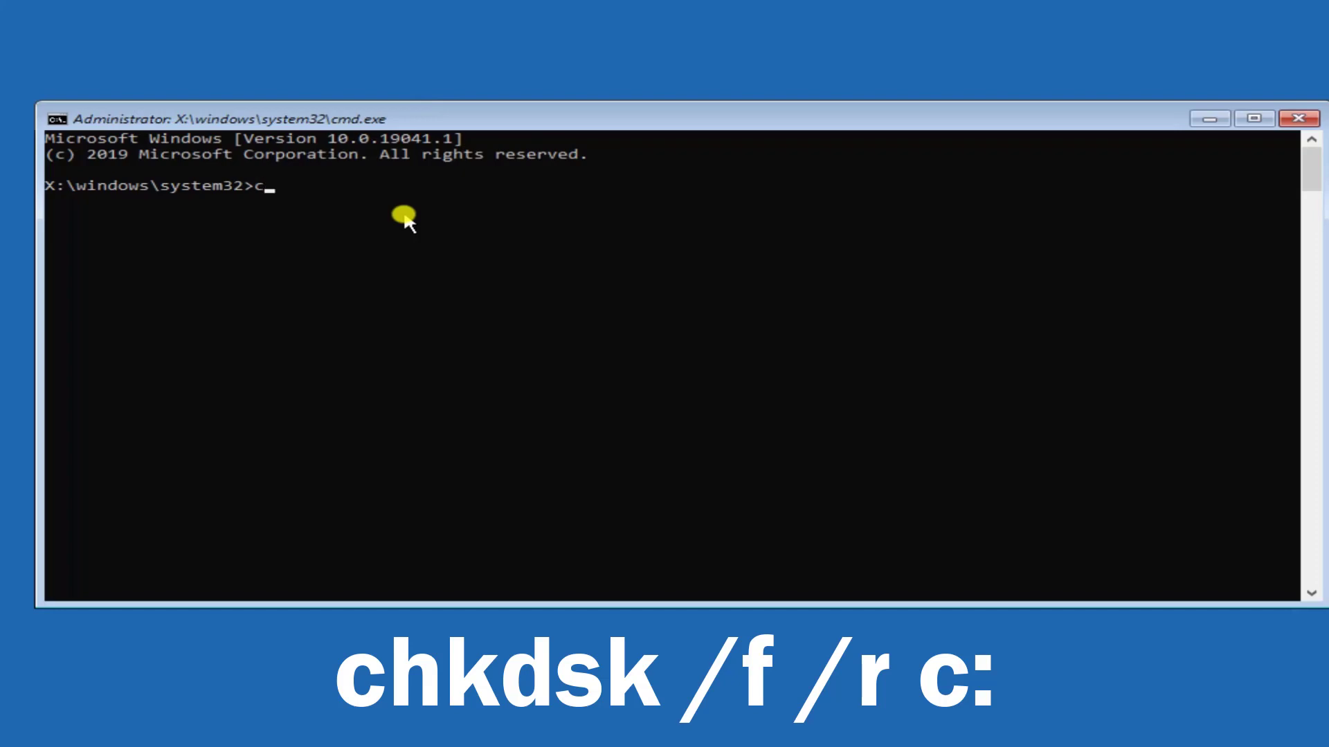
{"action": "type", "text": "hkdsk /"}
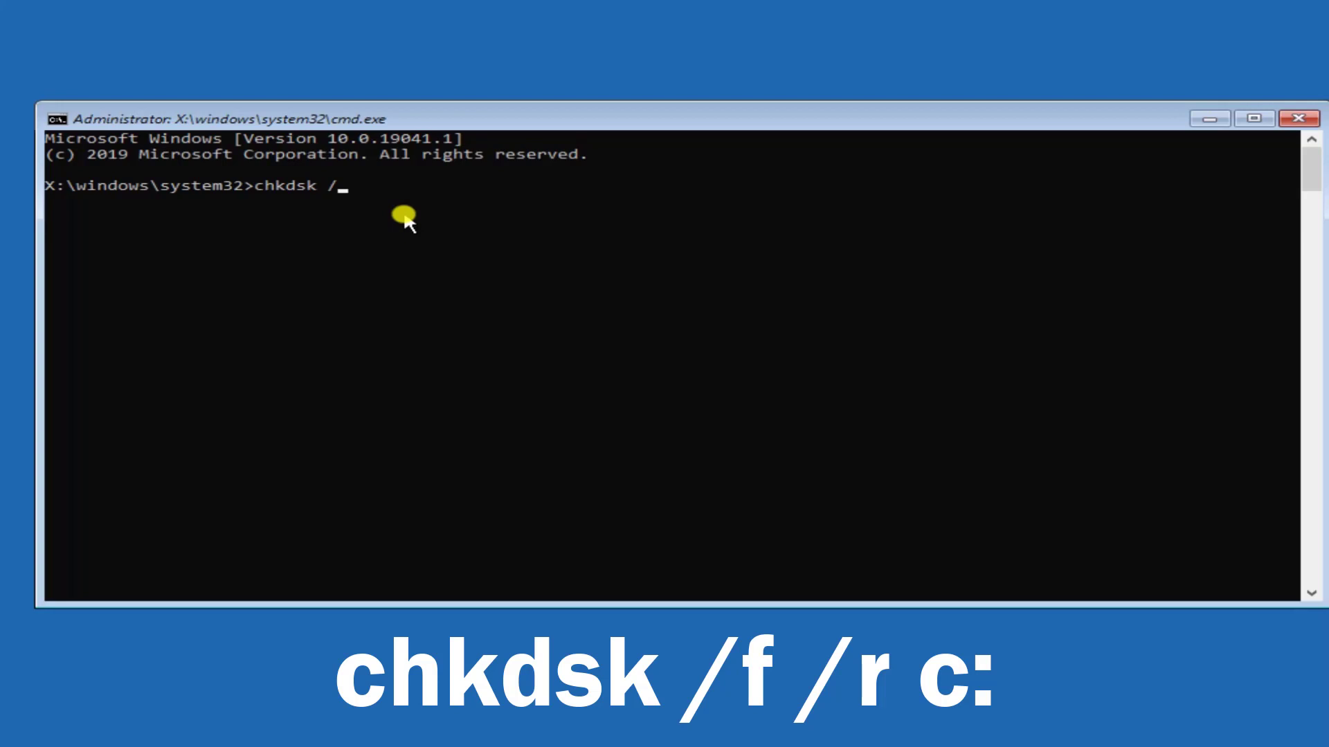
{"action": "type", "text": "f"}
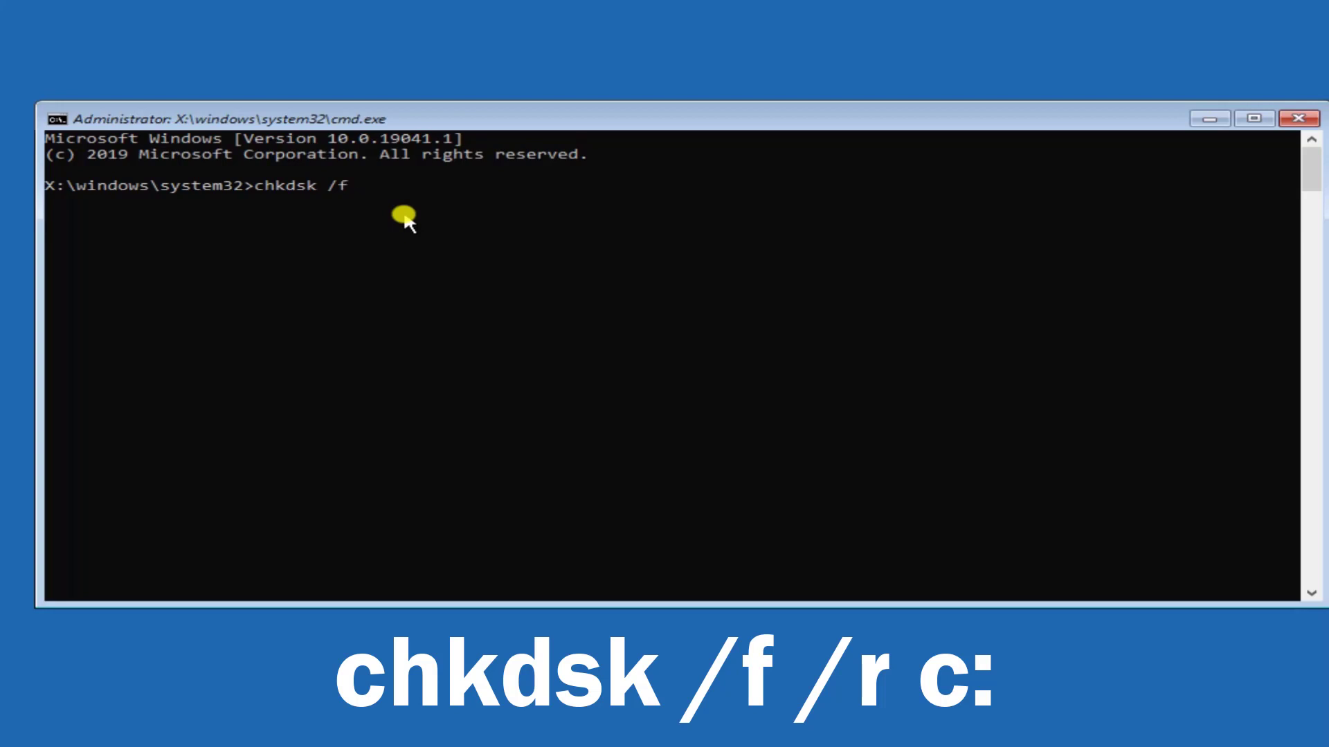
{"action": "type", "text": "/r"}
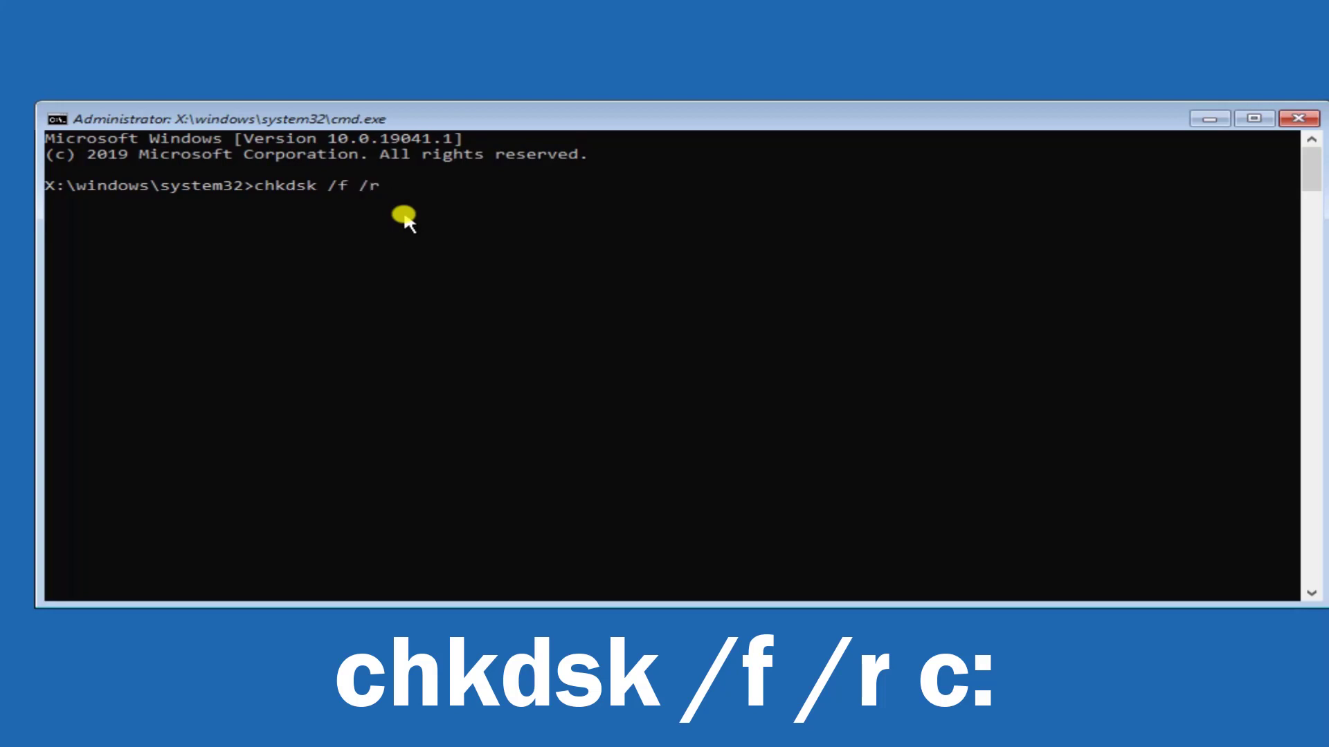
{"action": "type", "text": "c"}
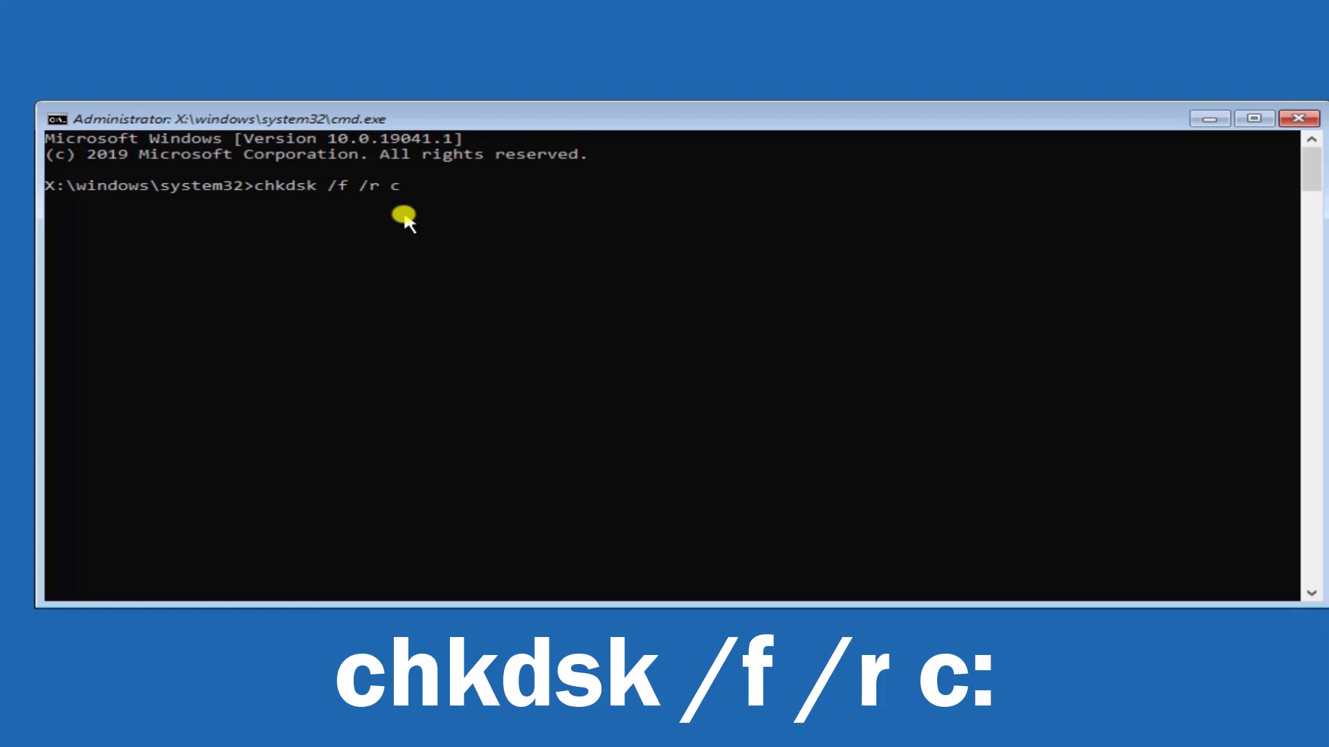
{"action": "type", "text": ":"}
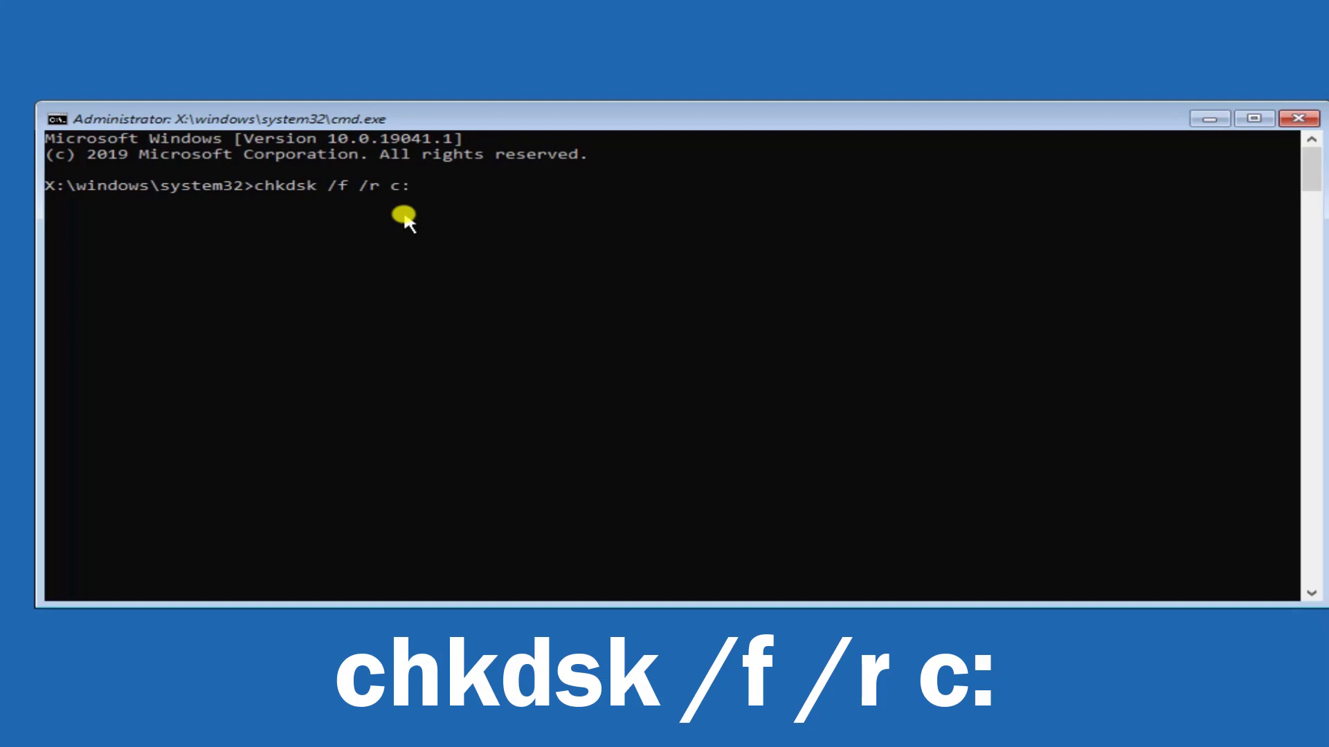
{"action": "key", "text": "Backspace"}
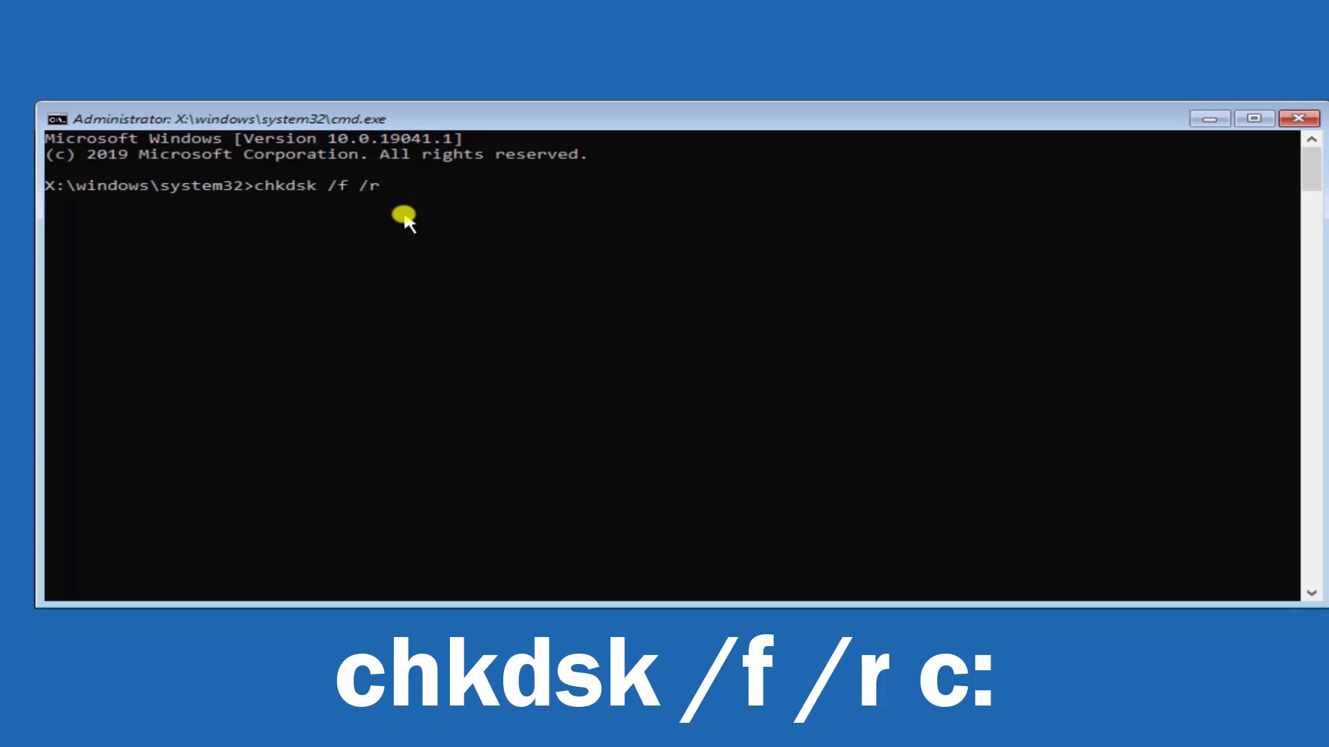
{"action": "type", "text": "d"}
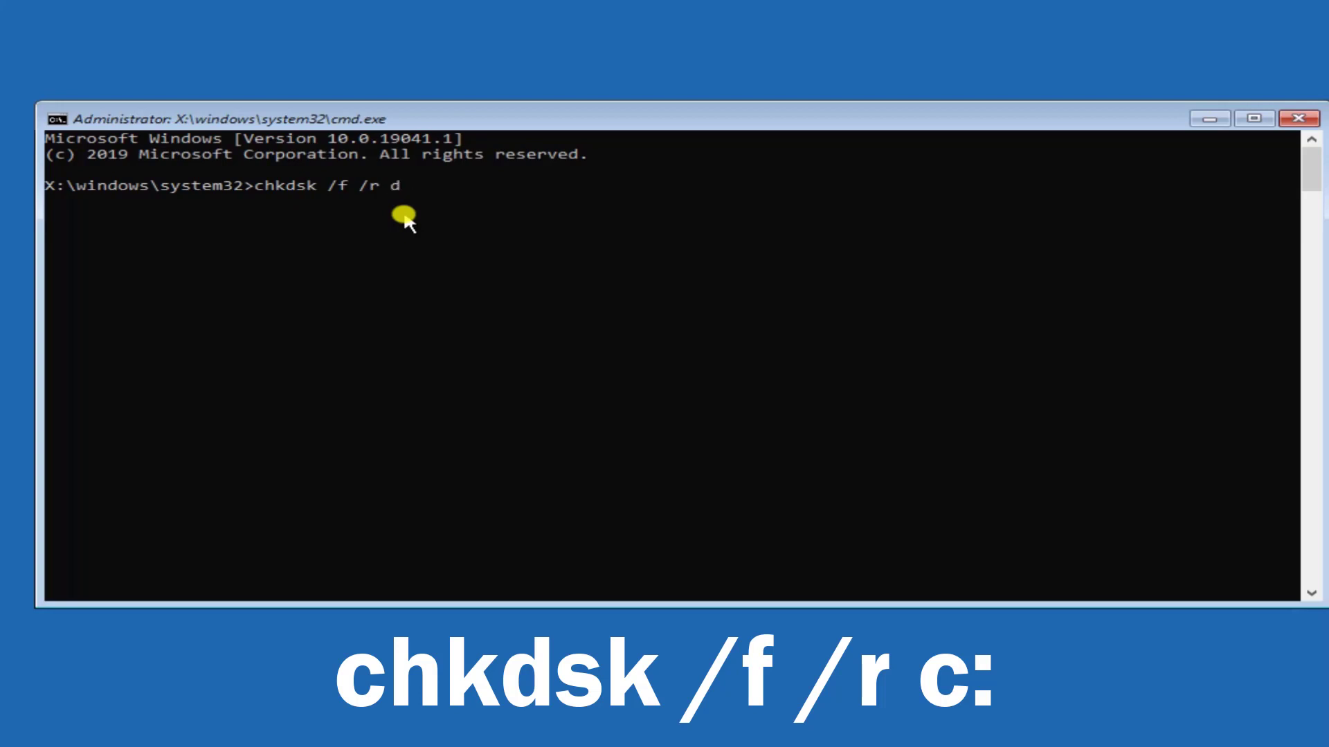
{"action": "type", "text": ":"}
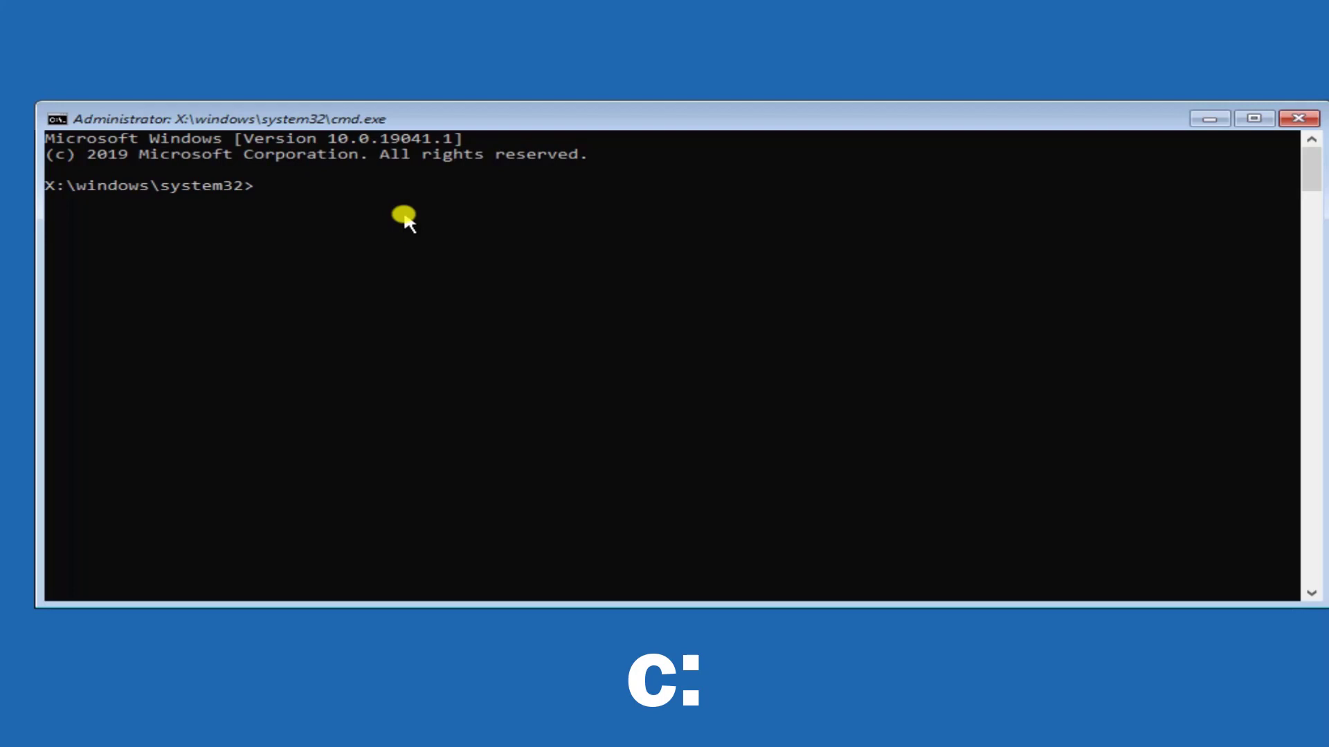
Switch the command line to drive D: by running d:.
{"action": "type", "text": "d"}
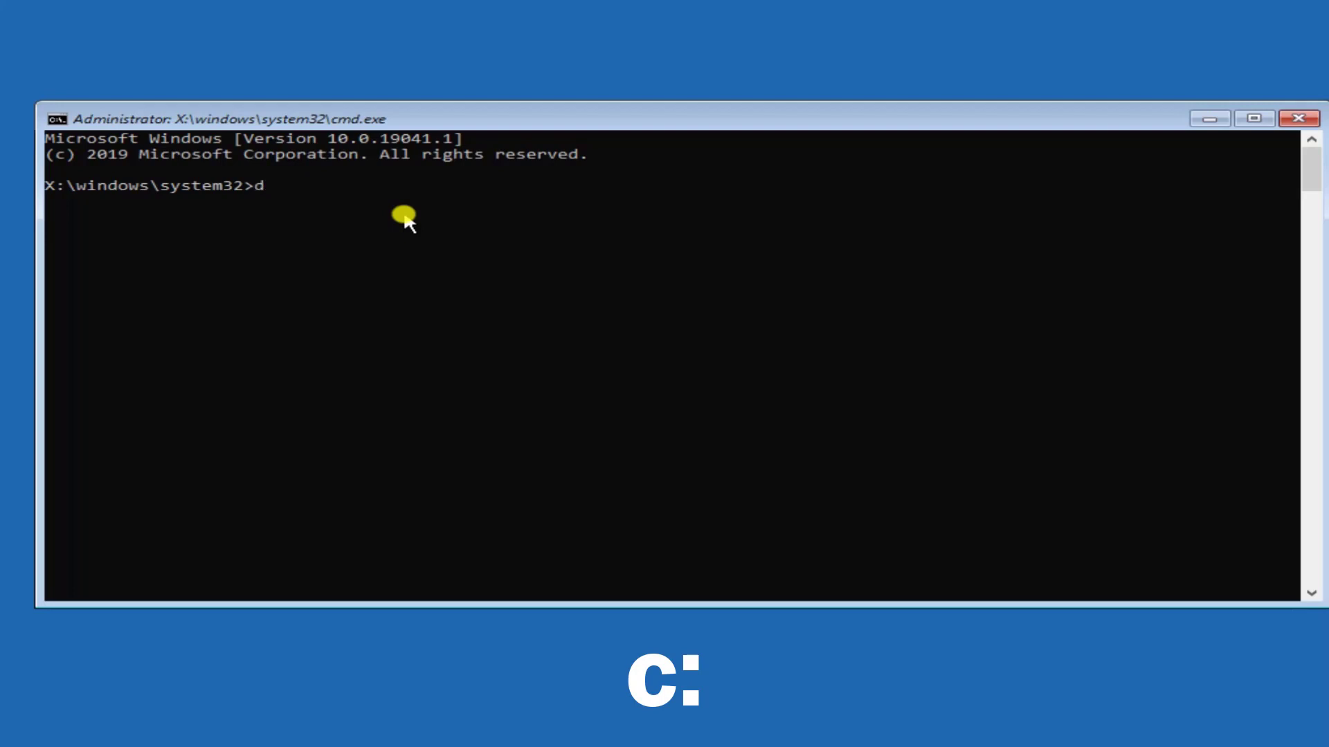
{"action": "key", "text": "Backspace"}
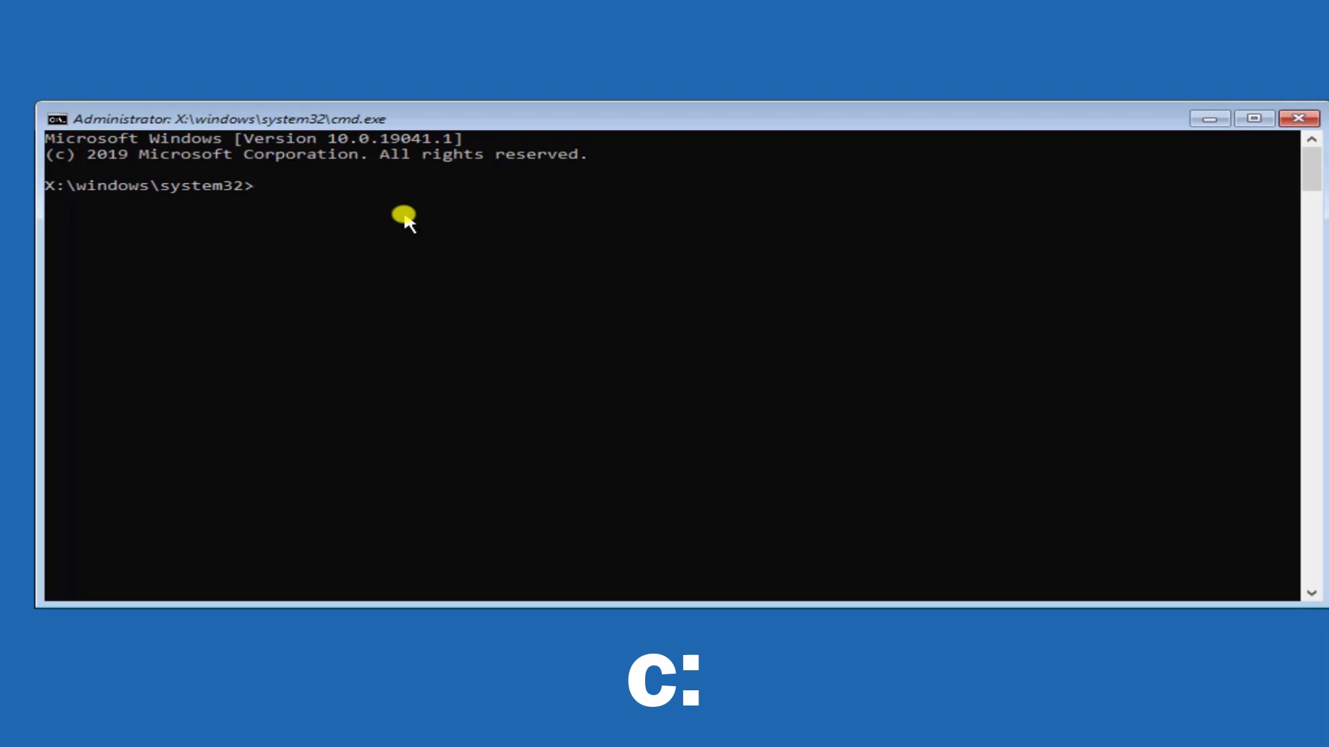
{"action": "type", "text": "c:"}
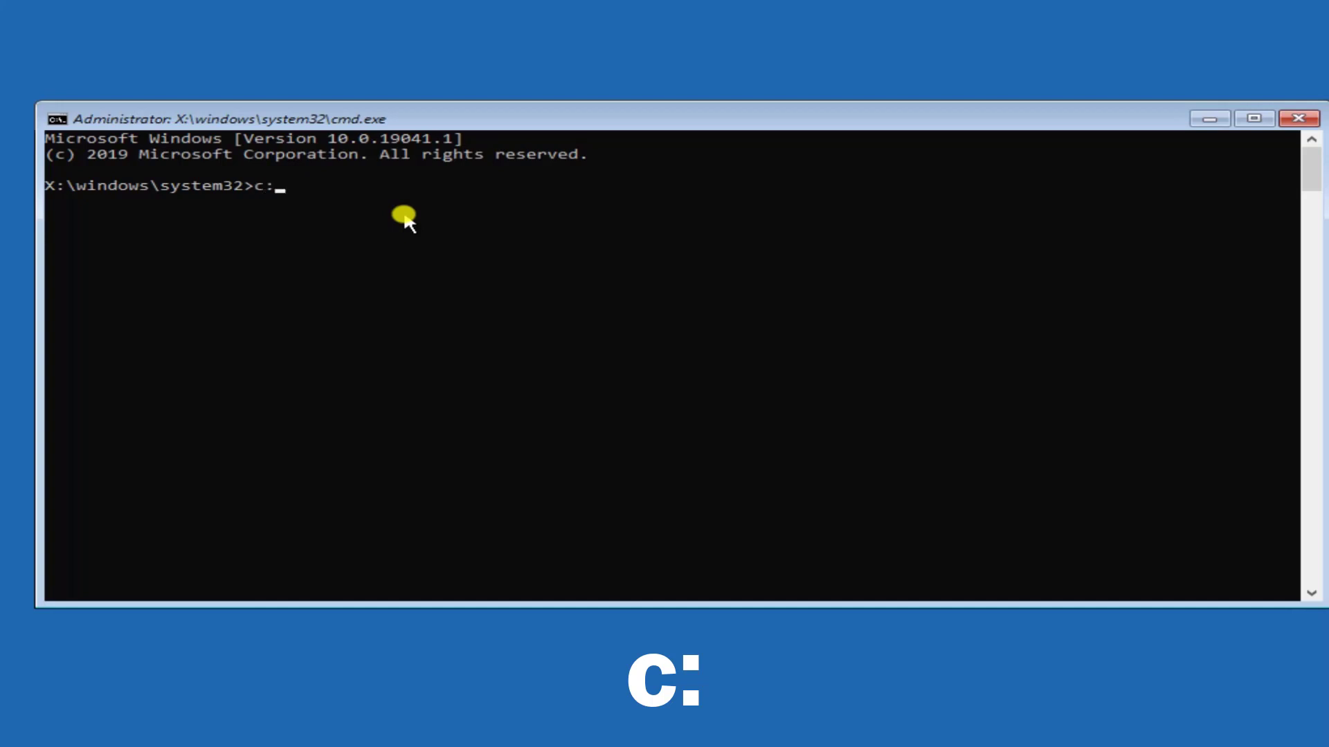
{"action": "type", "text": "d"}
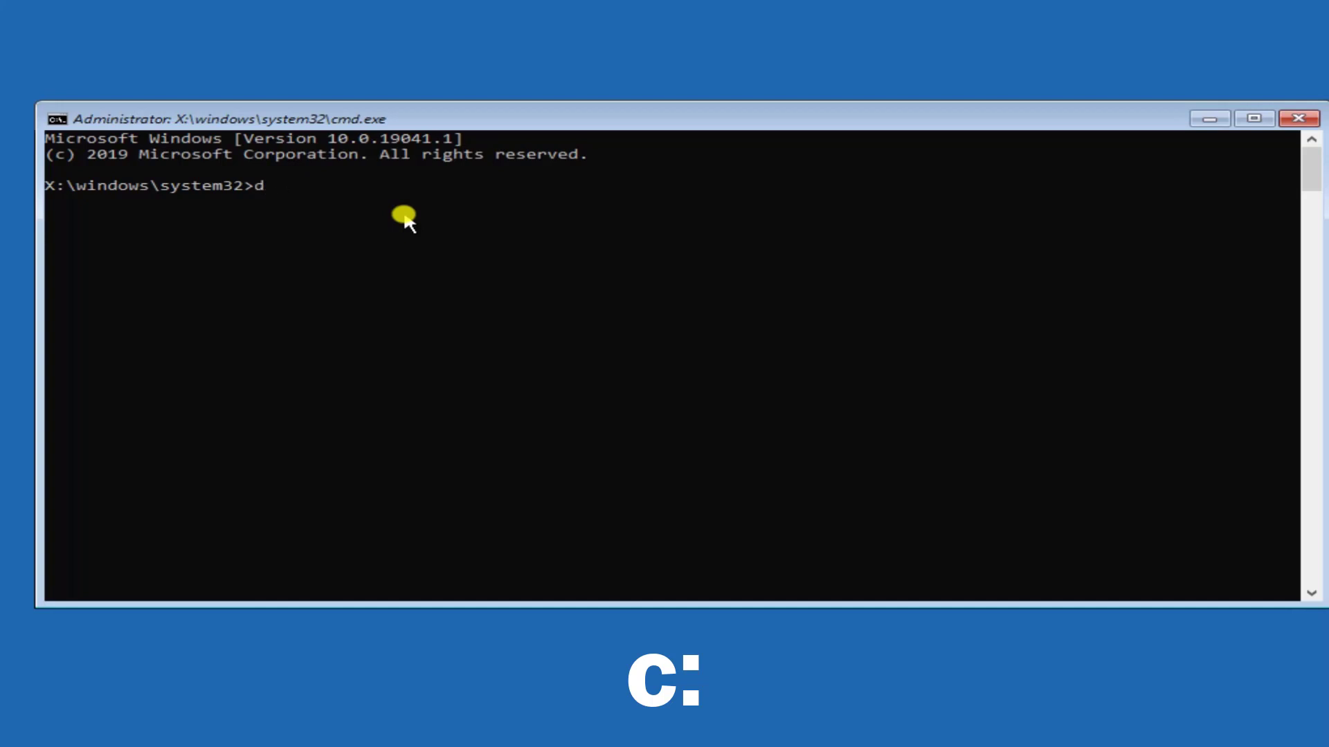
{"action": "key", "text": "Return"}
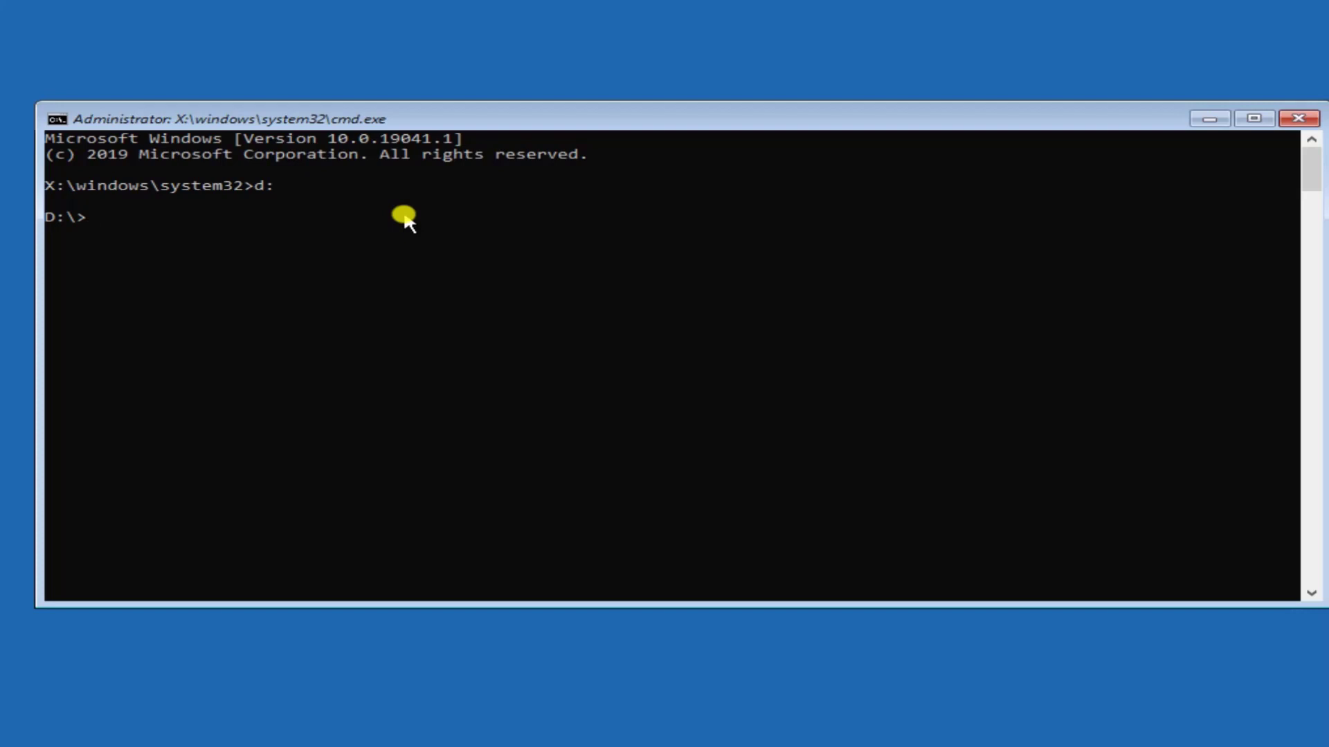
Run cd c:\windows\system32\config, hit path-not-found, and recall that command for editing.
{"action": "type", "text": "c"}
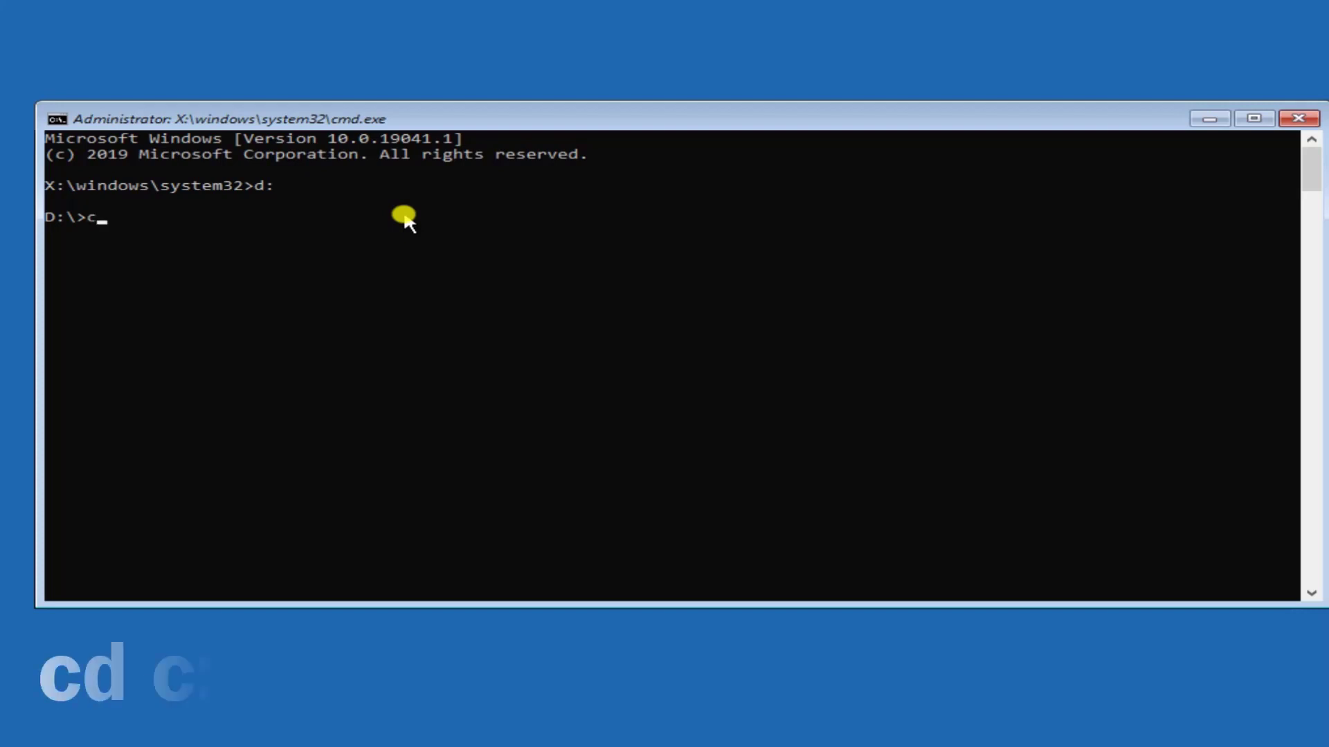
{"action": "type", "text": "d c"}
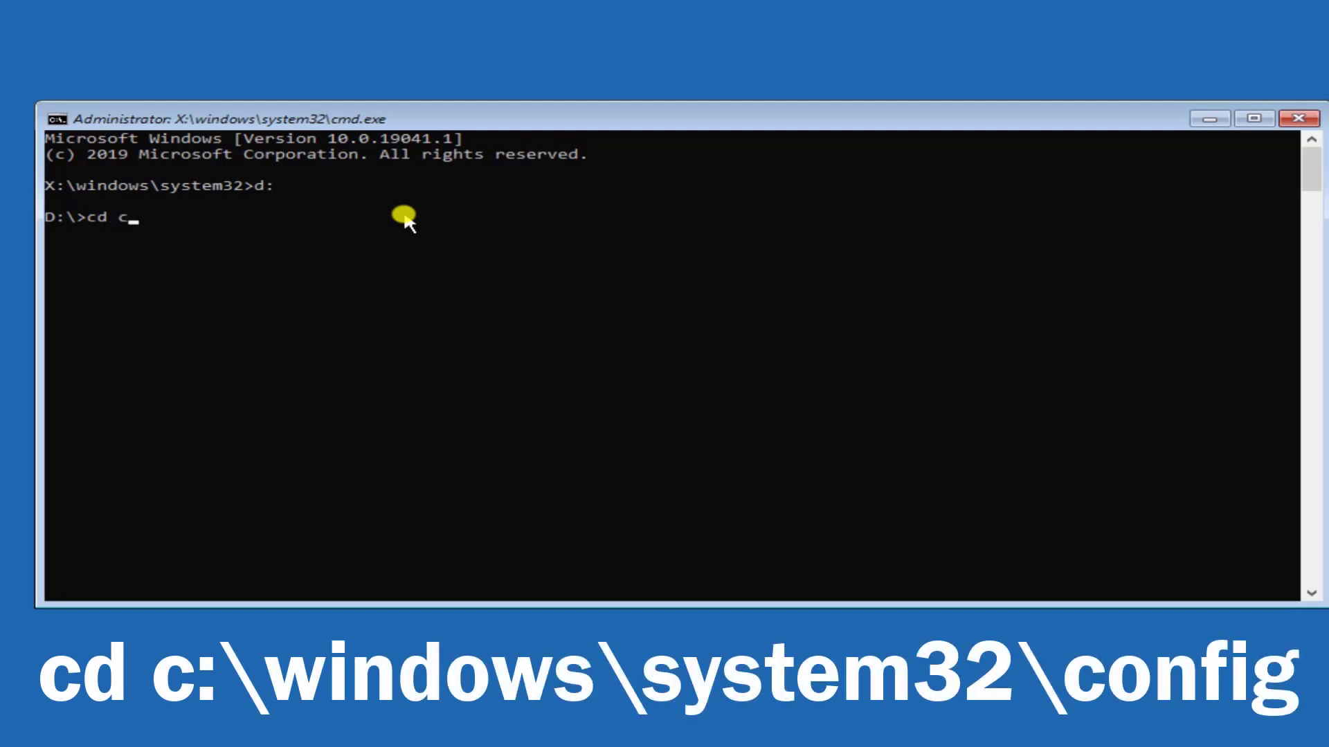
{"action": "type", "text": ":"}
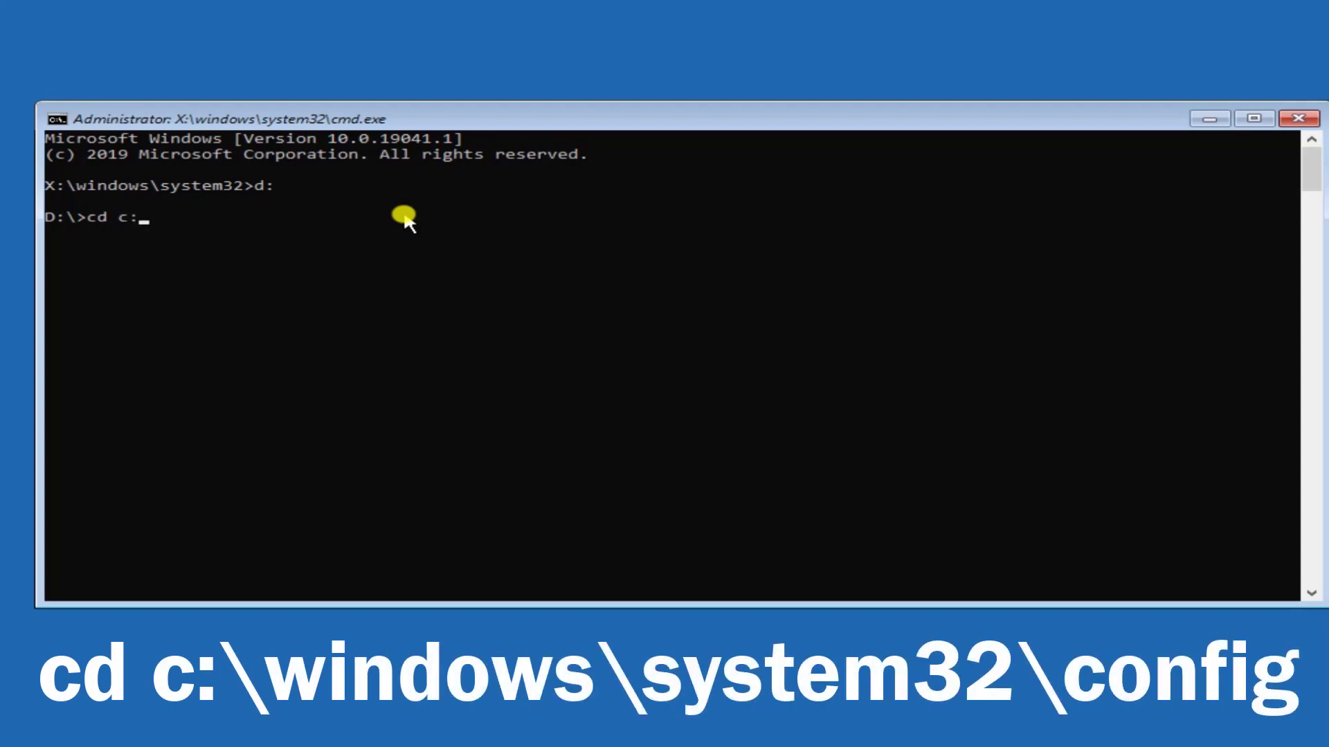
{"action": "type", "text": "\\"}
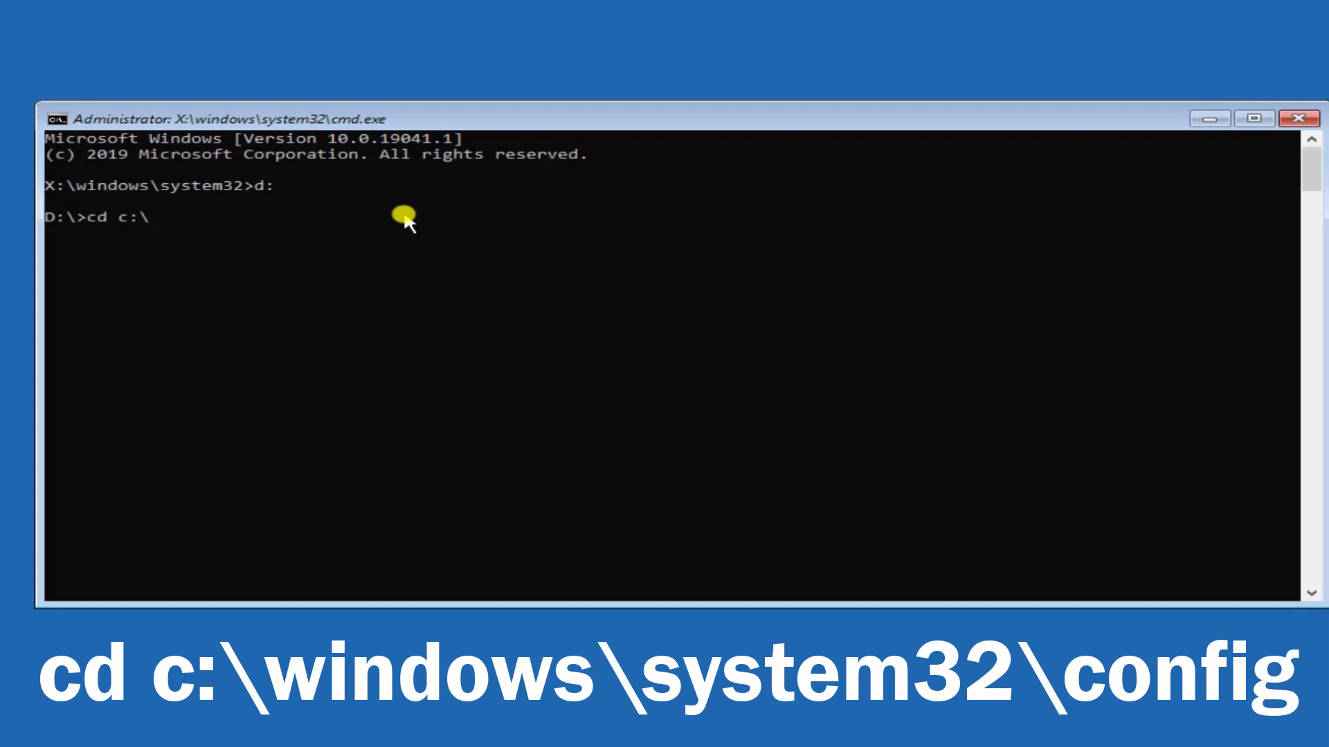
{"action": "type", "text": "wind"}
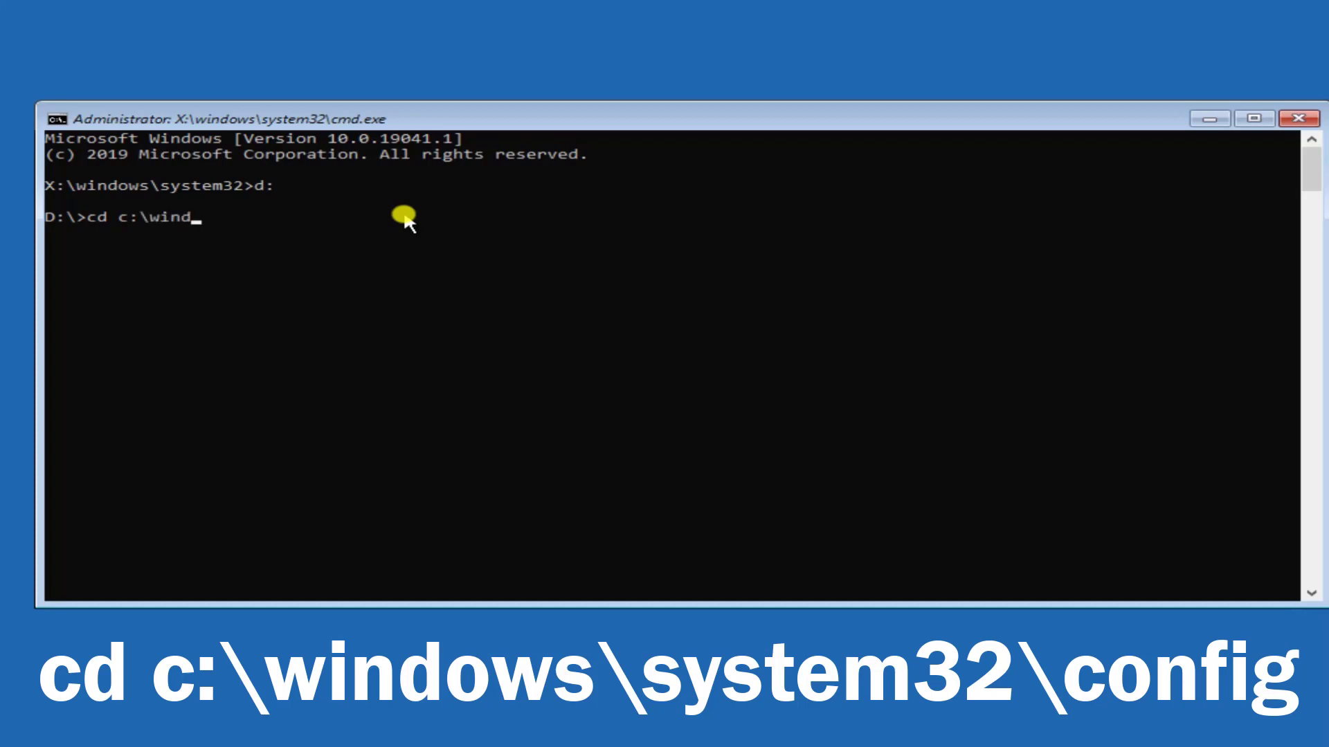
{"action": "type", "text": "ows\\"}
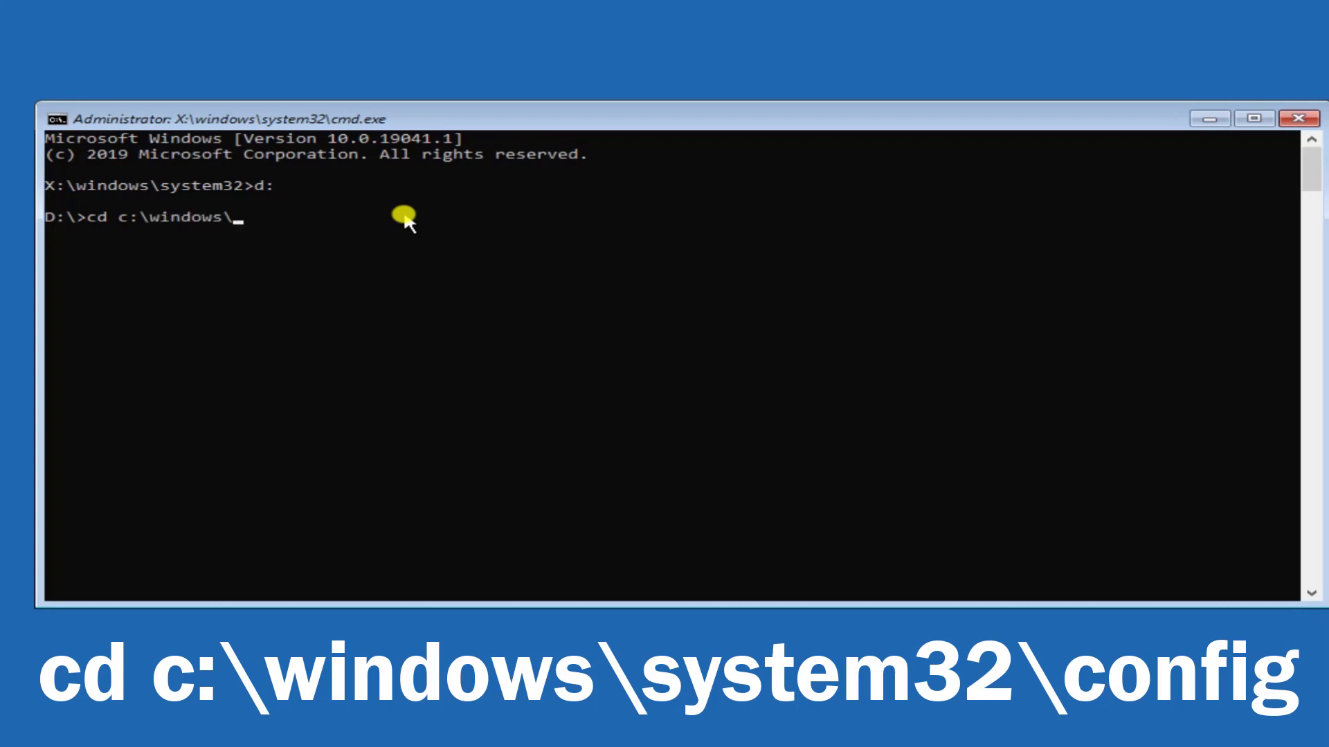
{"action": "type", "text": "sy"}
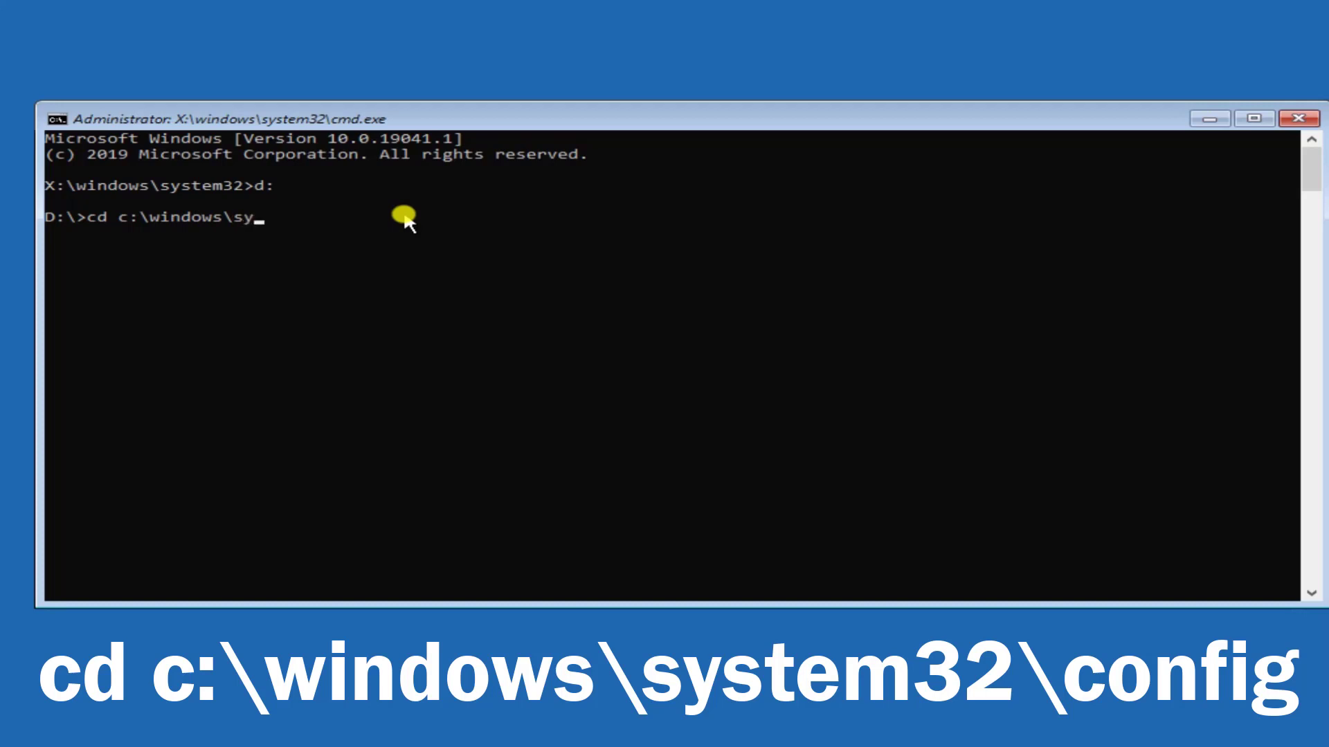
{"action": "type", "text": "stem"}
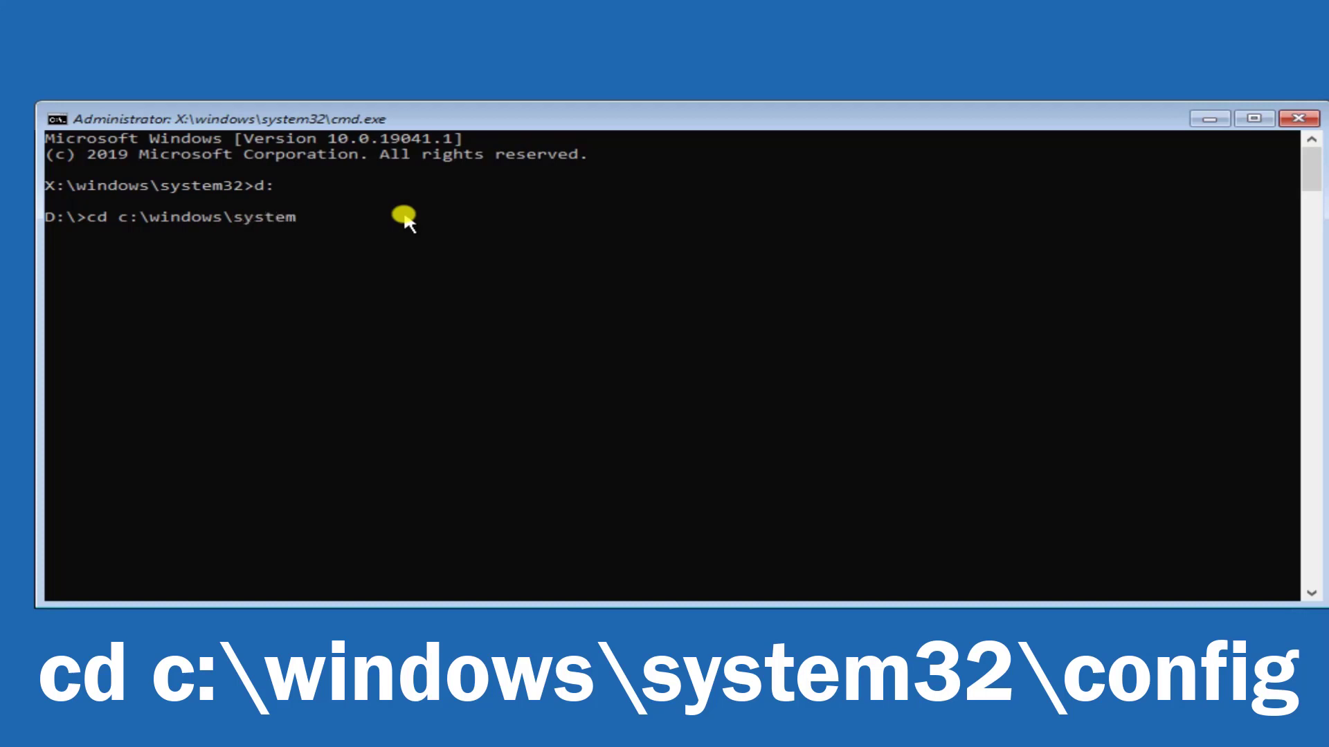
{"action": "type", "text": "32"}
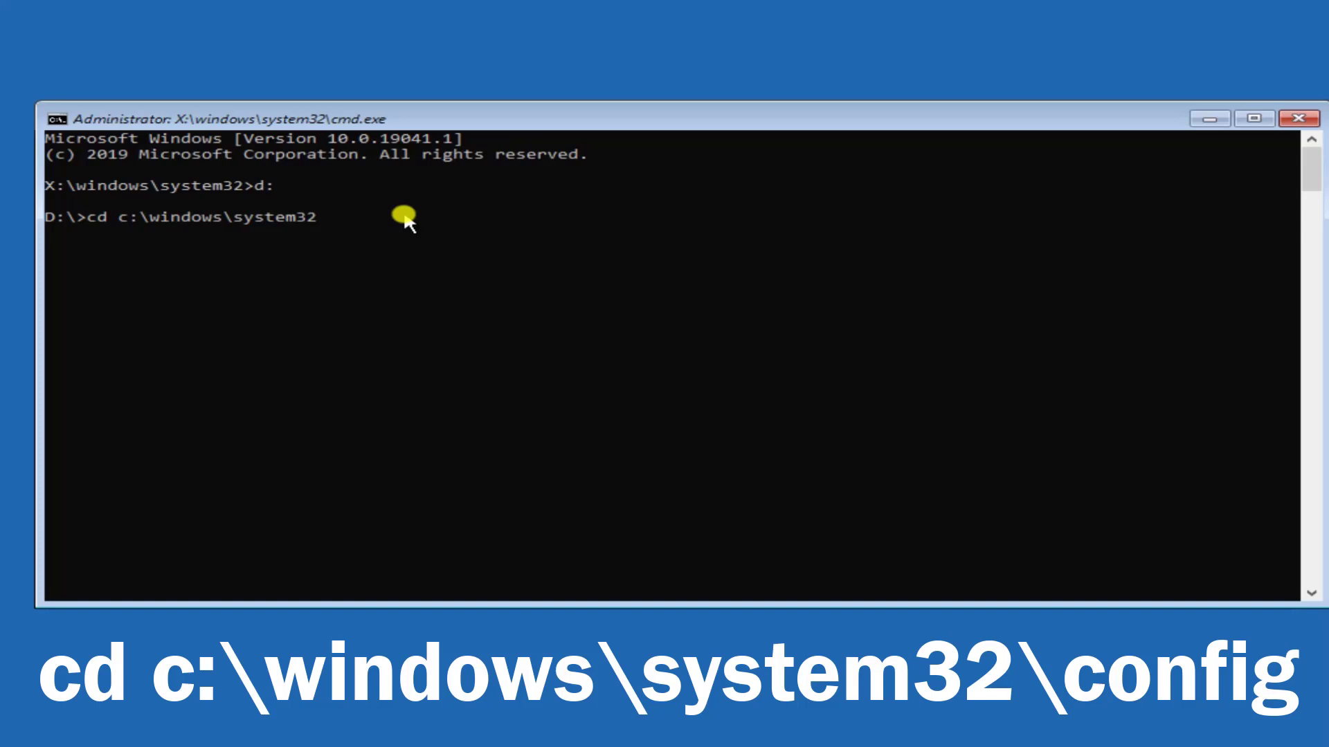
{"action": "type", "text": "\\"}
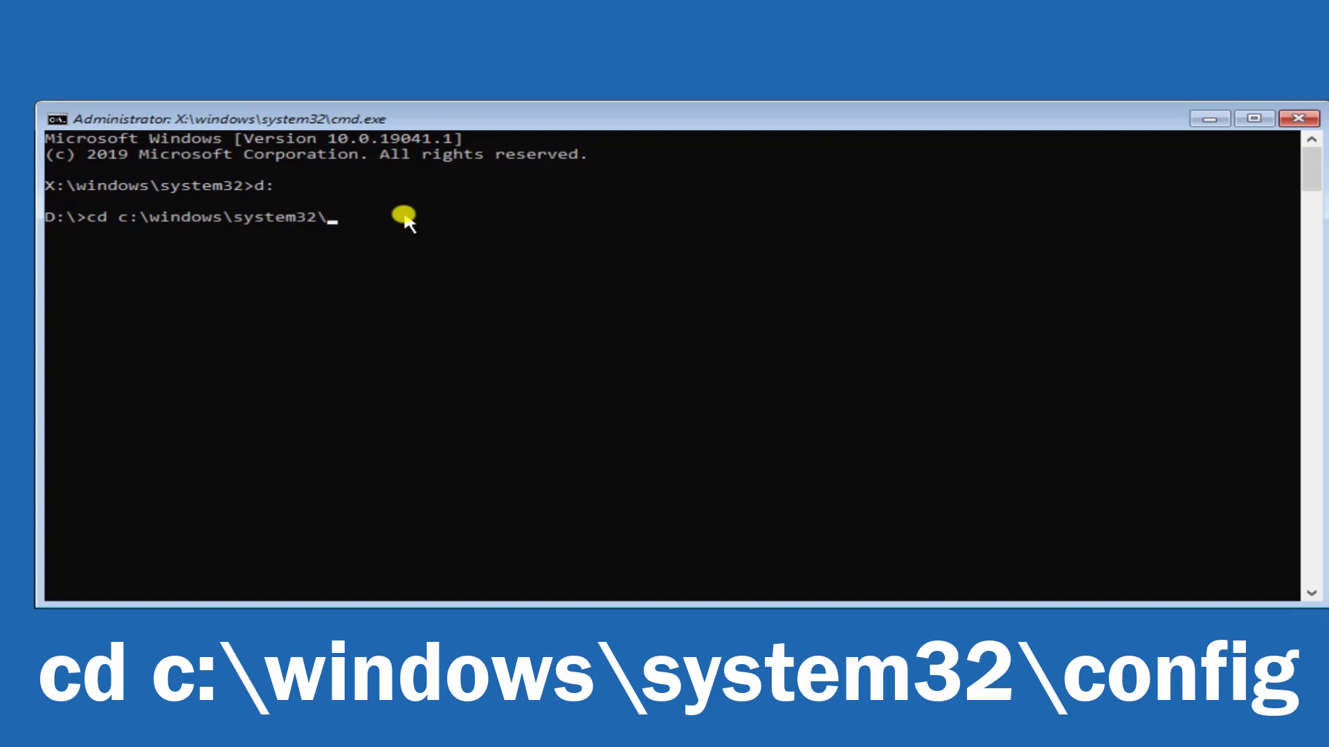
{"action": "type", "text": "config"}
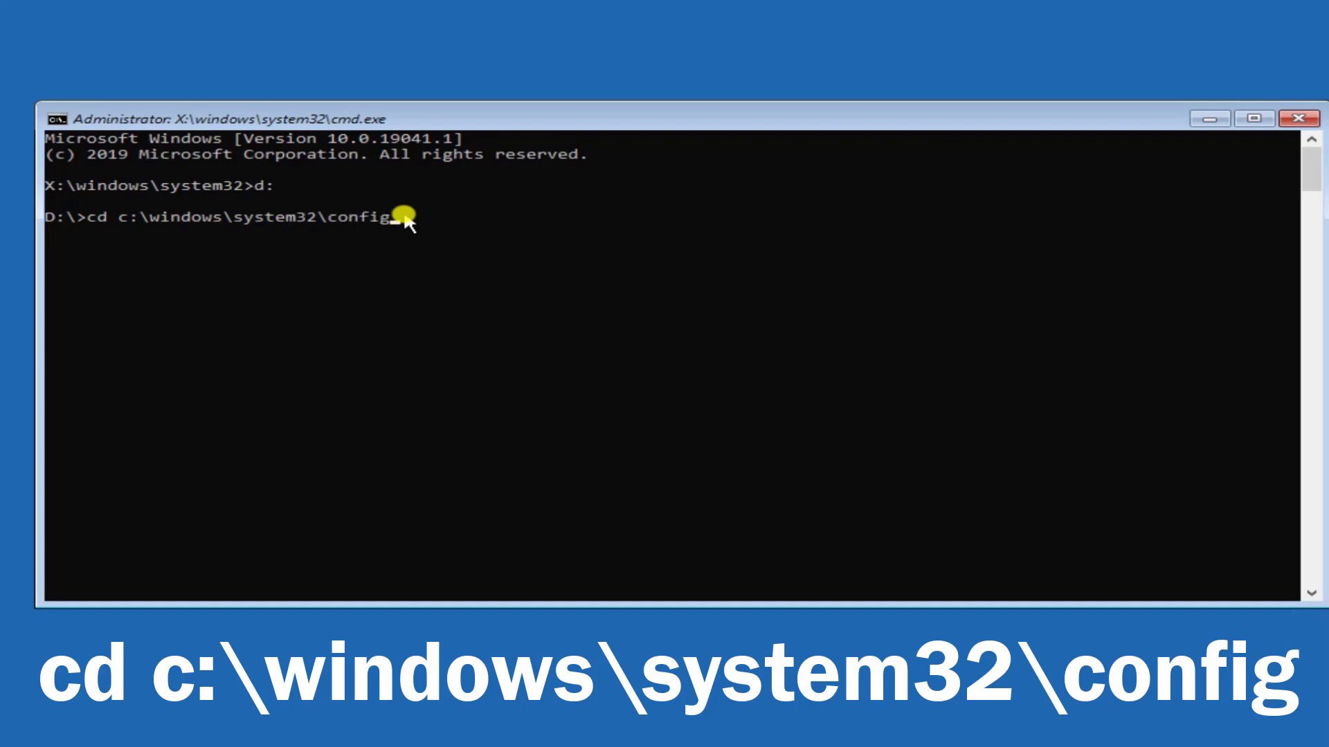
{"action": "key", "text": "Return"}
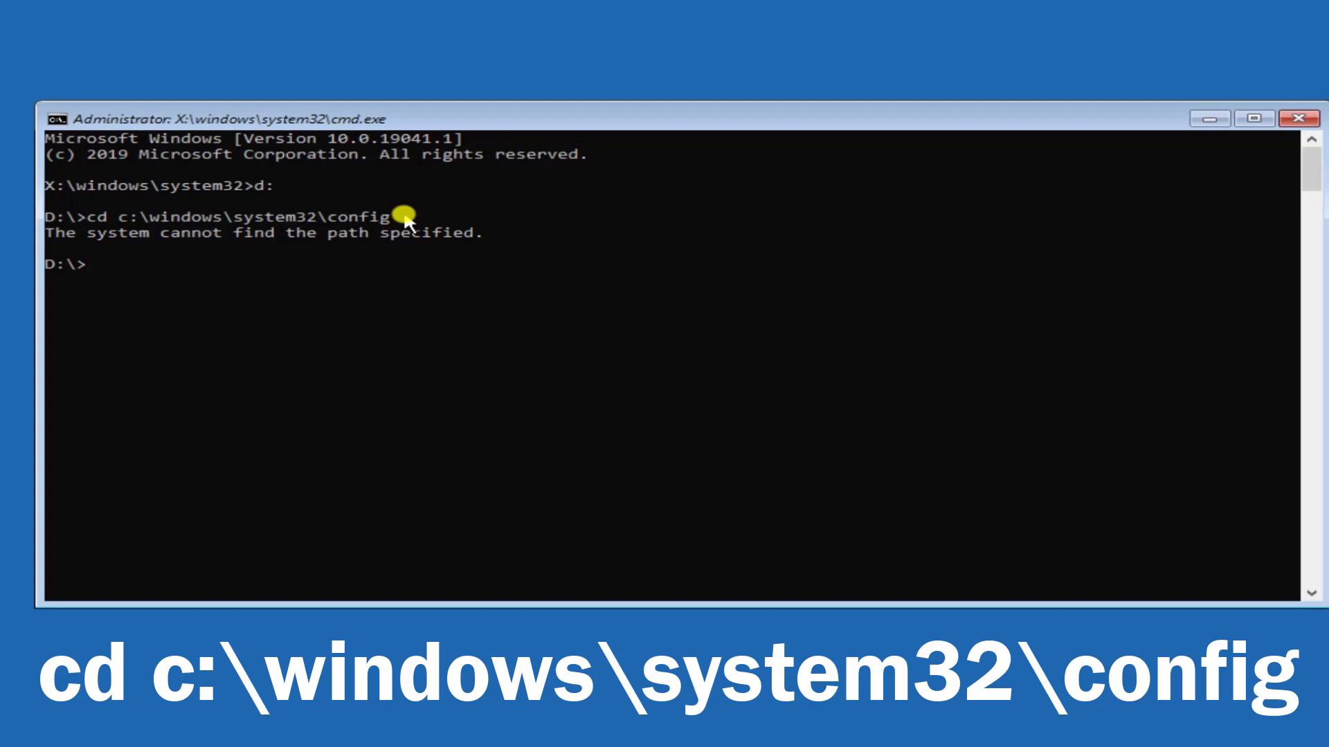
{"action": "type", "text": "cd c:\\windows\\system32\\config"}
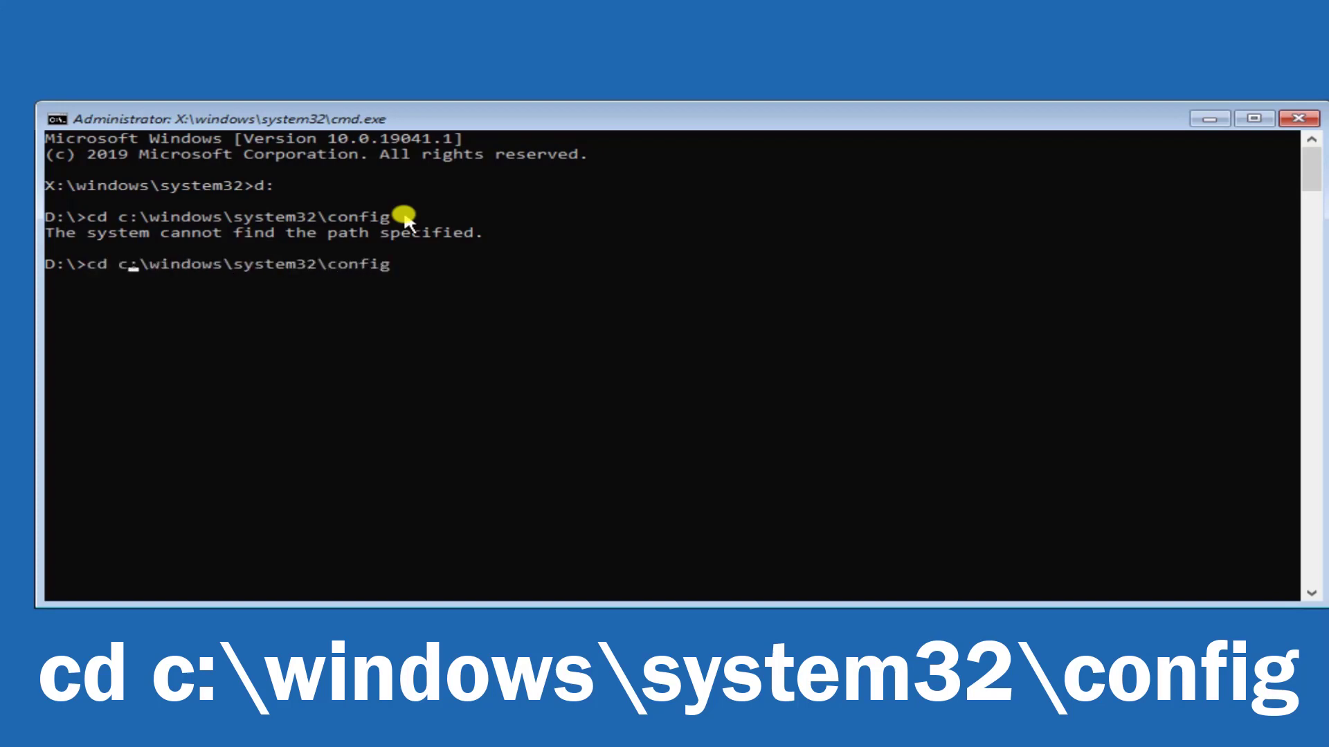
Correct the drive letter to d and enter d:\windows\system32\config.
{"action": "type", "text": "d"}
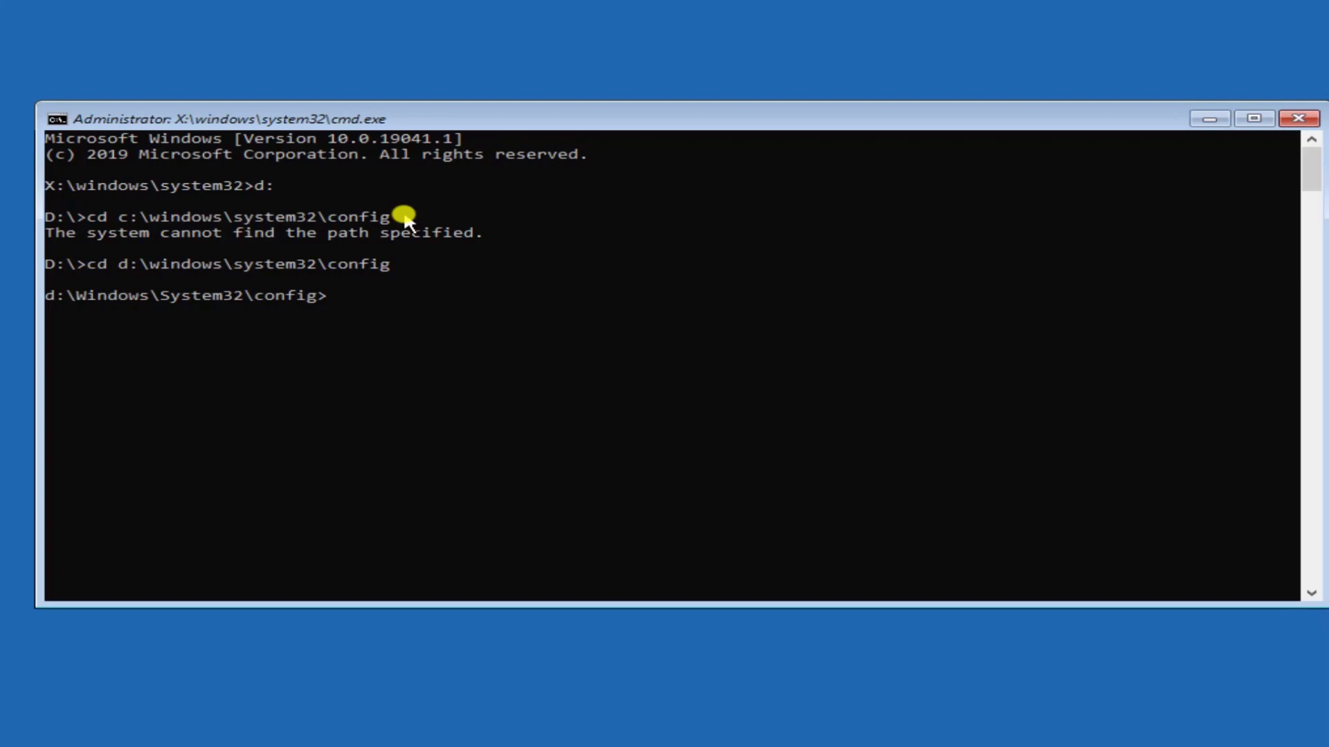
Run md backup to create a backup folder inside config.
{"action": "type", "text": "md"}
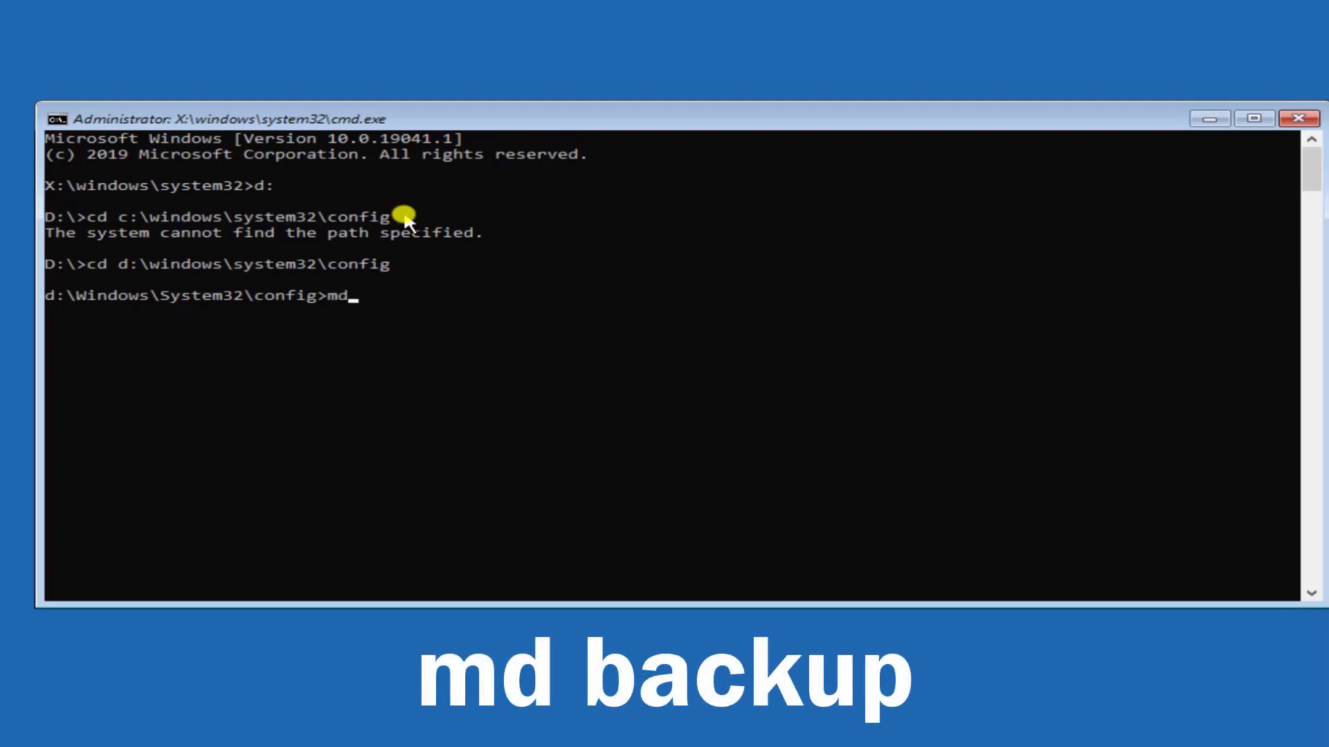
{"action": "type", "text": "back"}
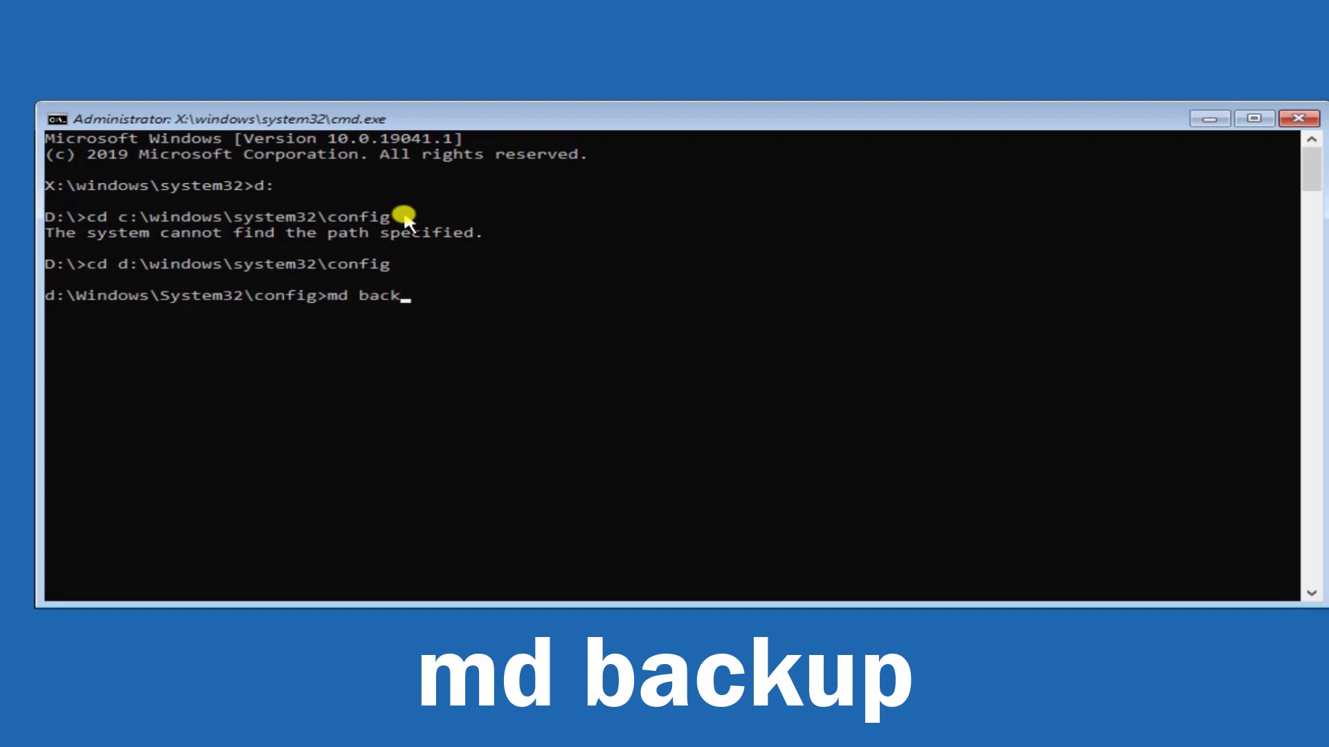
{"action": "type", "text": "up"}
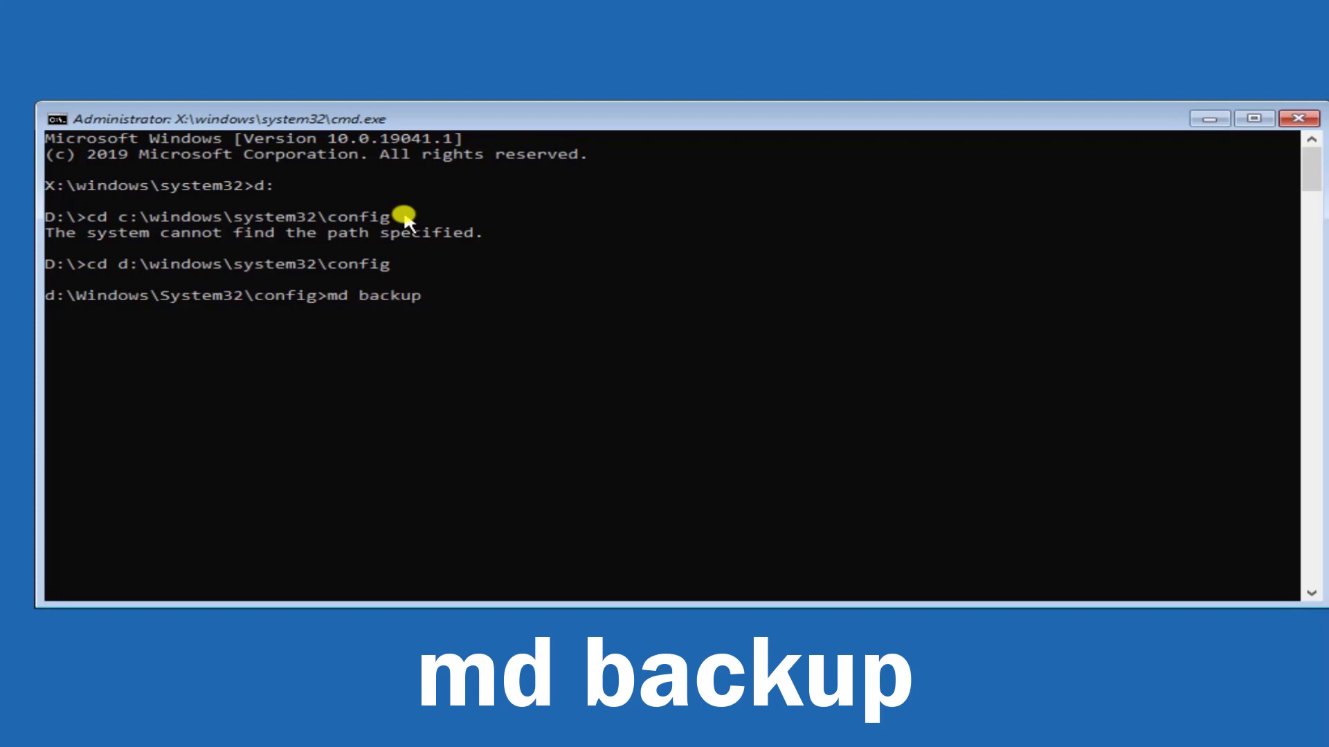
{"action": "key", "text": "Return"}
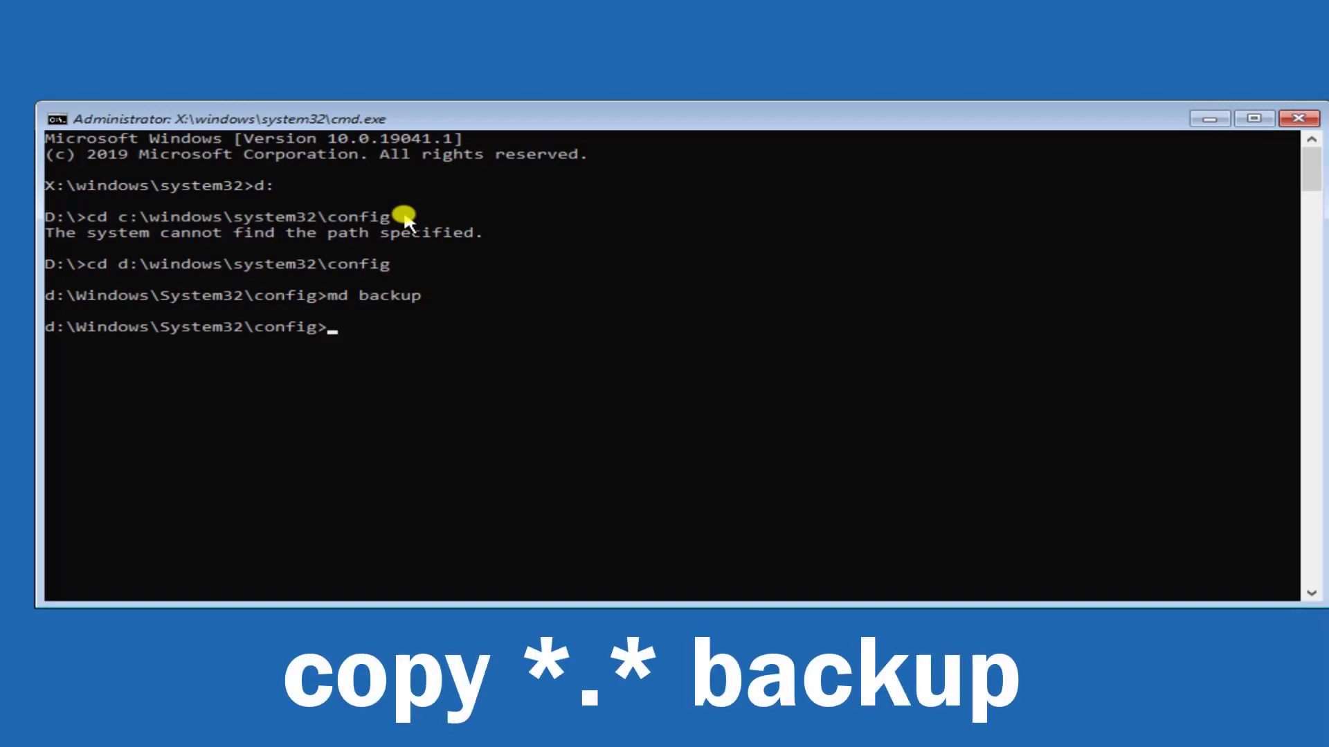
Run copy *.* backup to copy the 10 registry hive files into backup.
{"action": "type", "text": "copy *"}
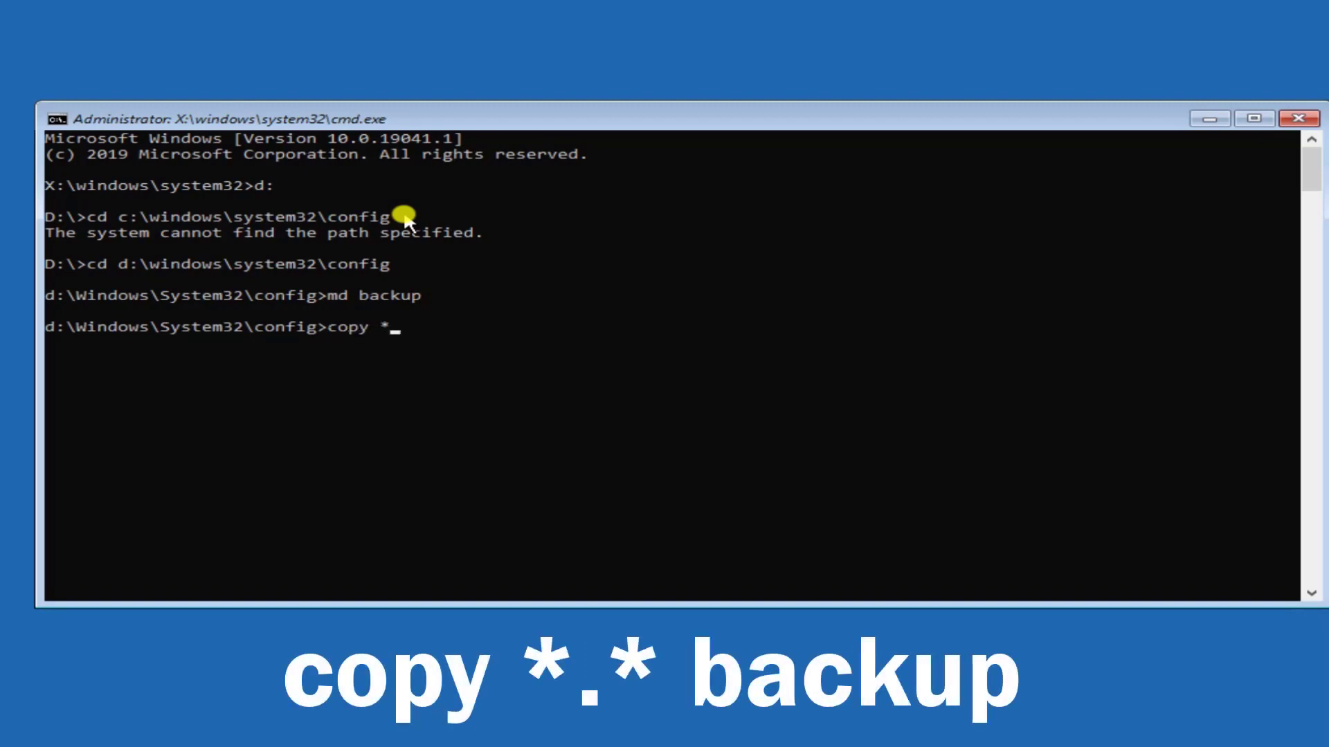
{"action": "type", "text": ".*"}
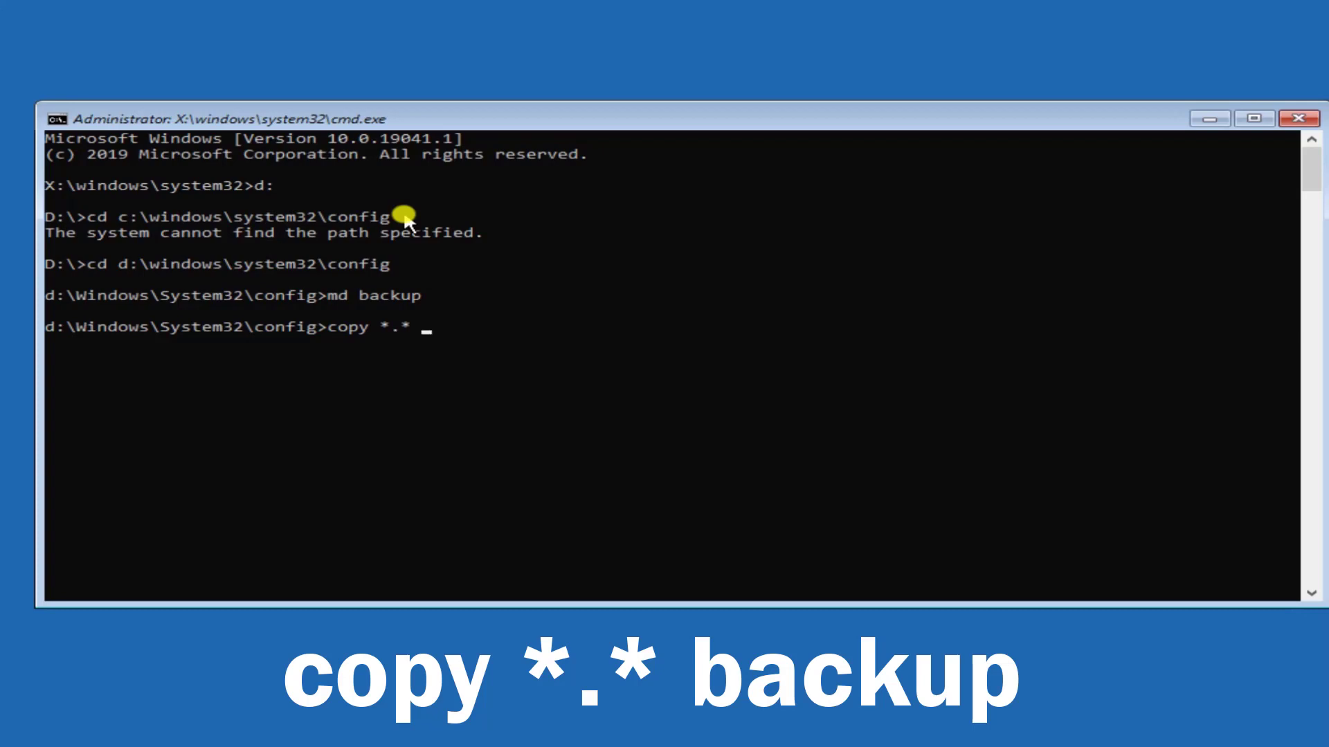
{"action": "type", "text": "backu"}
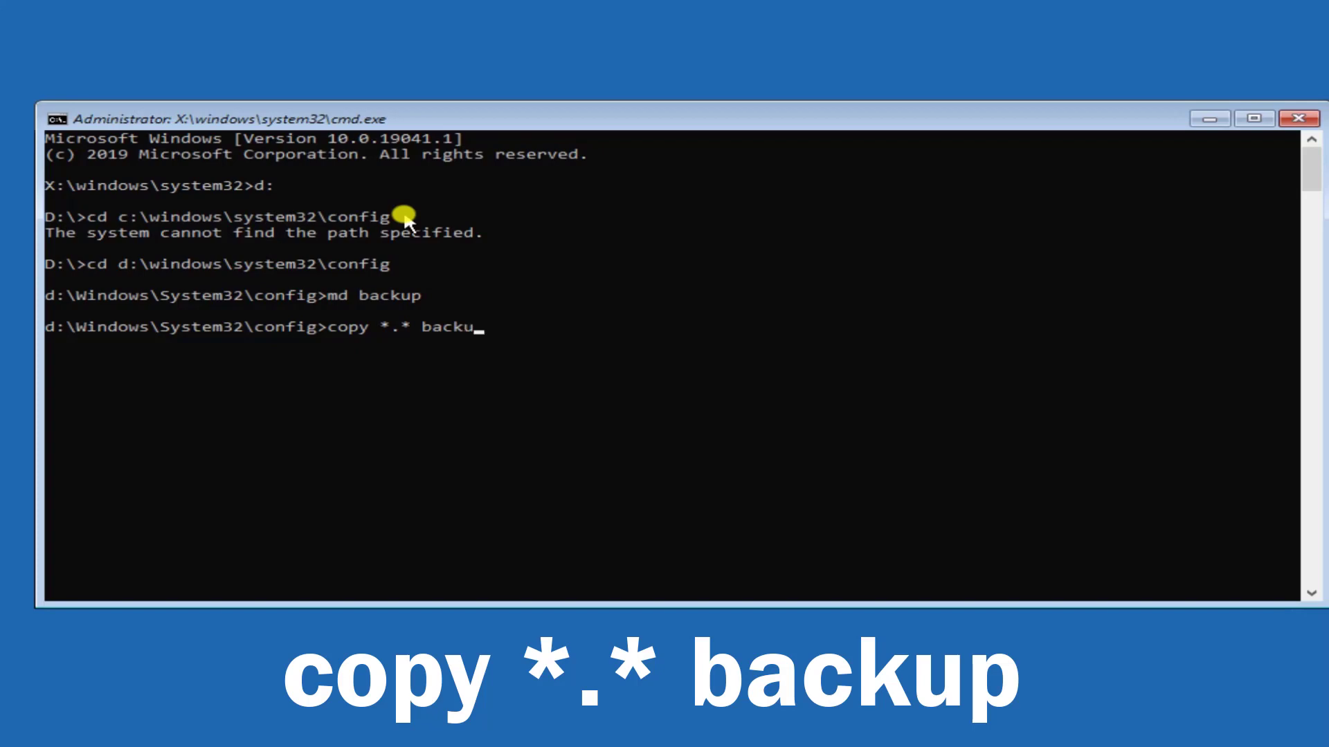
{"action": "key", "text": "Return"}
{"action": "type", "text": "md"}
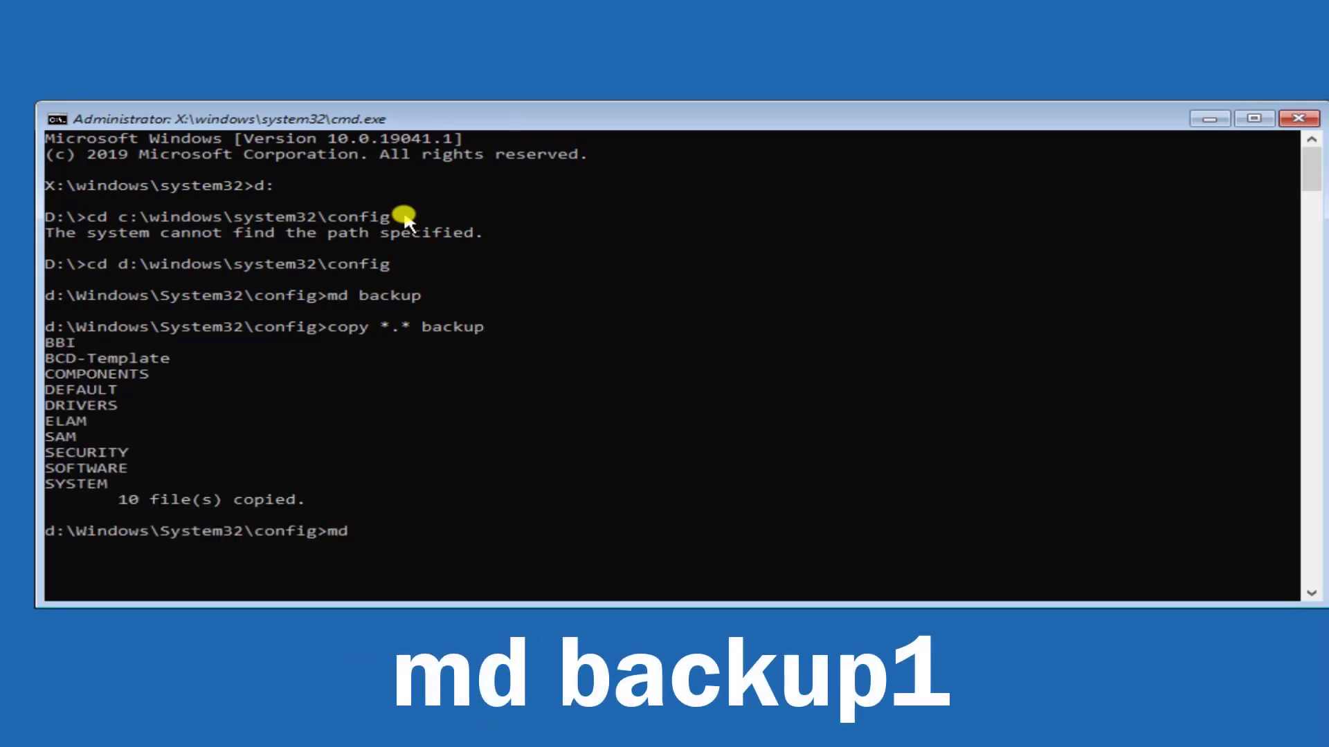
Retry md backup, get the already-exists error, then create backup1 instead.
{"action": "type", "text": "back"}
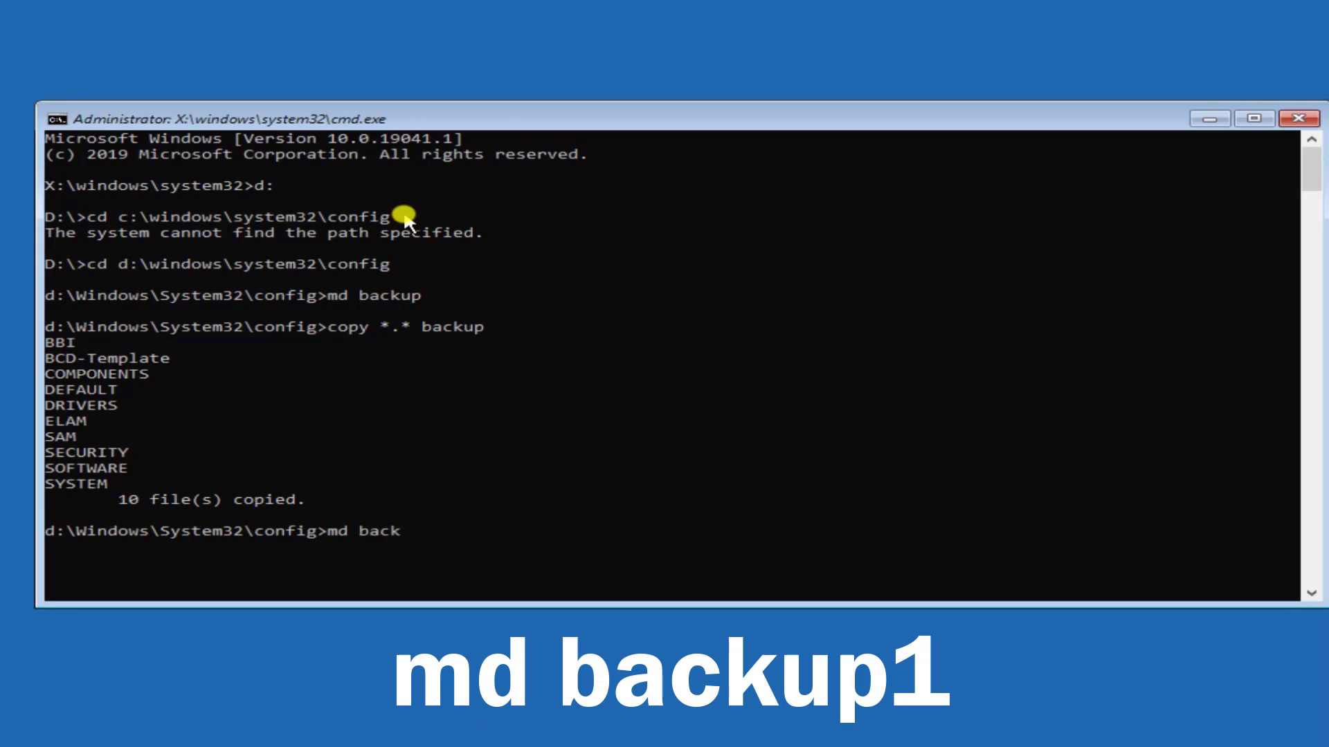
{"action": "type", "text": "up"}
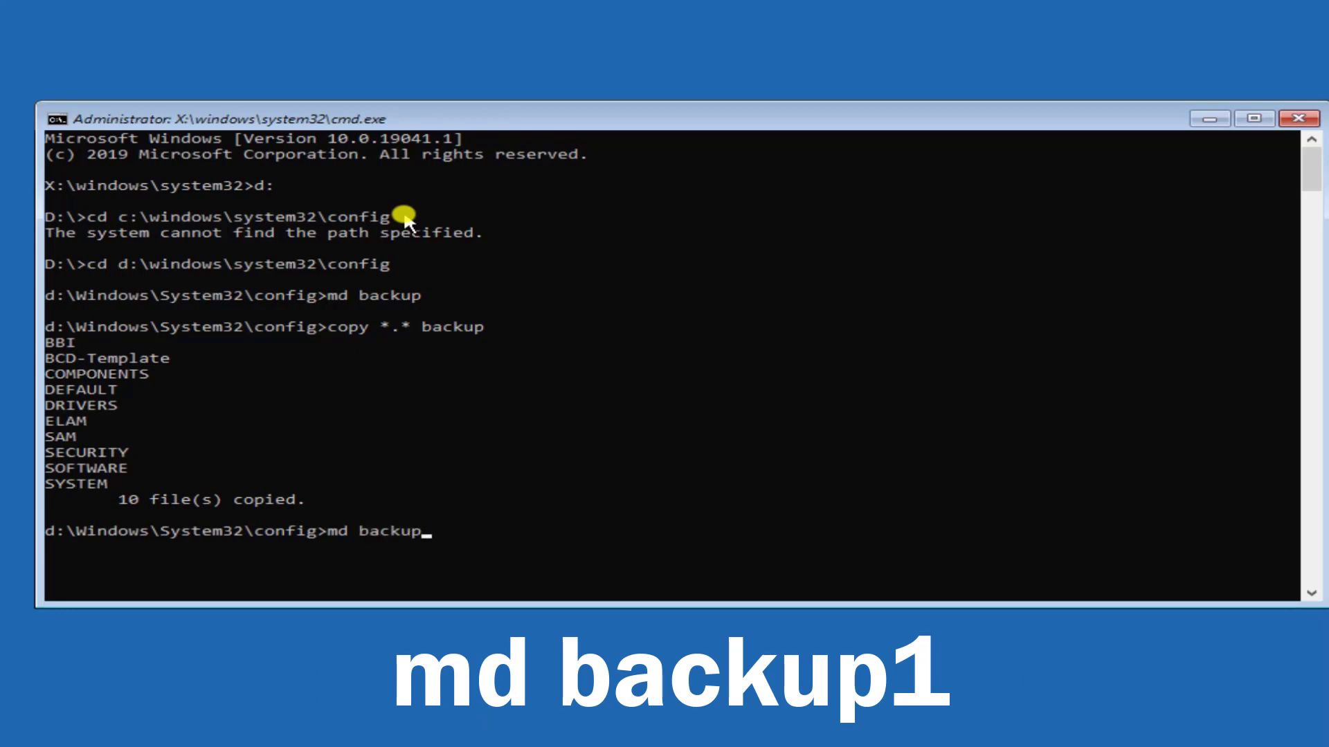
{"action": "key", "text": "Return"}
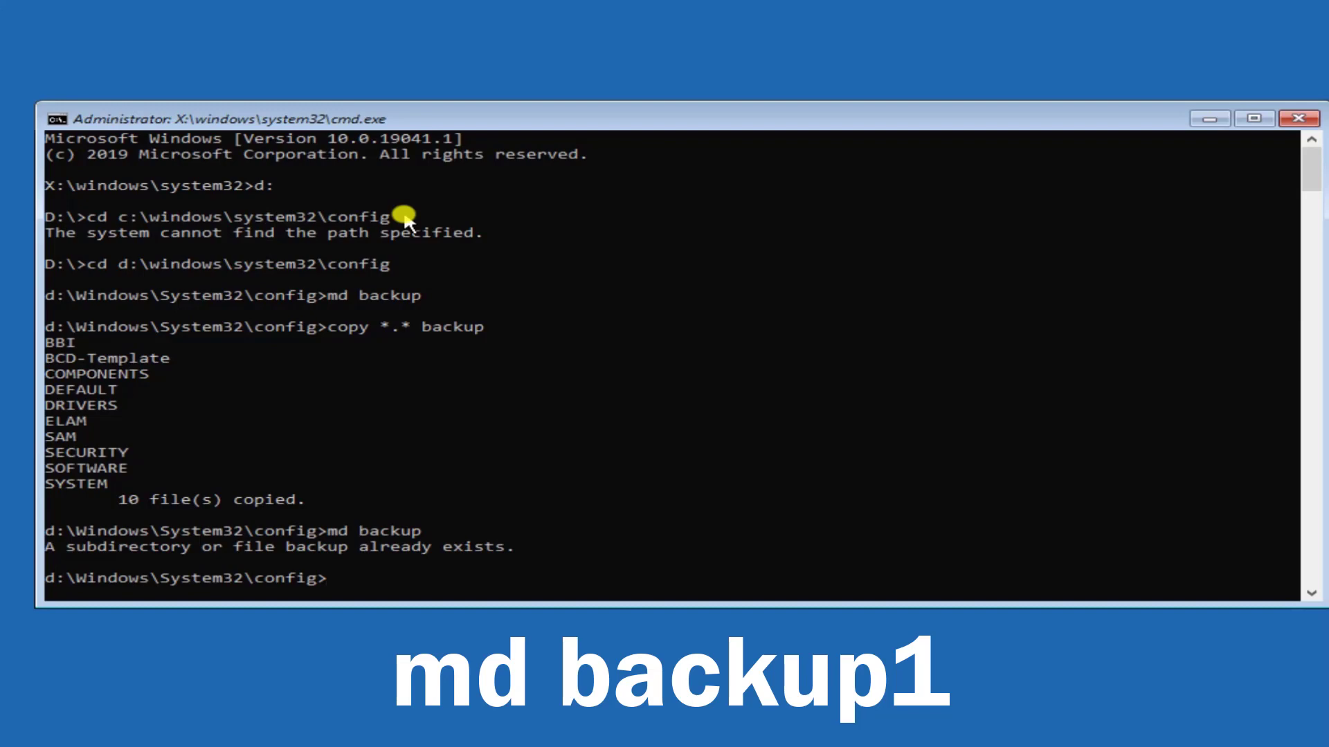
{"action": "type", "text": "md backup"}
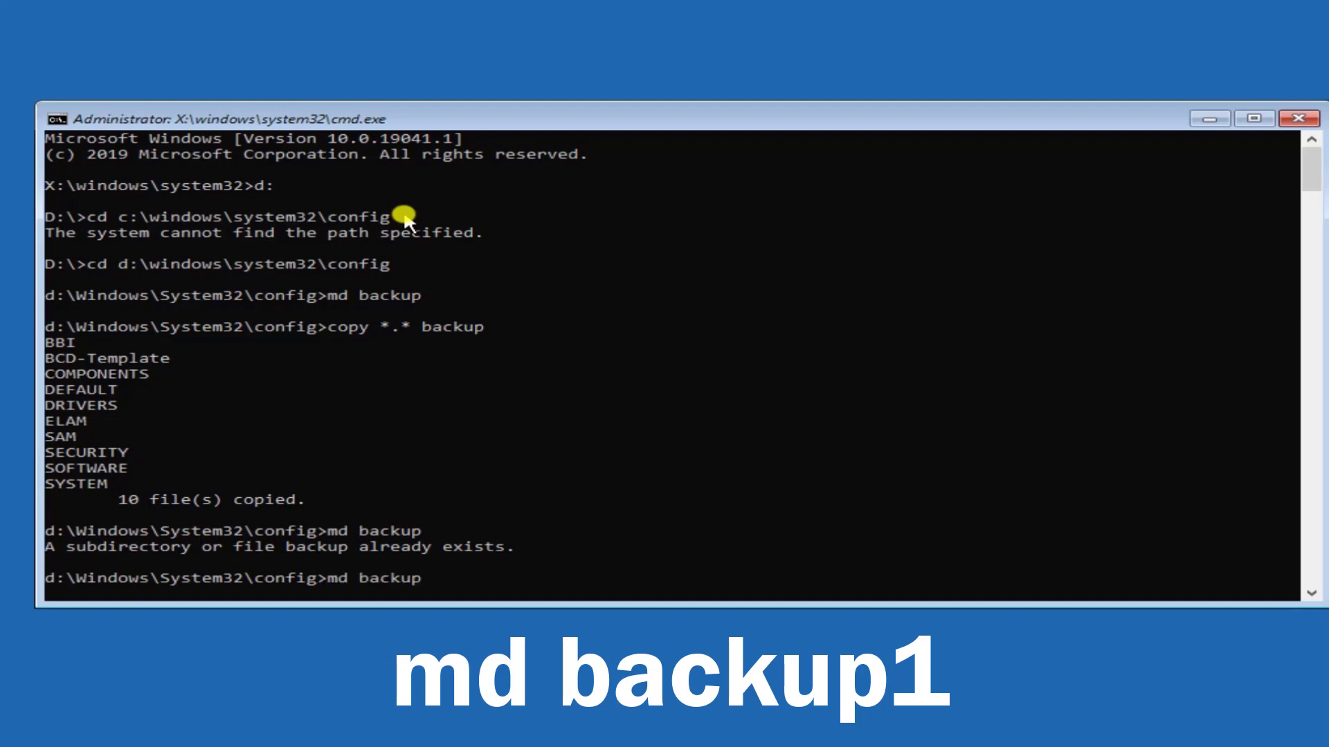
{"action": "key", "text": "Return"}
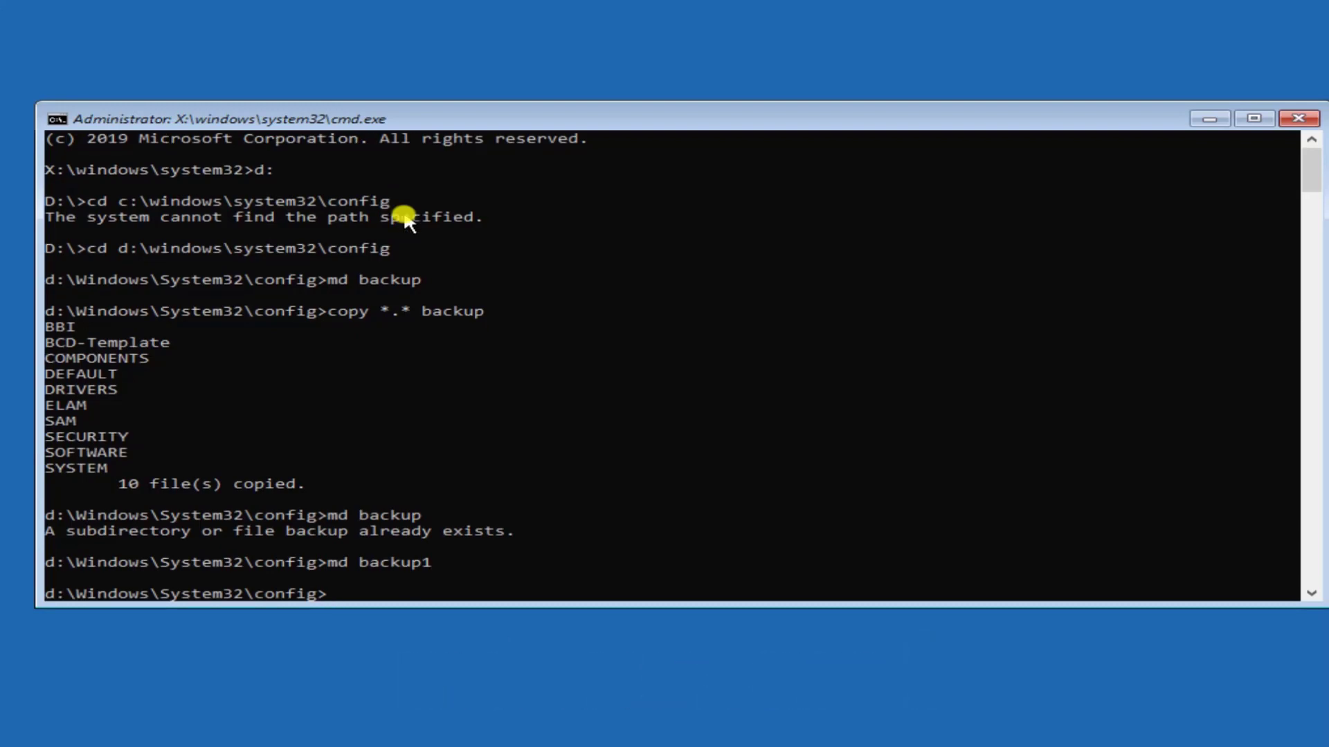
Enter the RegBack folder with cd regback and list it with dir, showing no files.
{"action": "type", "text": "cd"}
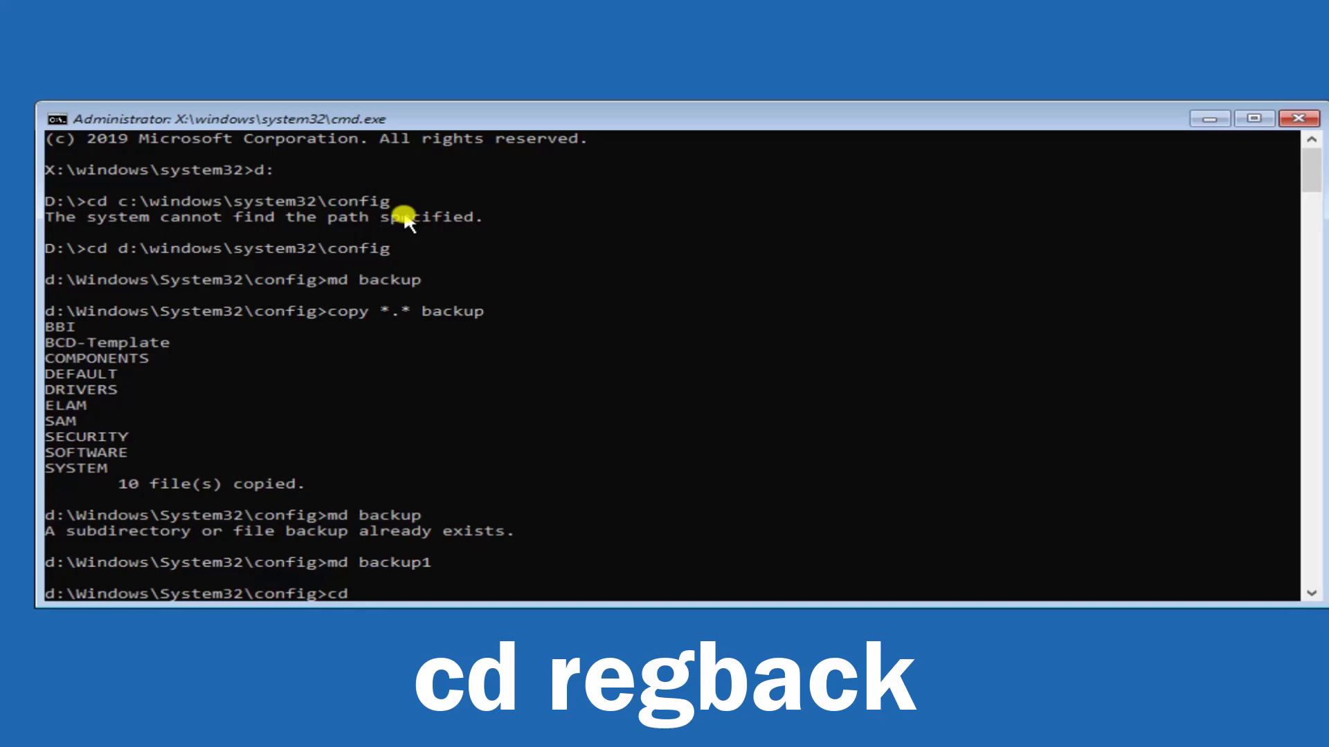
{"action": "type", "text": "reg"}
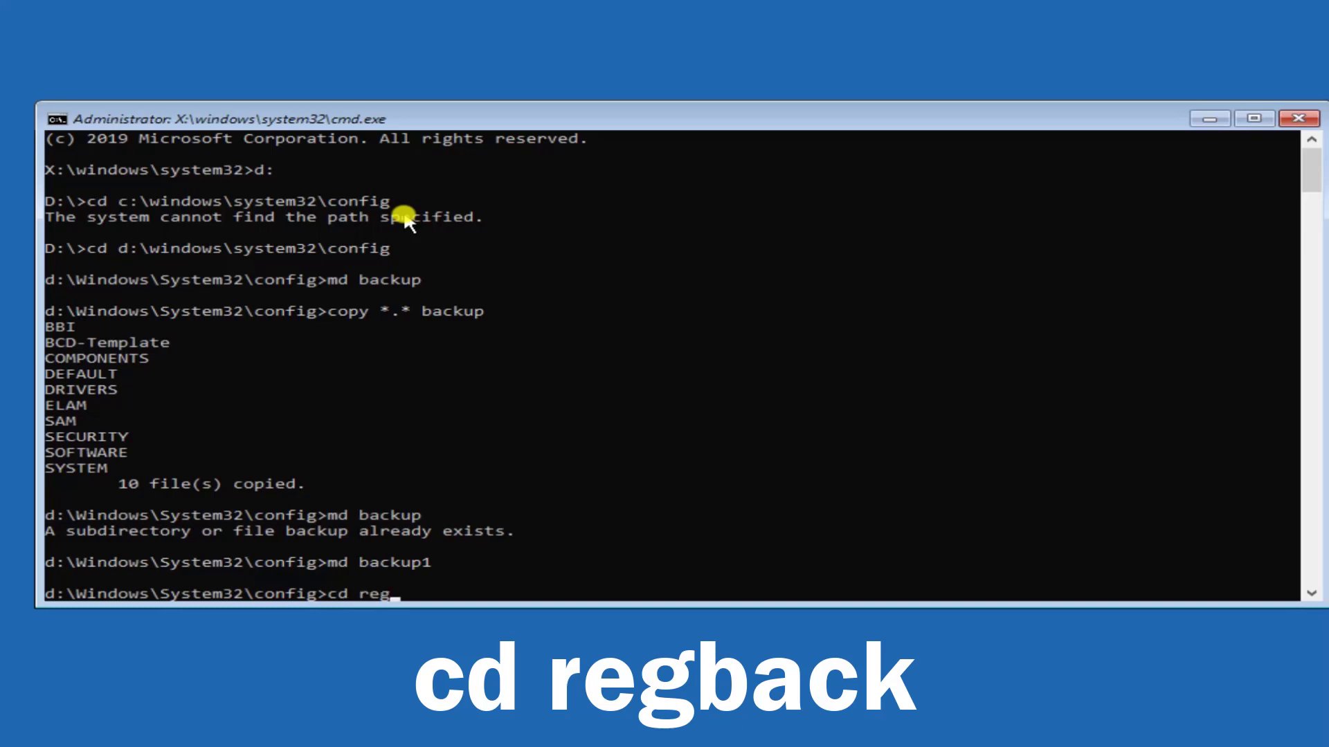
{"action": "type", "text": "back"}
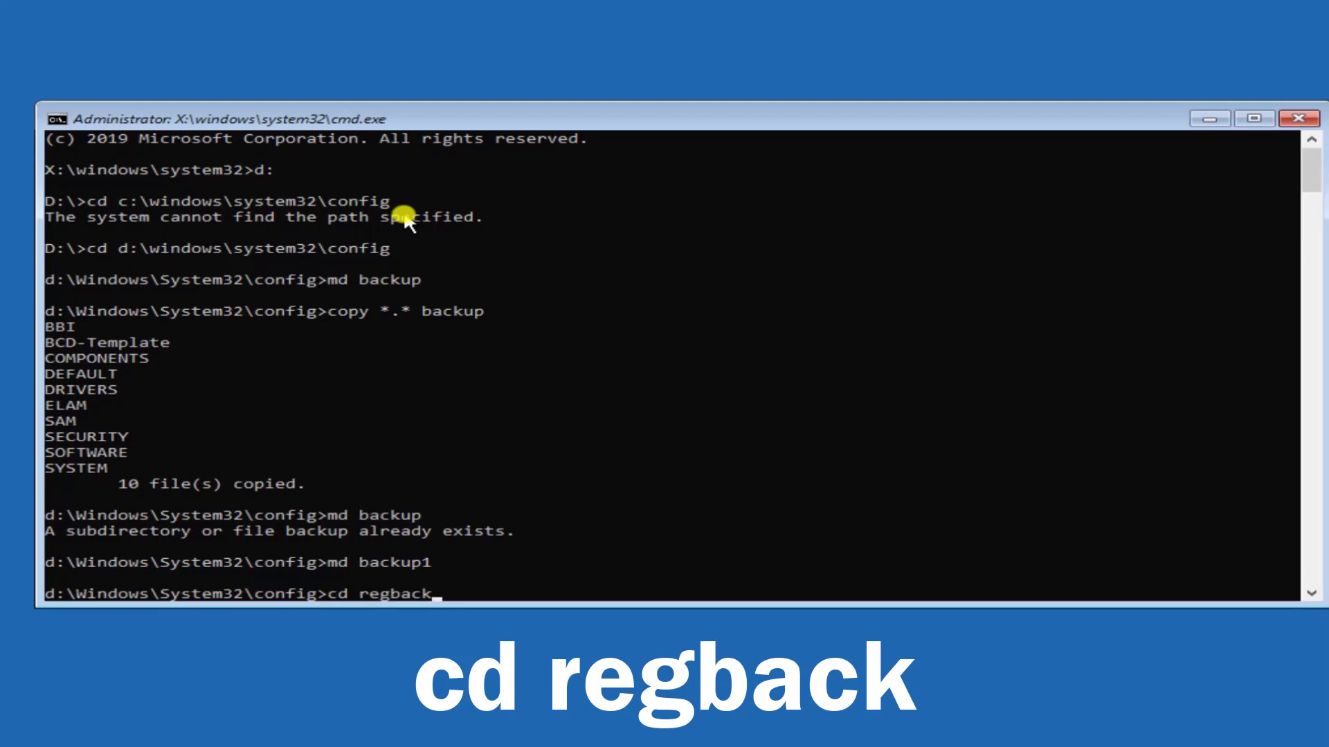
{"action": "key", "text": "Return"}
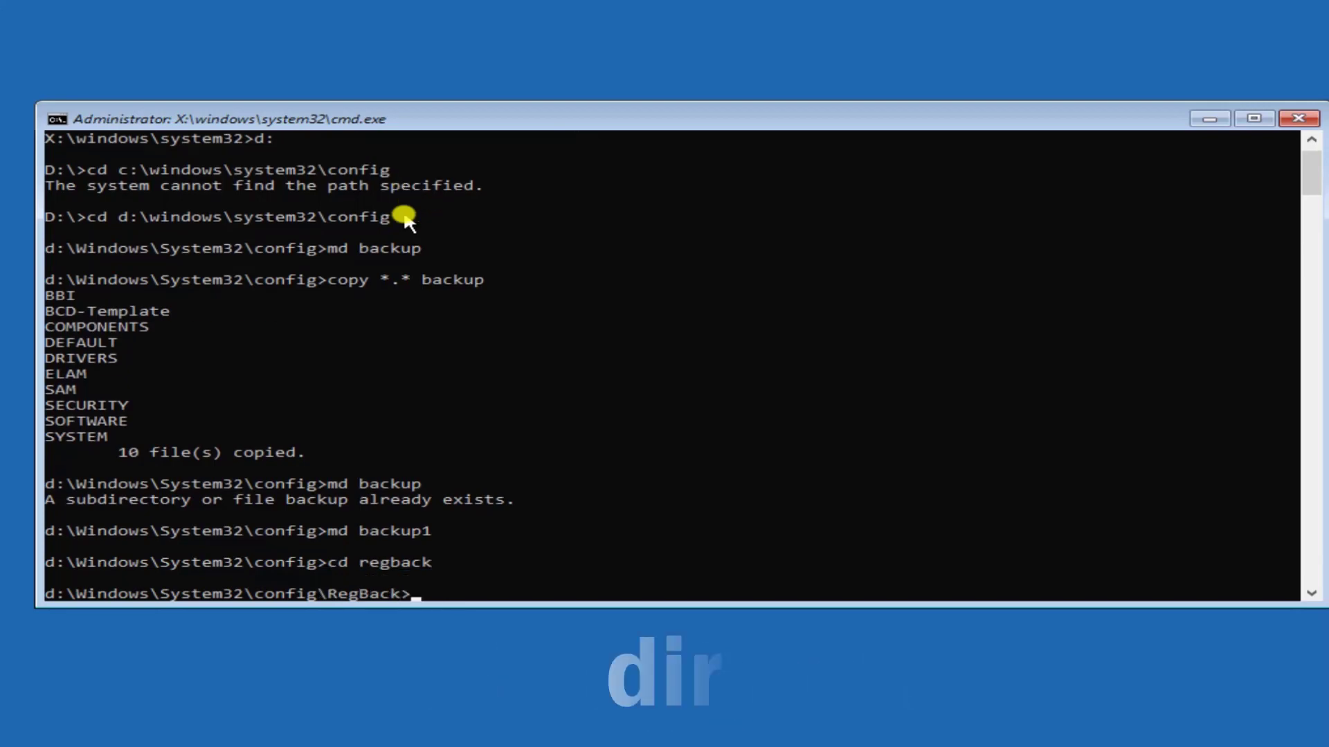
{"action": "type", "text": "dir"}
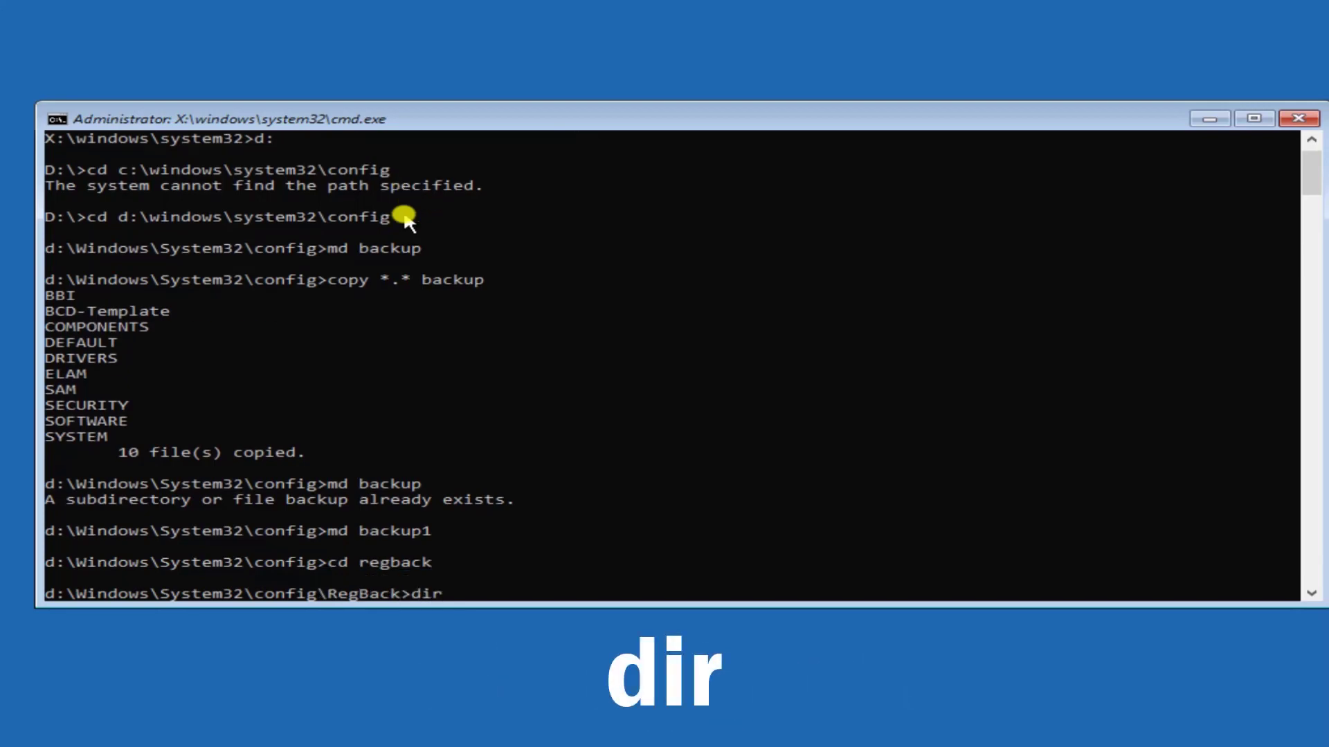
{"action": "key", "text": "Return"}
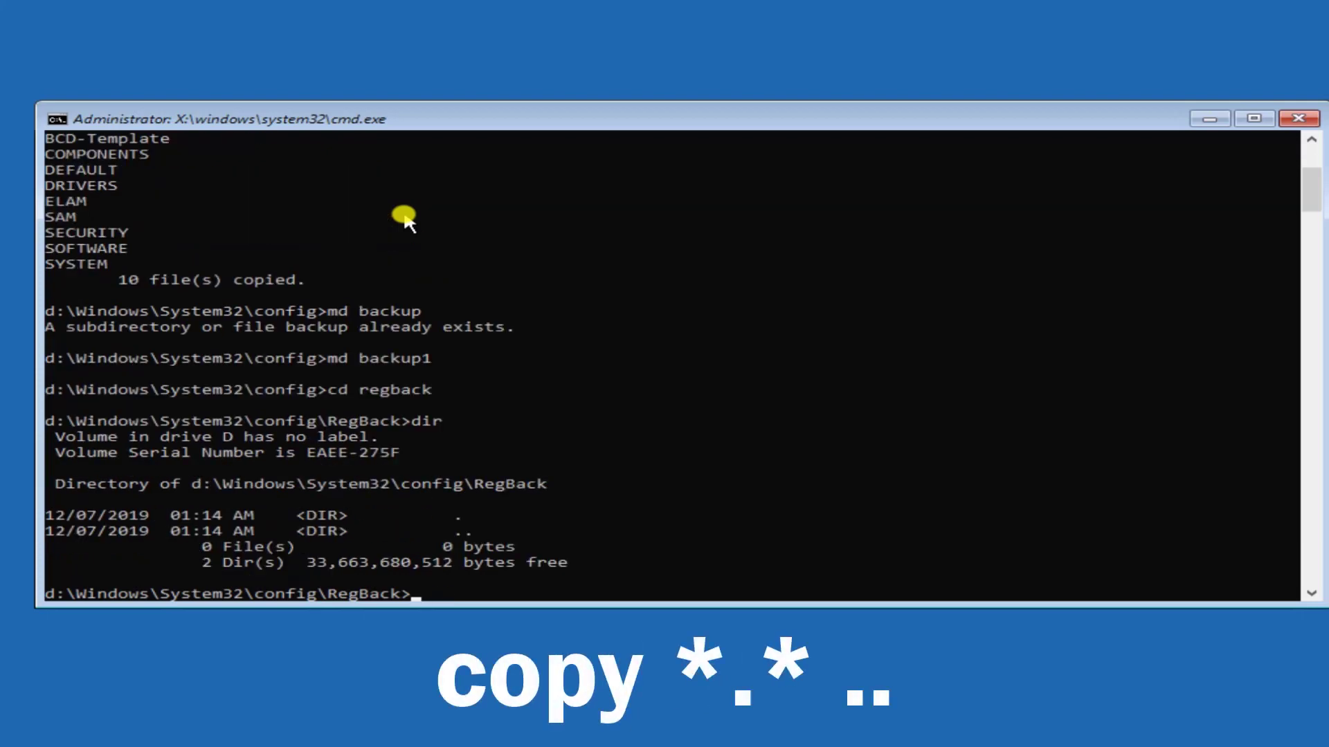
Run copy *.* .. from RegBack, which reports file not found and 0 files copied.
{"action": "type", "text": "copy"}
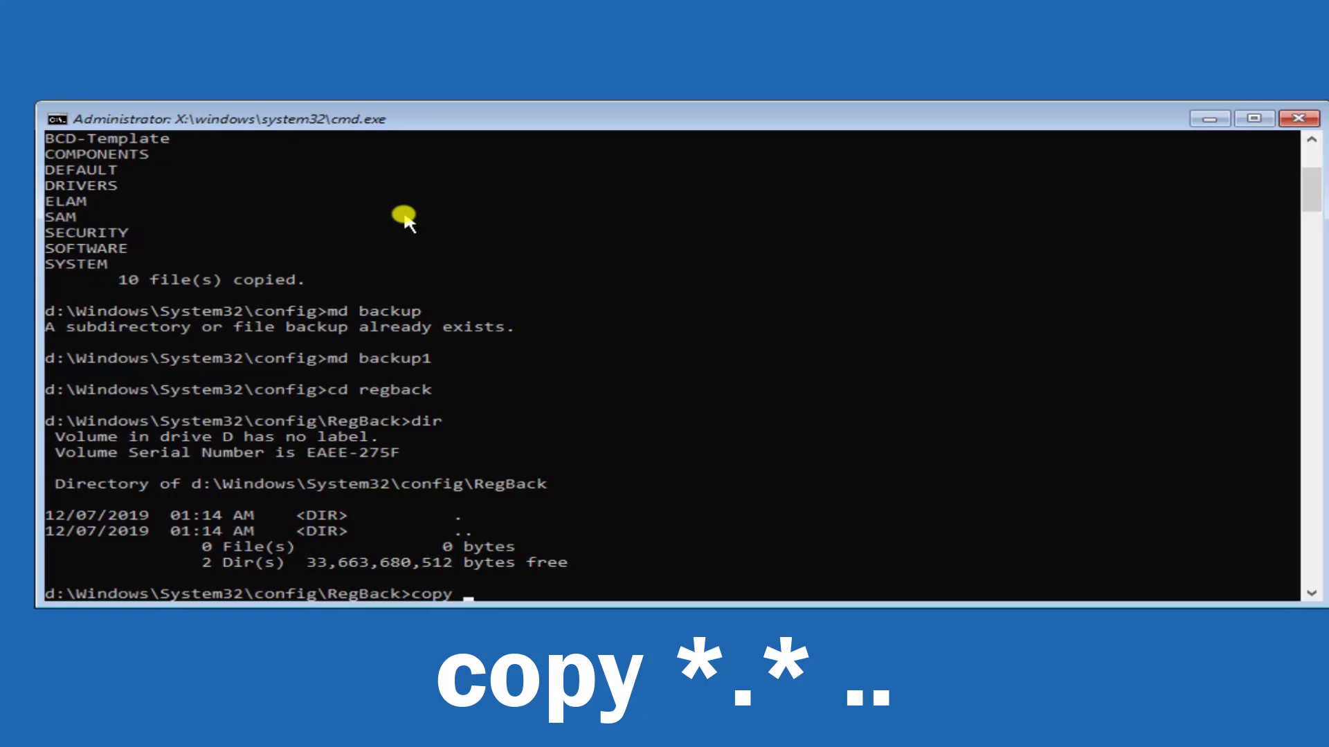
{"action": "type", "text": "*.*"}
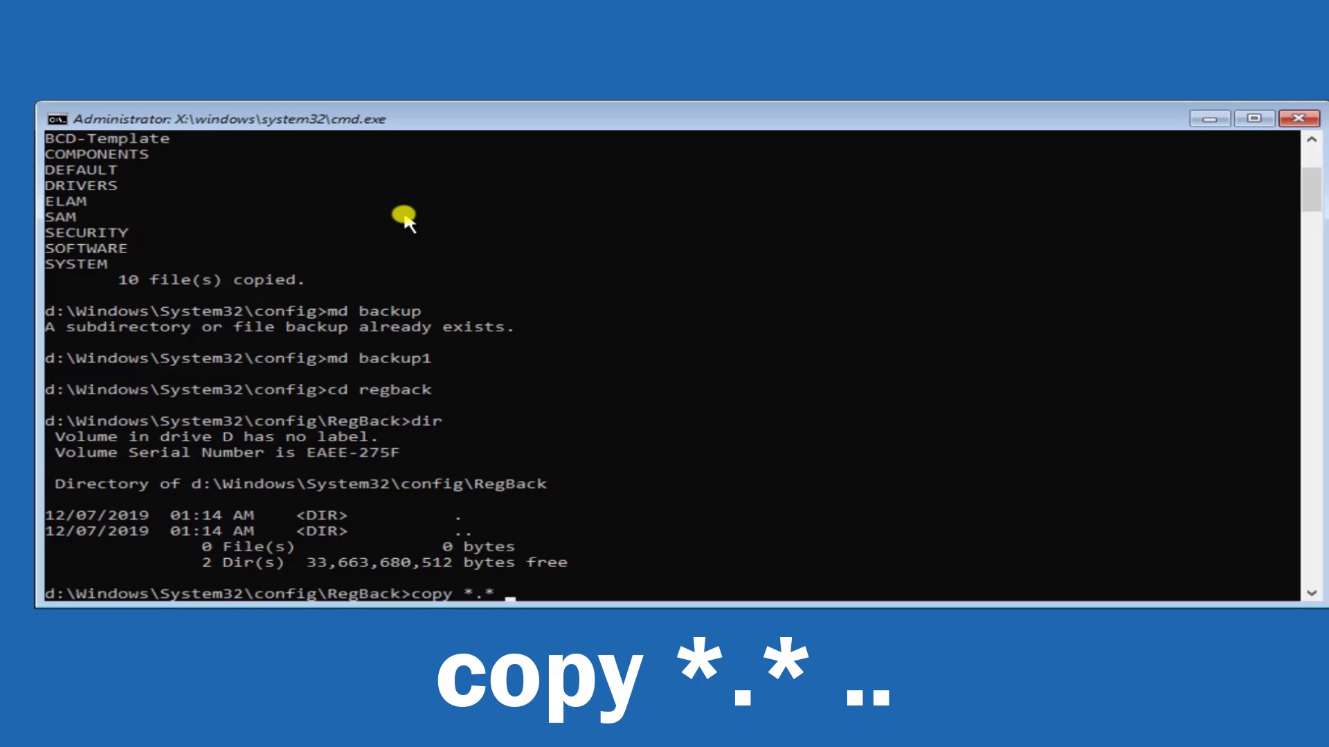
{"action": "type", "text": ".."}
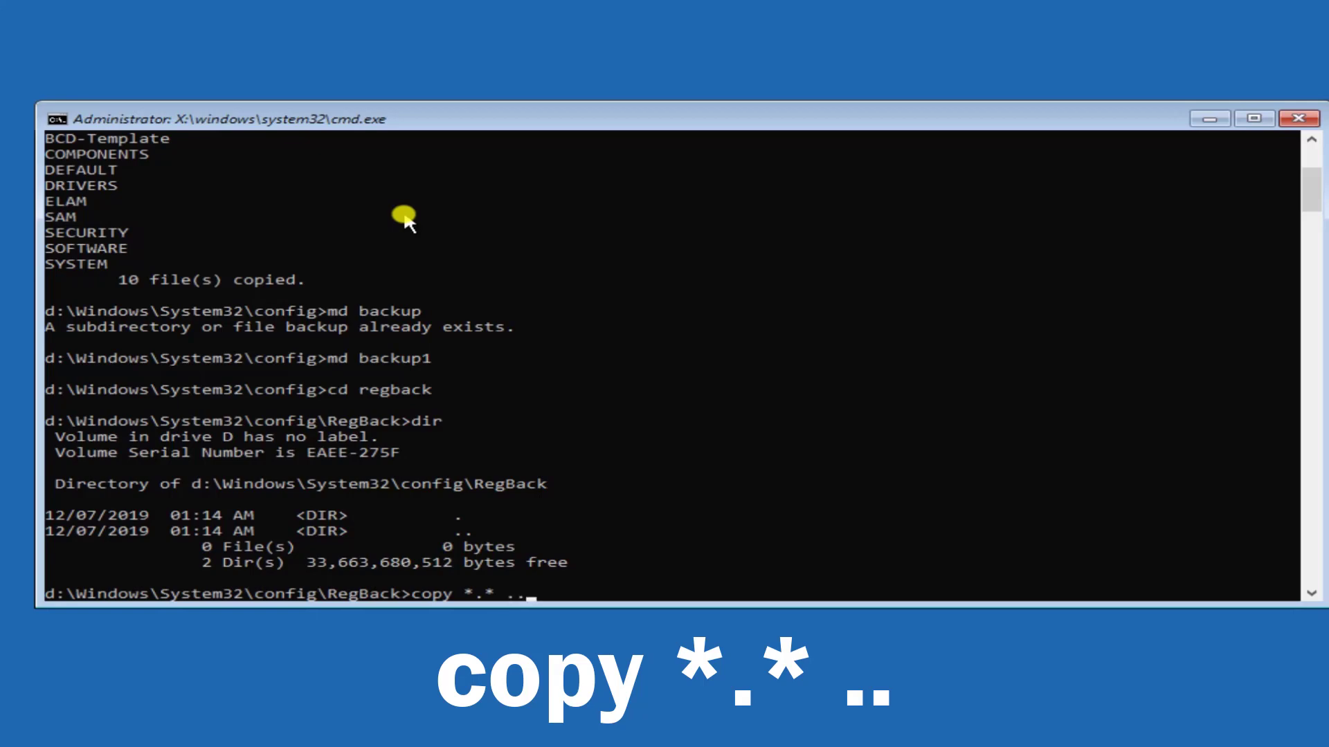
{"action": "key", "text": "Return"}
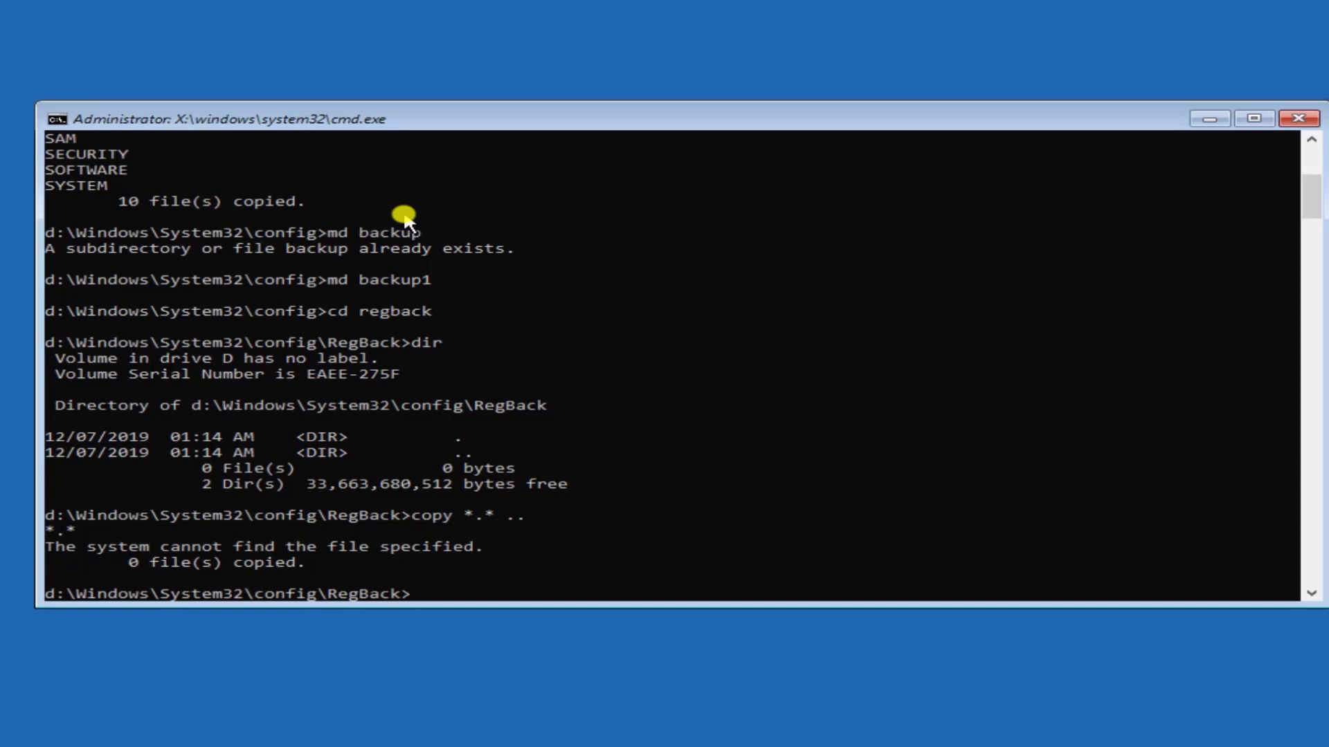
{"action": "type", "text": "b"}
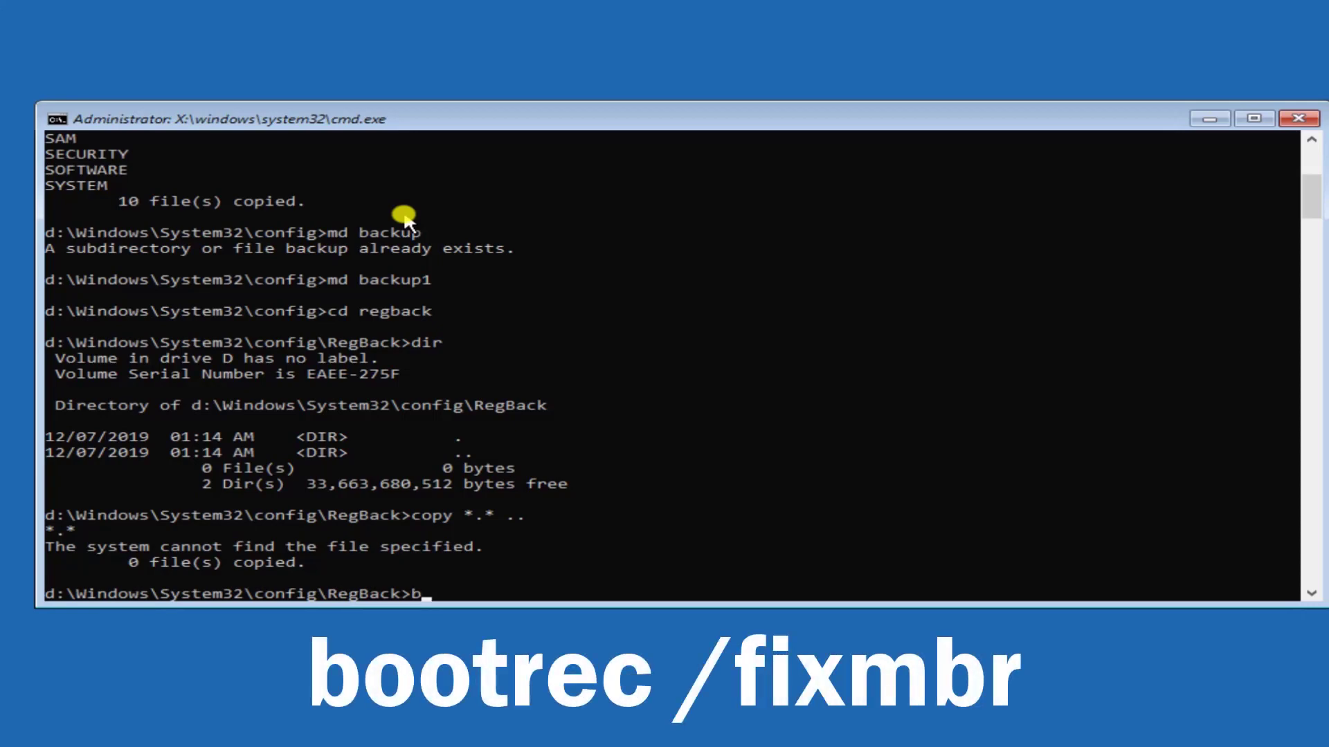
Run bootrec /fixmbr to rewrite the master boot record, completing successfully.
{"action": "type", "text": "ootrec /"}
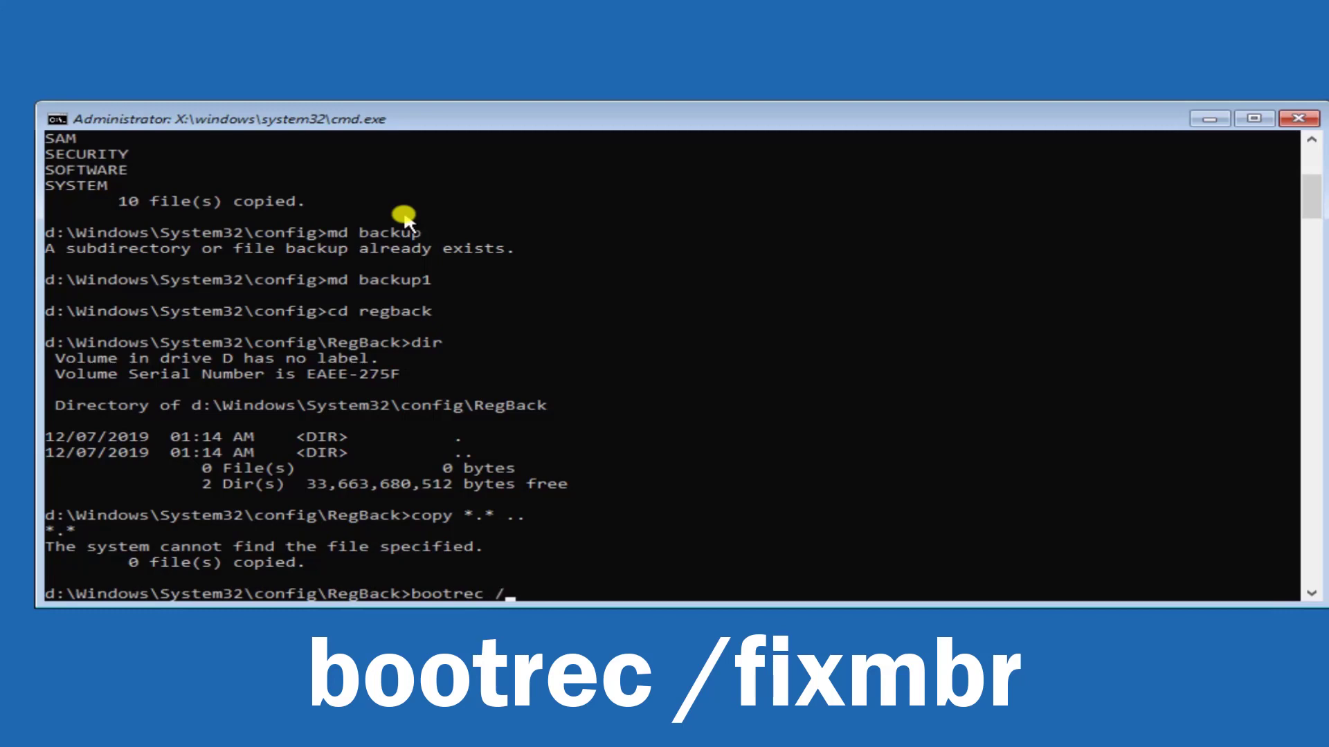
{"action": "type", "text": "fixmbr"}
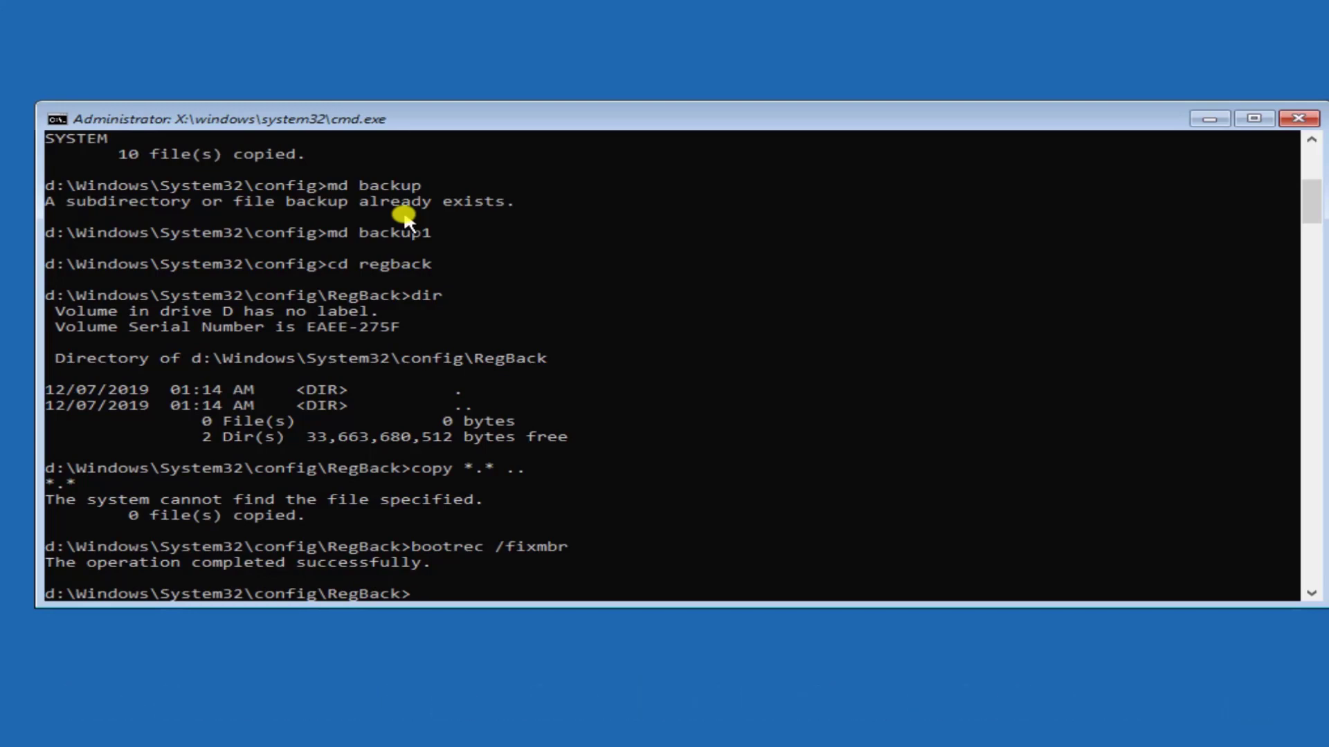
Run bootrec /fixboot on the system partition, which returns Access is denied.
{"action": "type", "text": "b"}
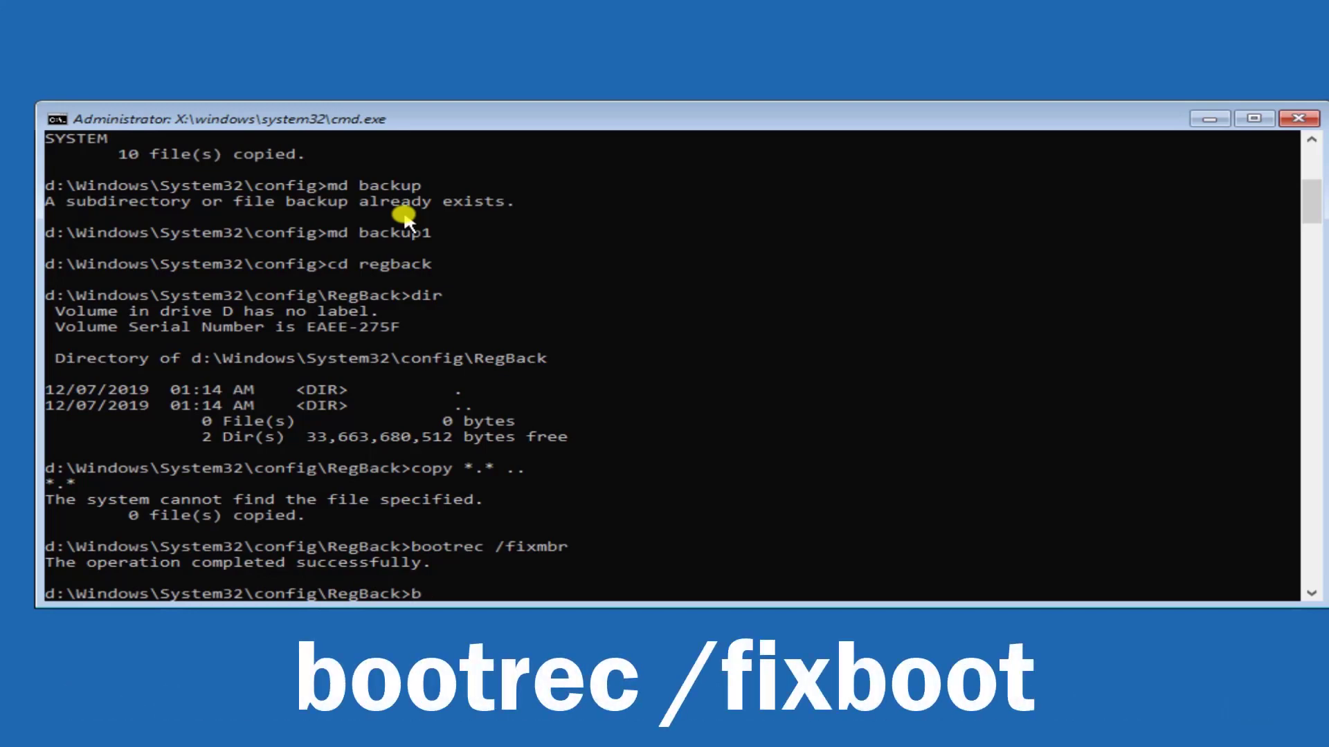
{"action": "type", "text": "ootrec"}
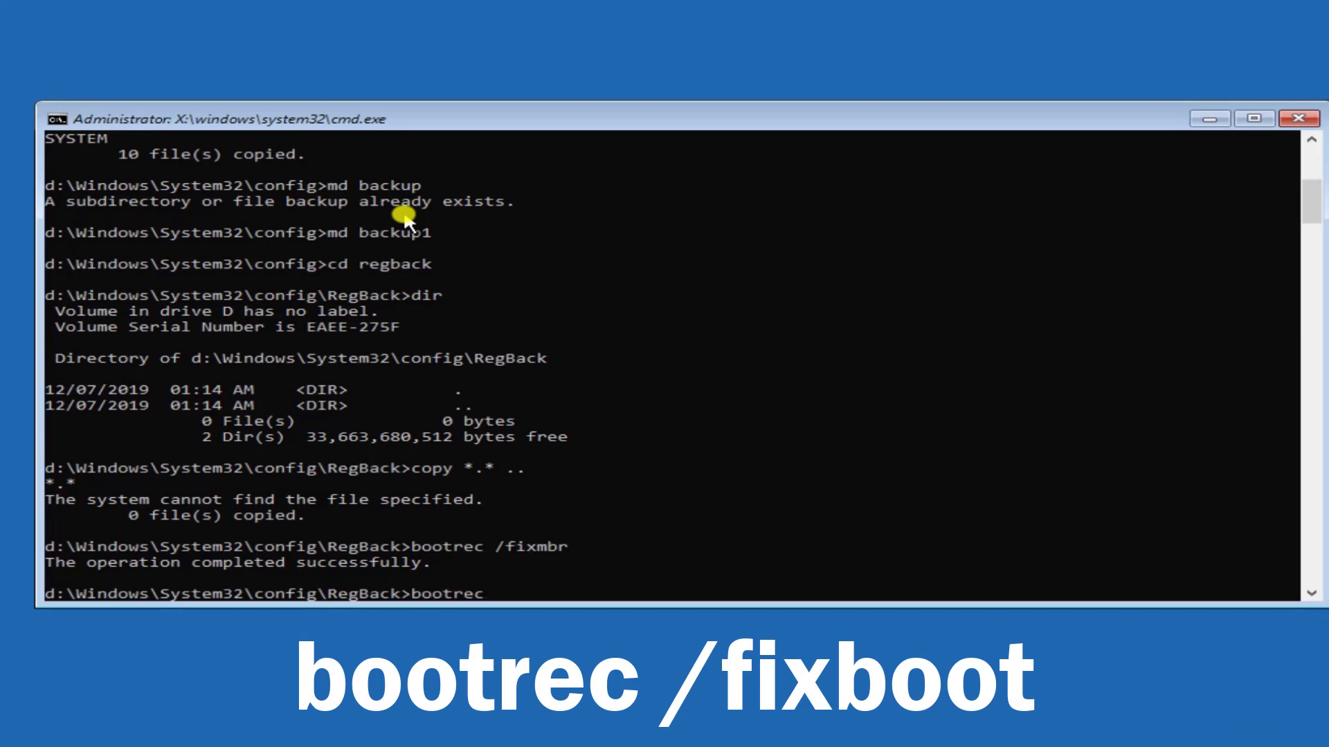
{"action": "type", "text": "/"}
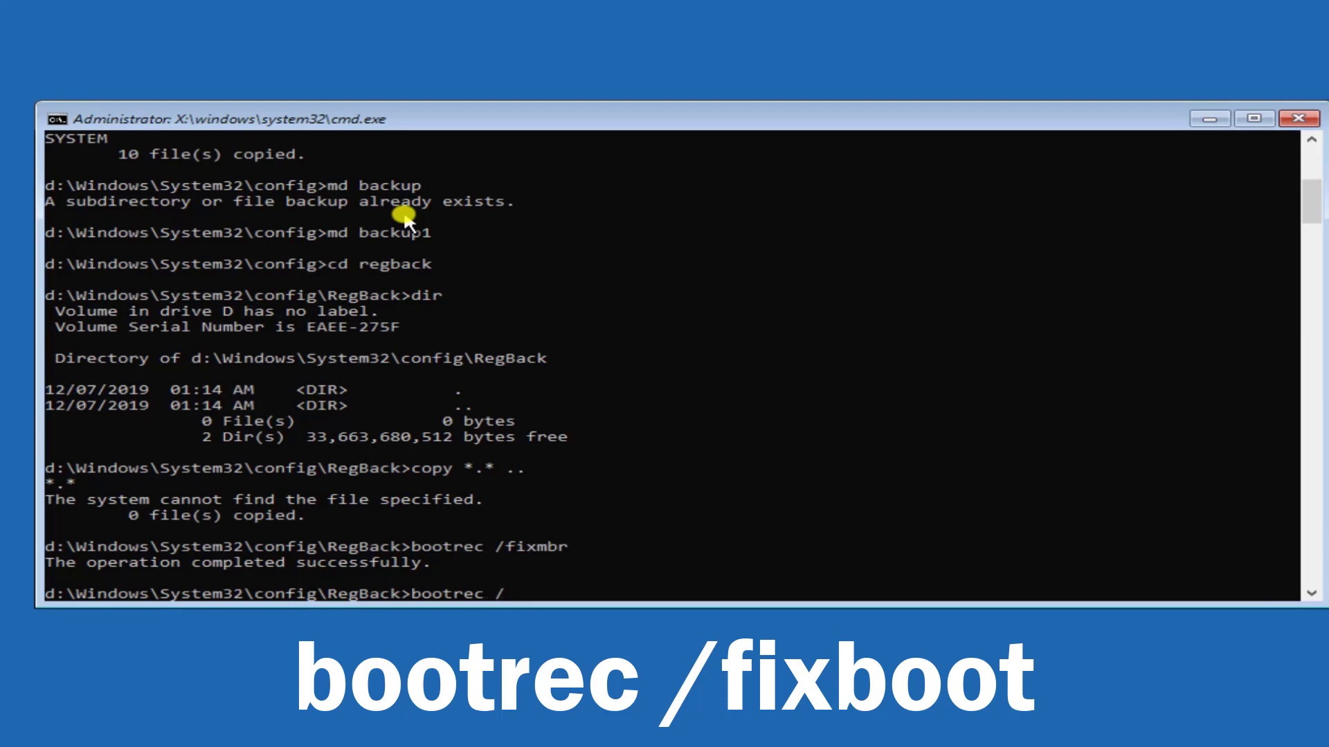
{"action": "type", "text": "fixboot"}
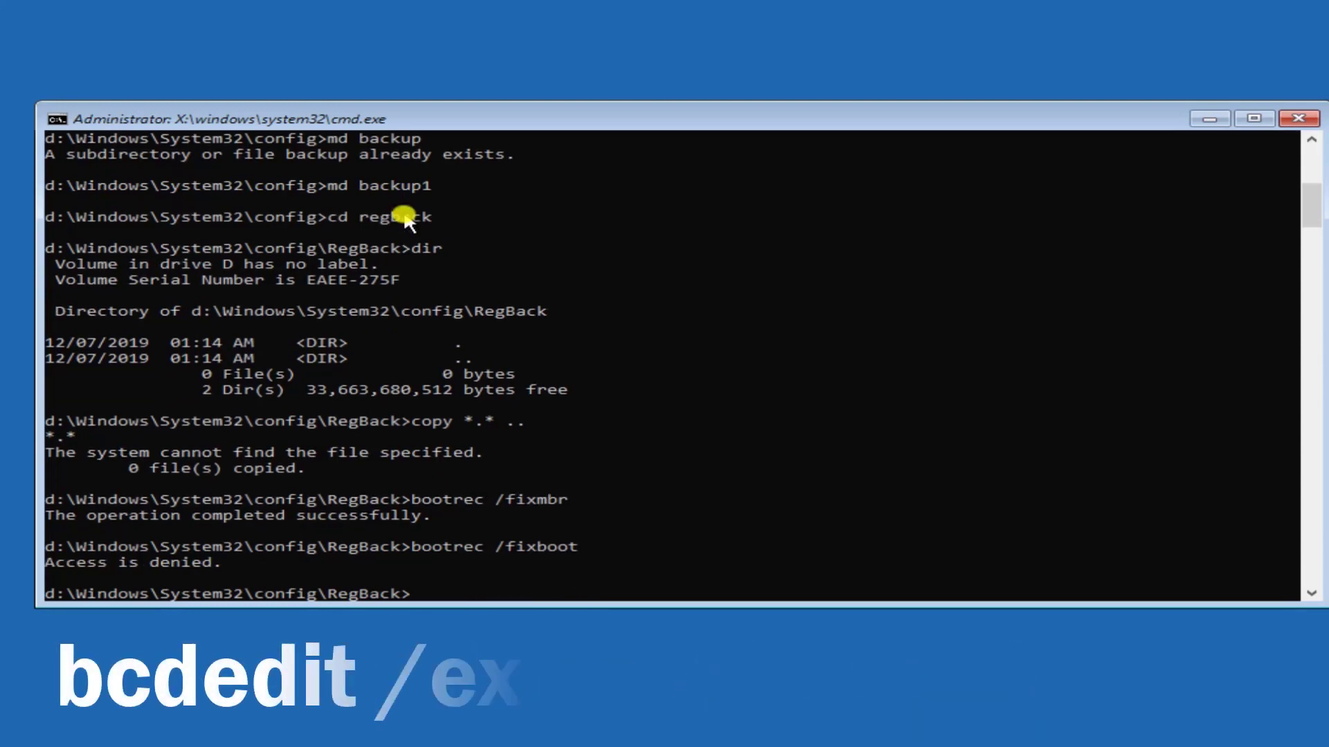
Export the boot configuration data to c:\bcdbackup with bcdedit /export.
{"action": "type", "text": "bcde"}
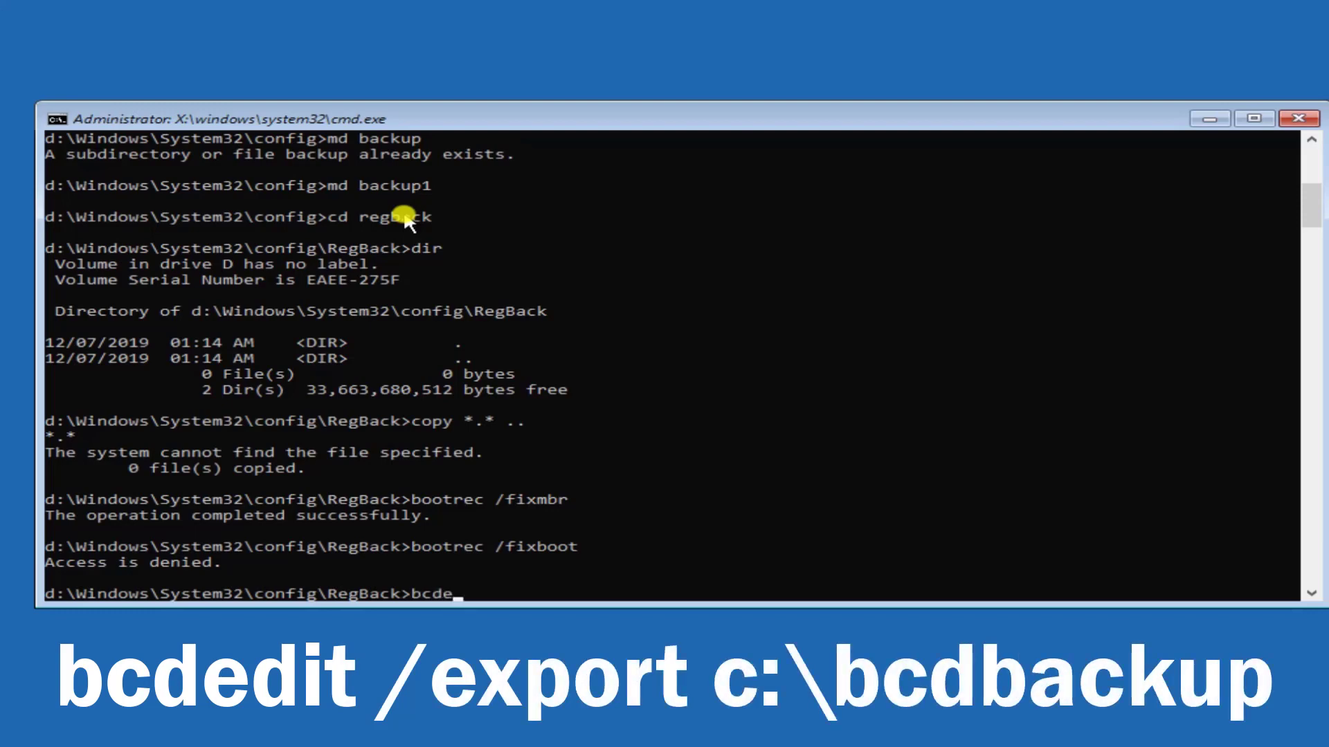
{"action": "type", "text": "dit"}
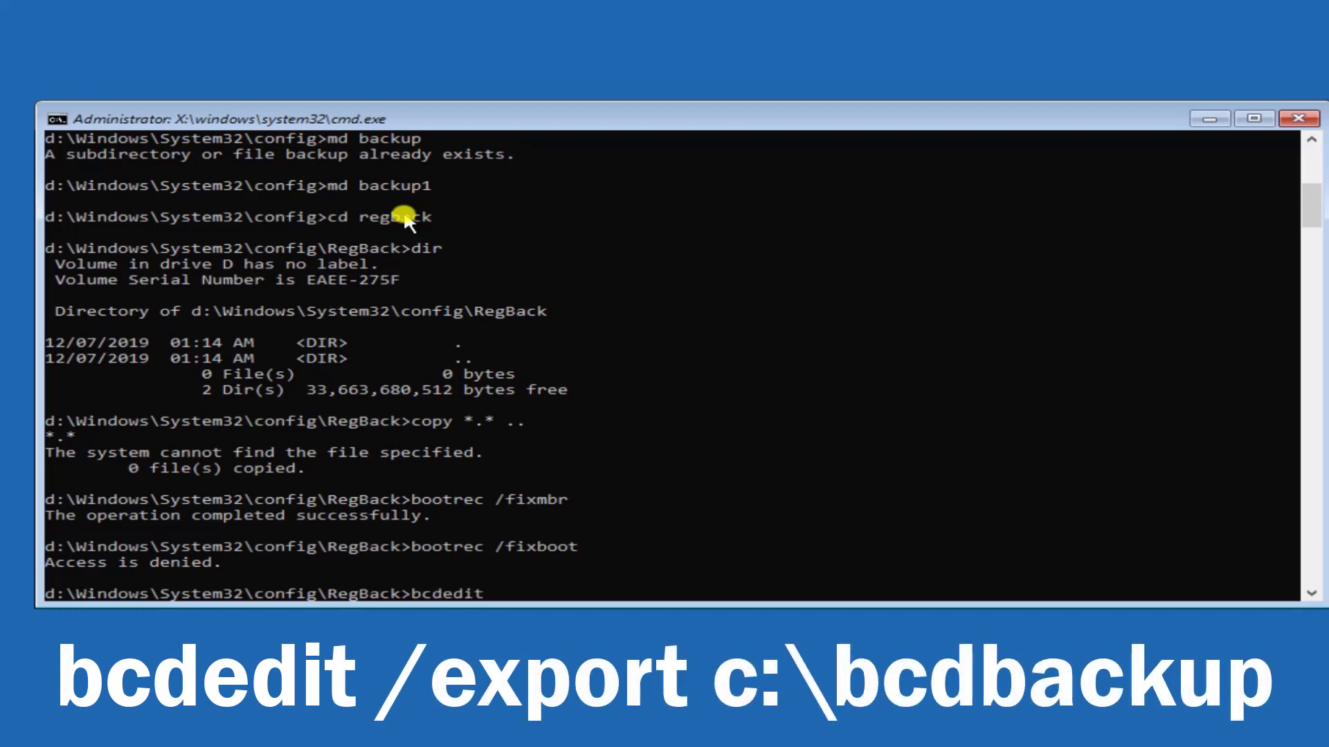
{"action": "type", "text": "/"}
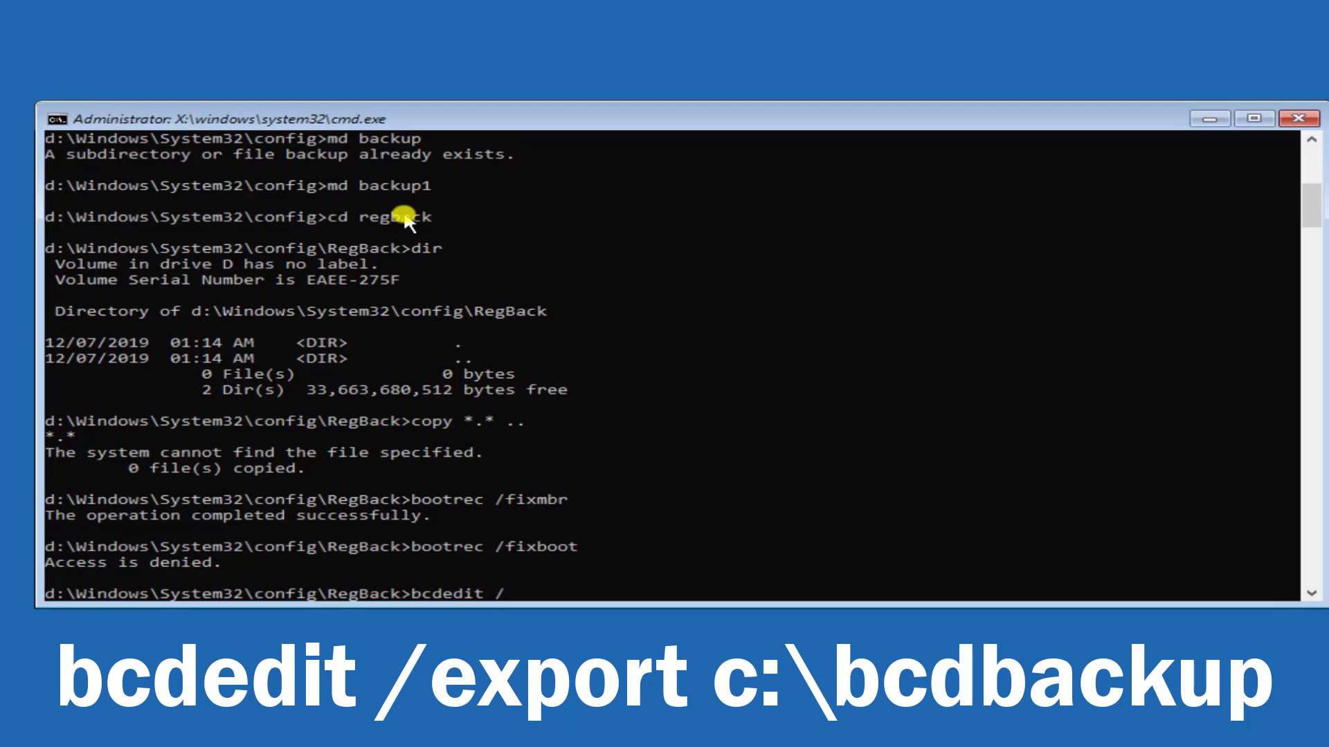
{"action": "type", "text": "export"}
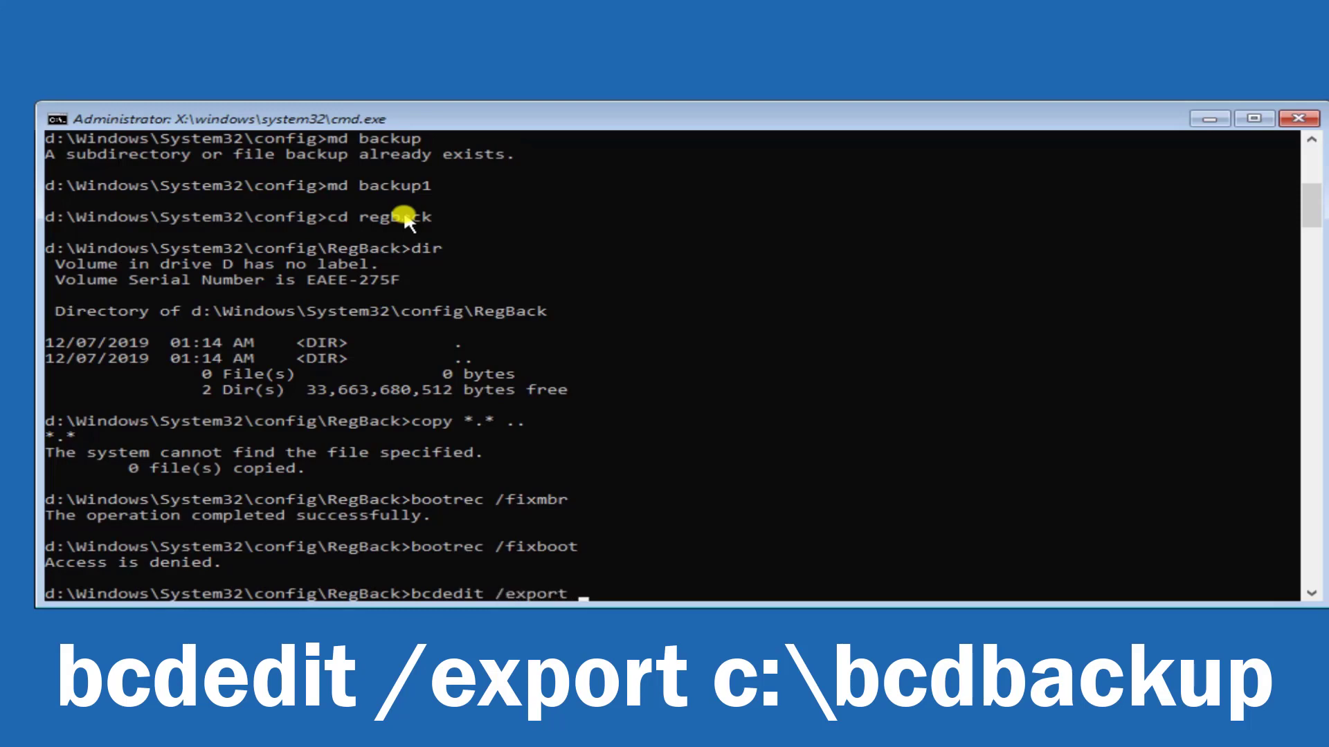
{"action": "type", "text": "c"}
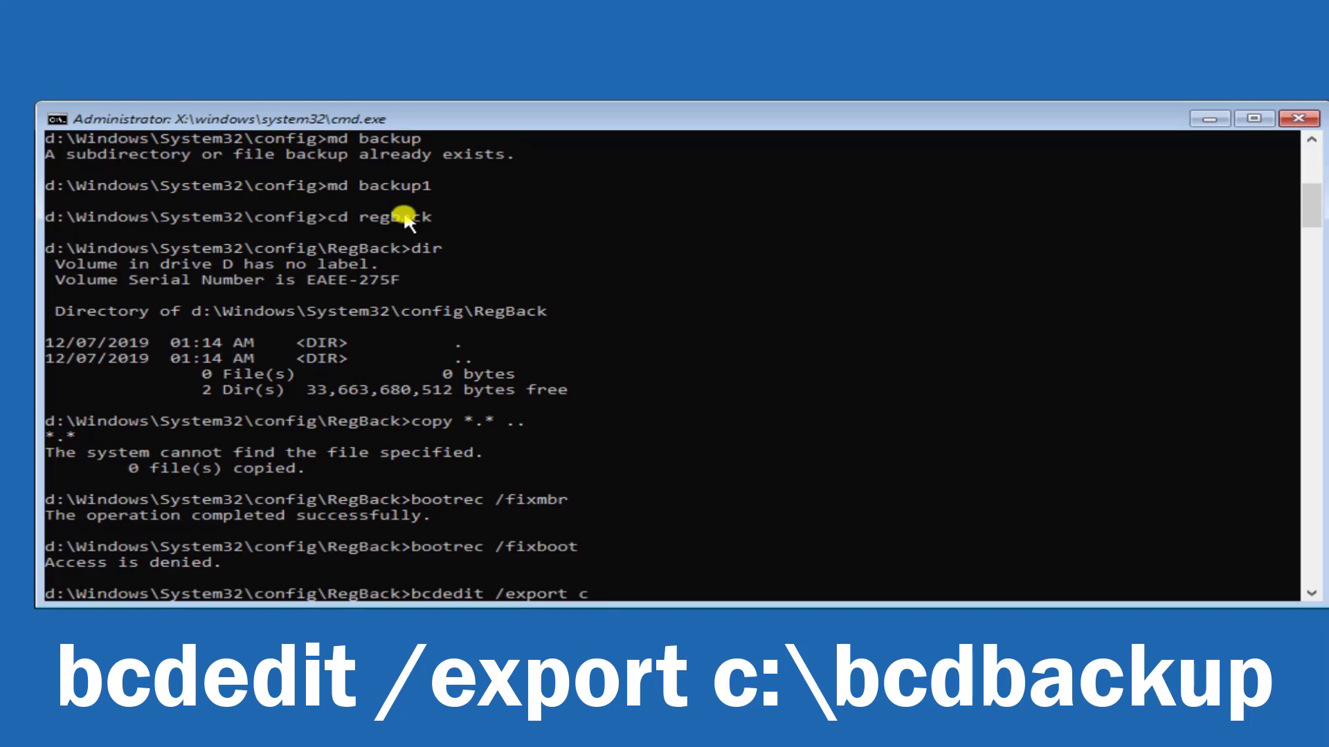
{"action": "type", "text": ":\\"}
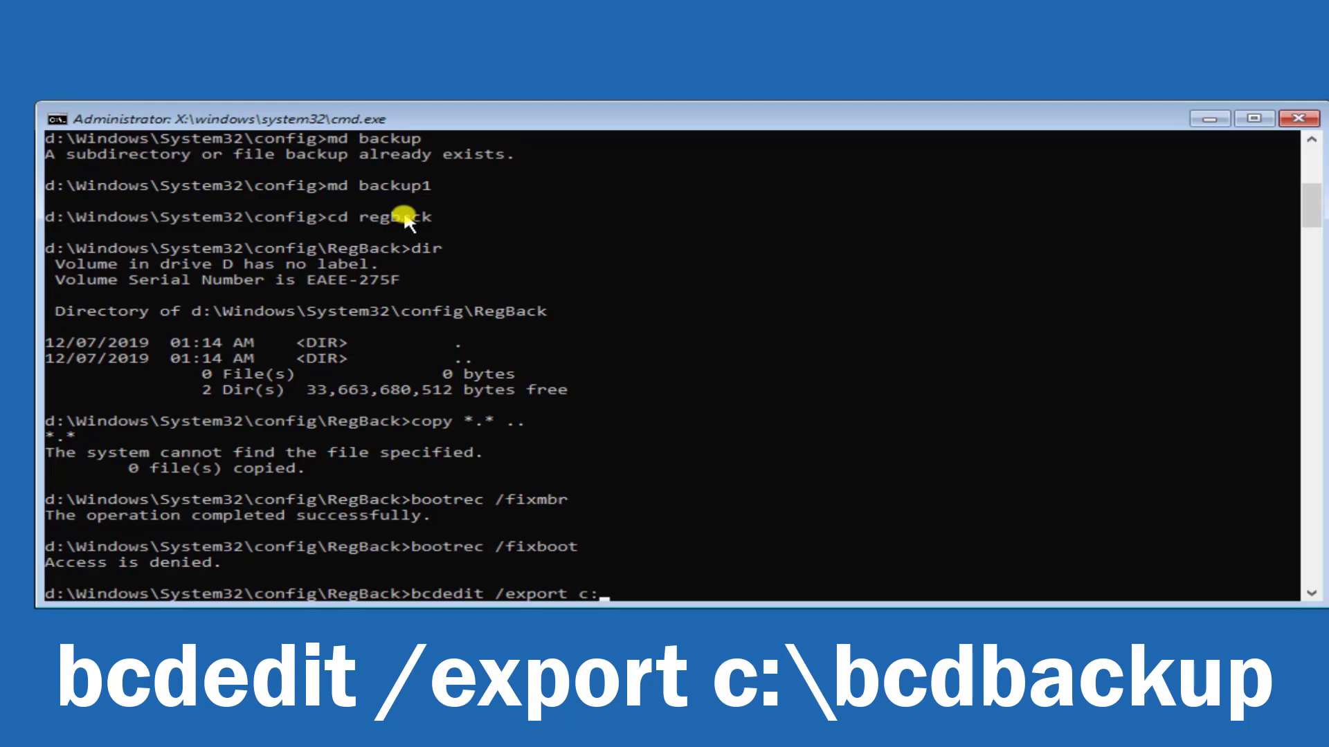
{"action": "type", "text": "\\"}
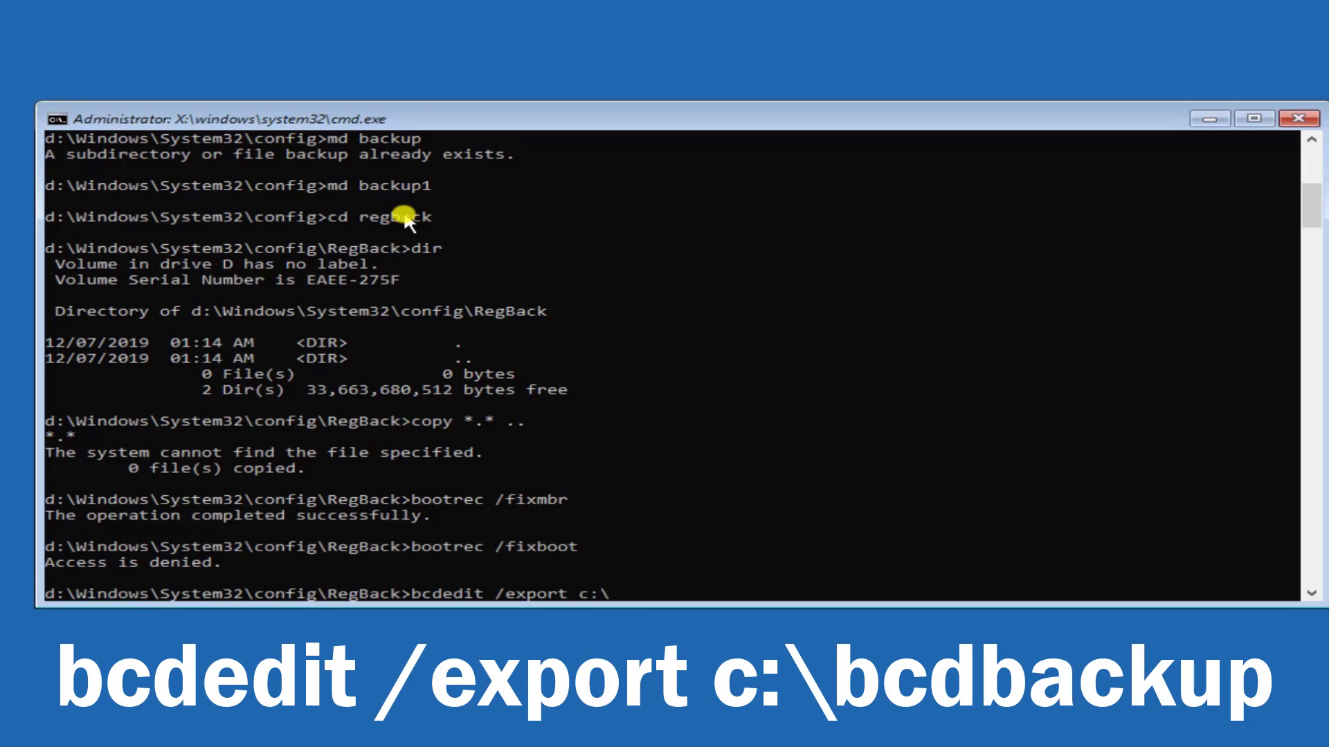
{"action": "type", "text": "bcd"}
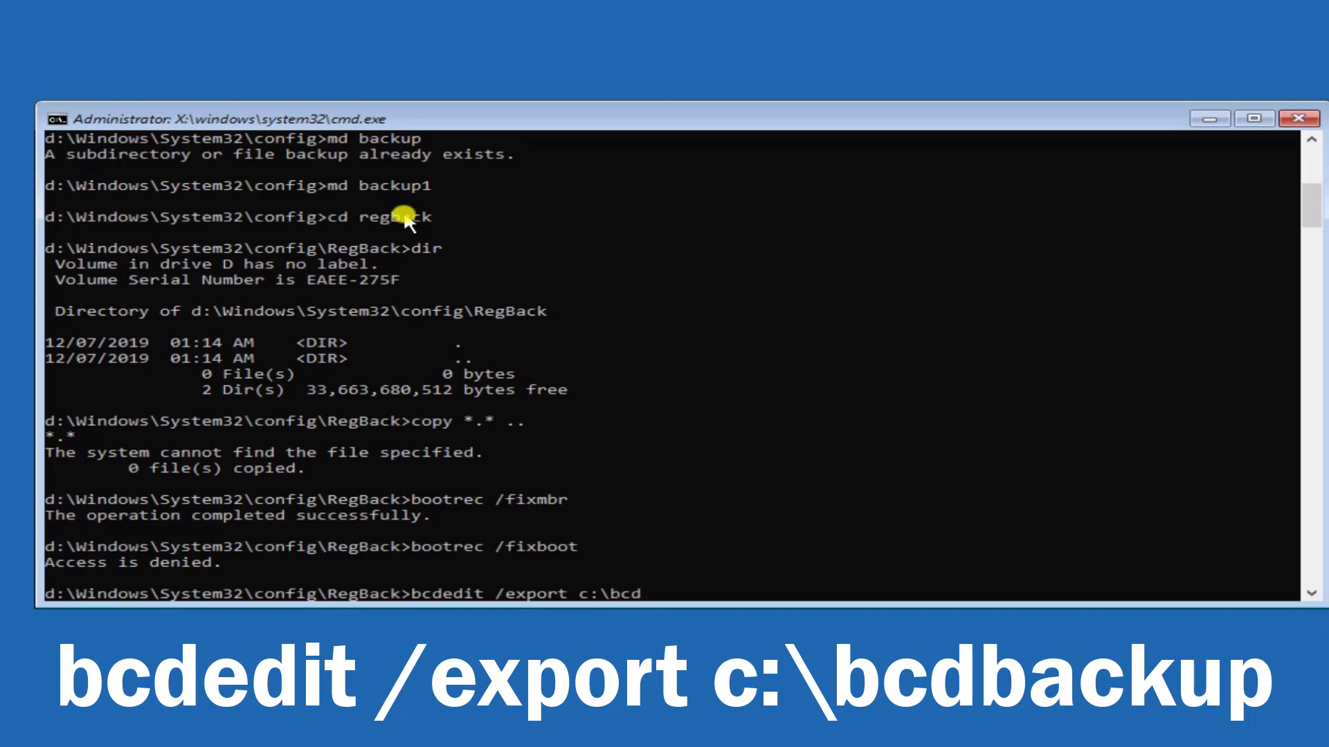
{"action": "type", "text": "backup"}
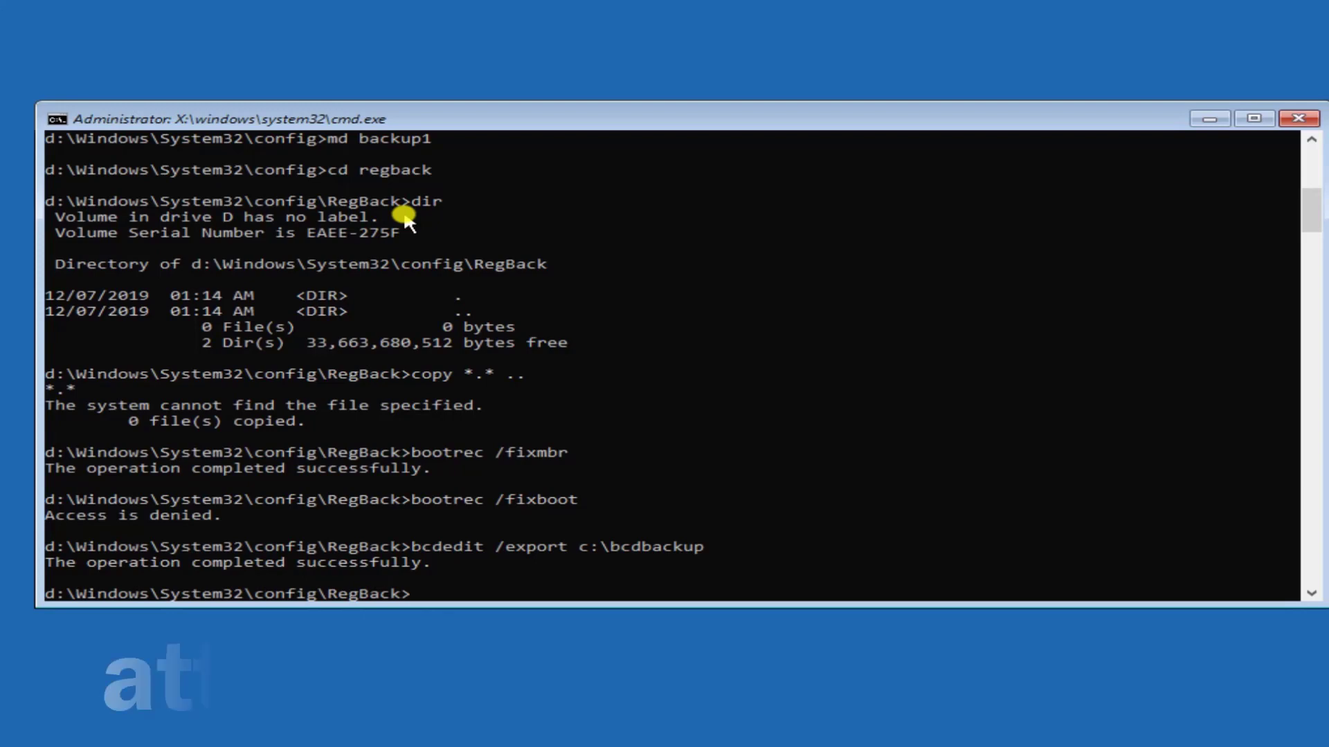
Clear the hidden, read-only and system attributes on c:\boot\bcd using attrib -h -r -s.
{"action": "type", "text": "attrib"}
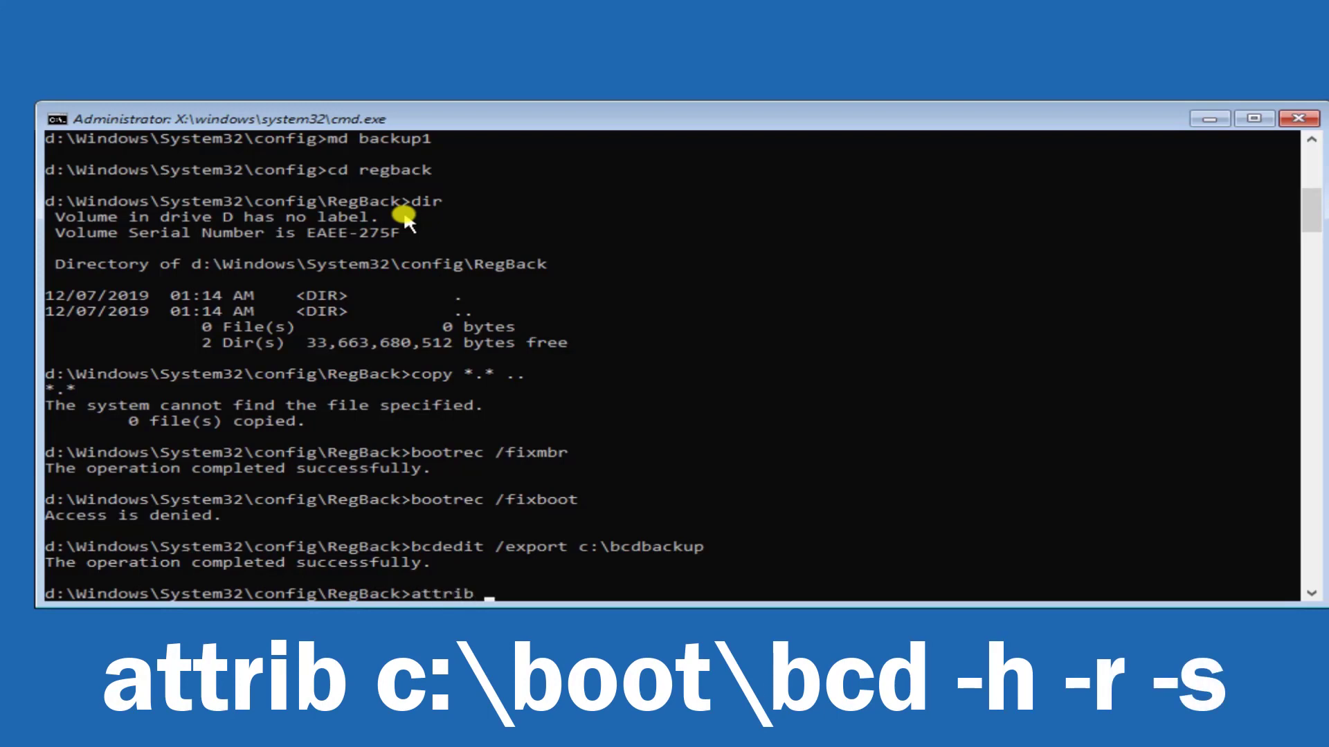
{"action": "type", "text": "c:"}
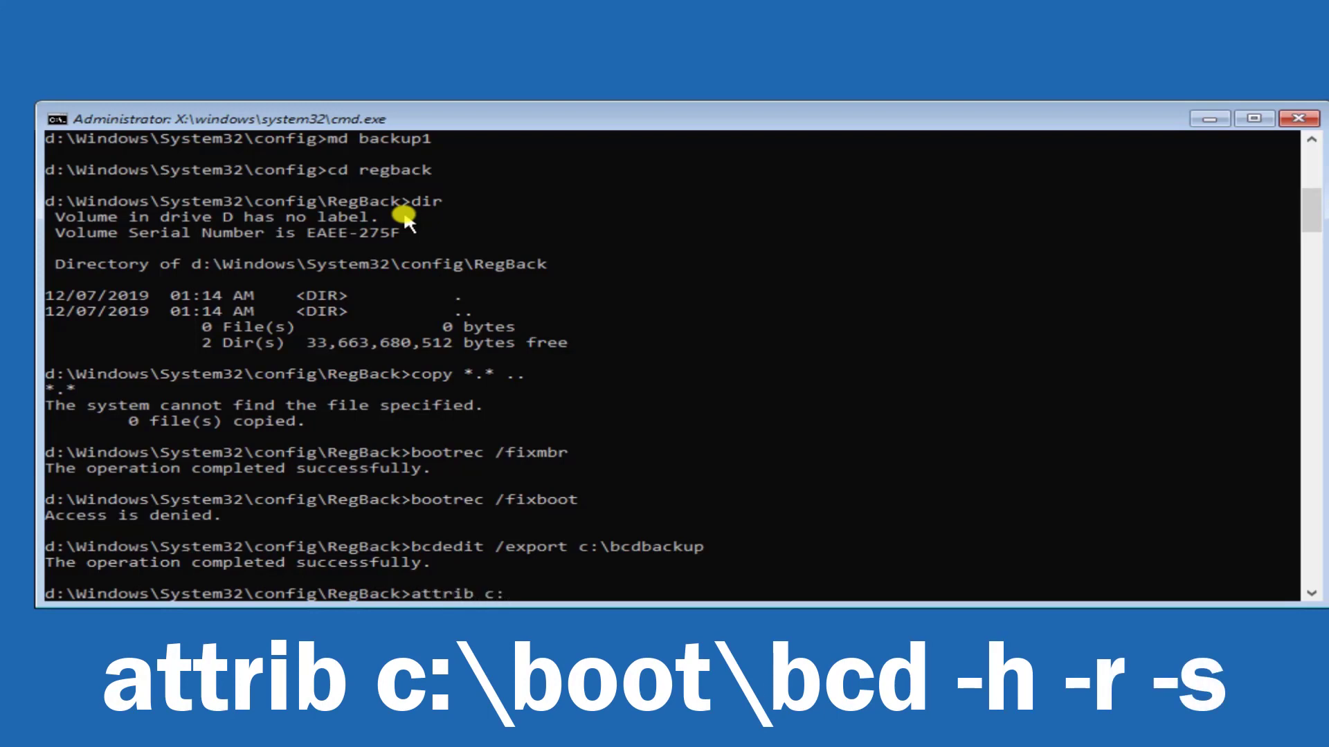
{"action": "type", "text": "\\"}
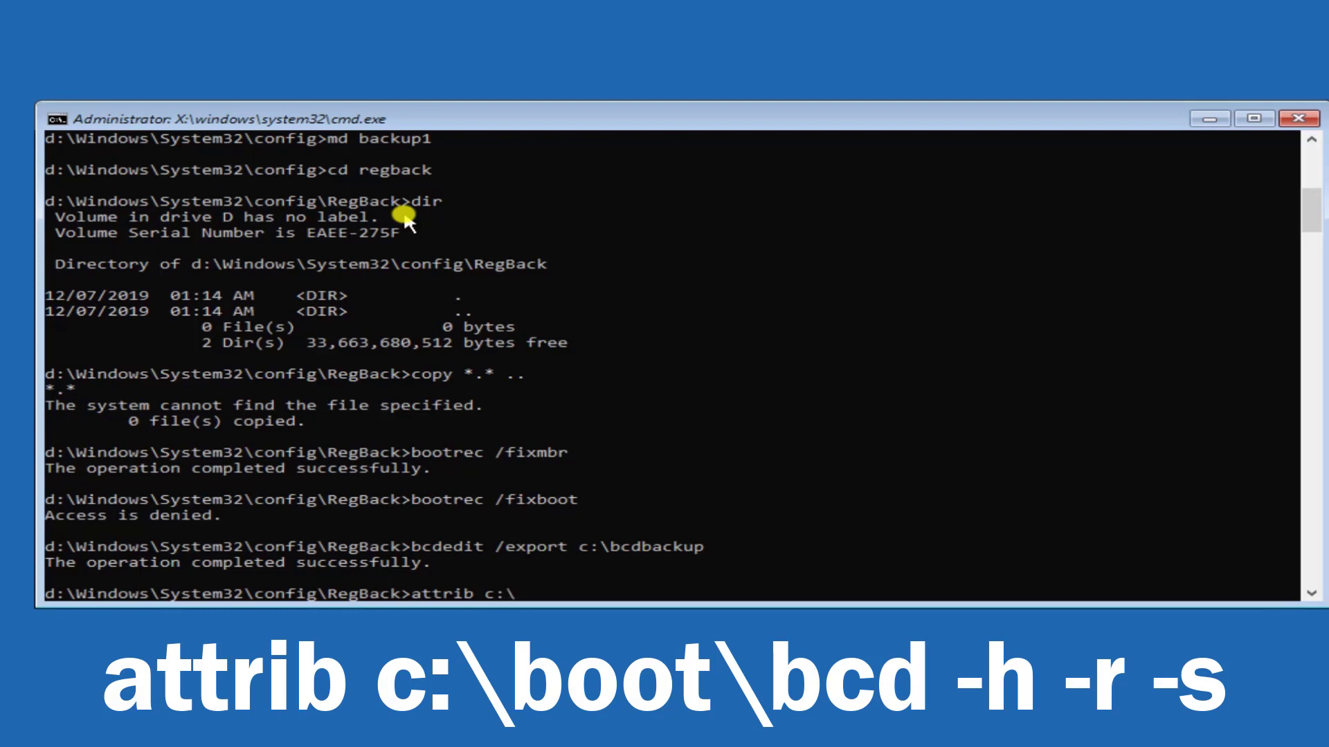
{"action": "type", "text": "boot"}
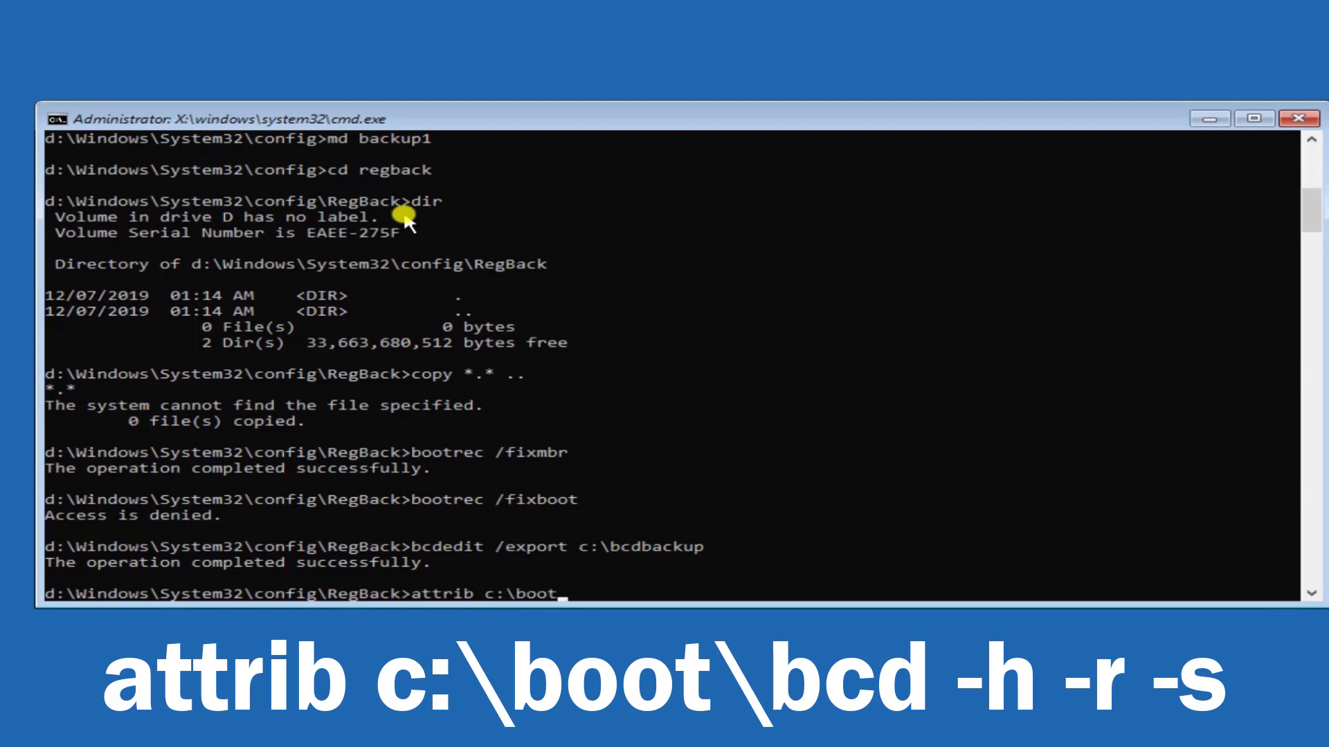
{"action": "type", "text": "bcd"}
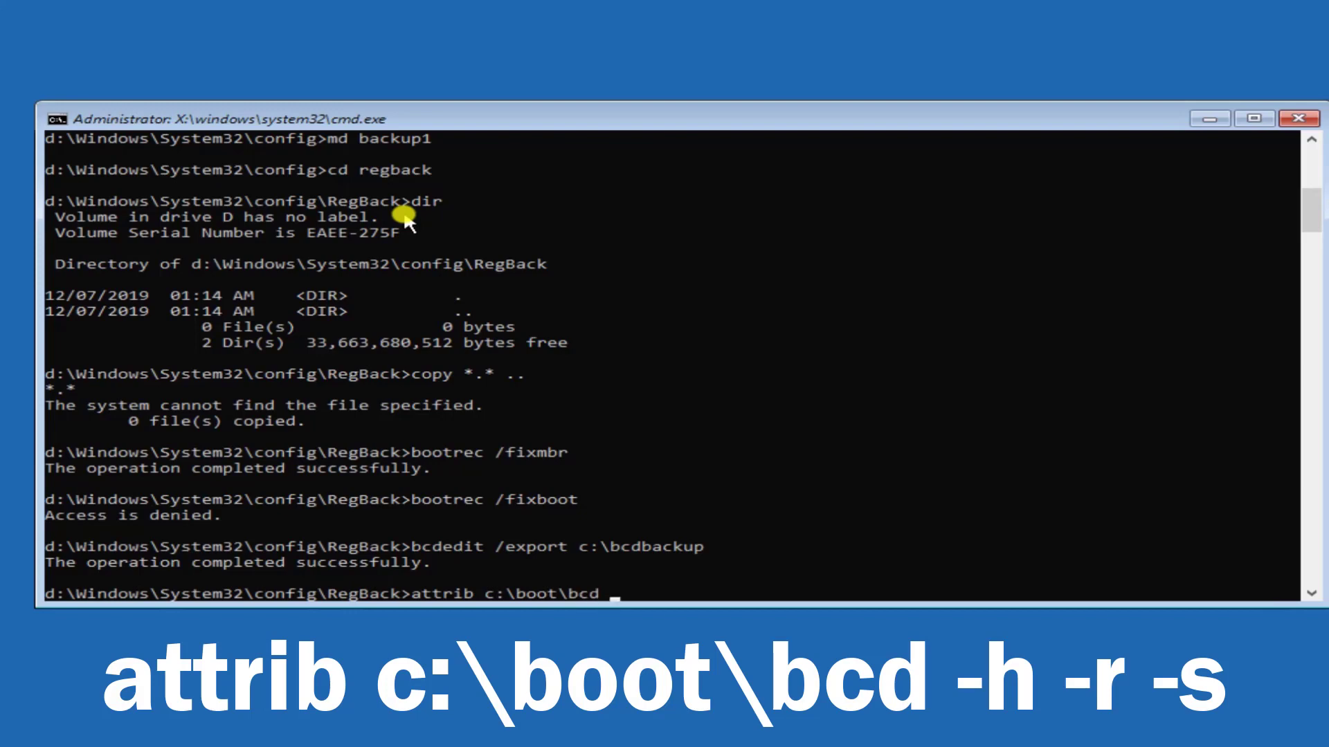
{"action": "type", "text": "-h -"}
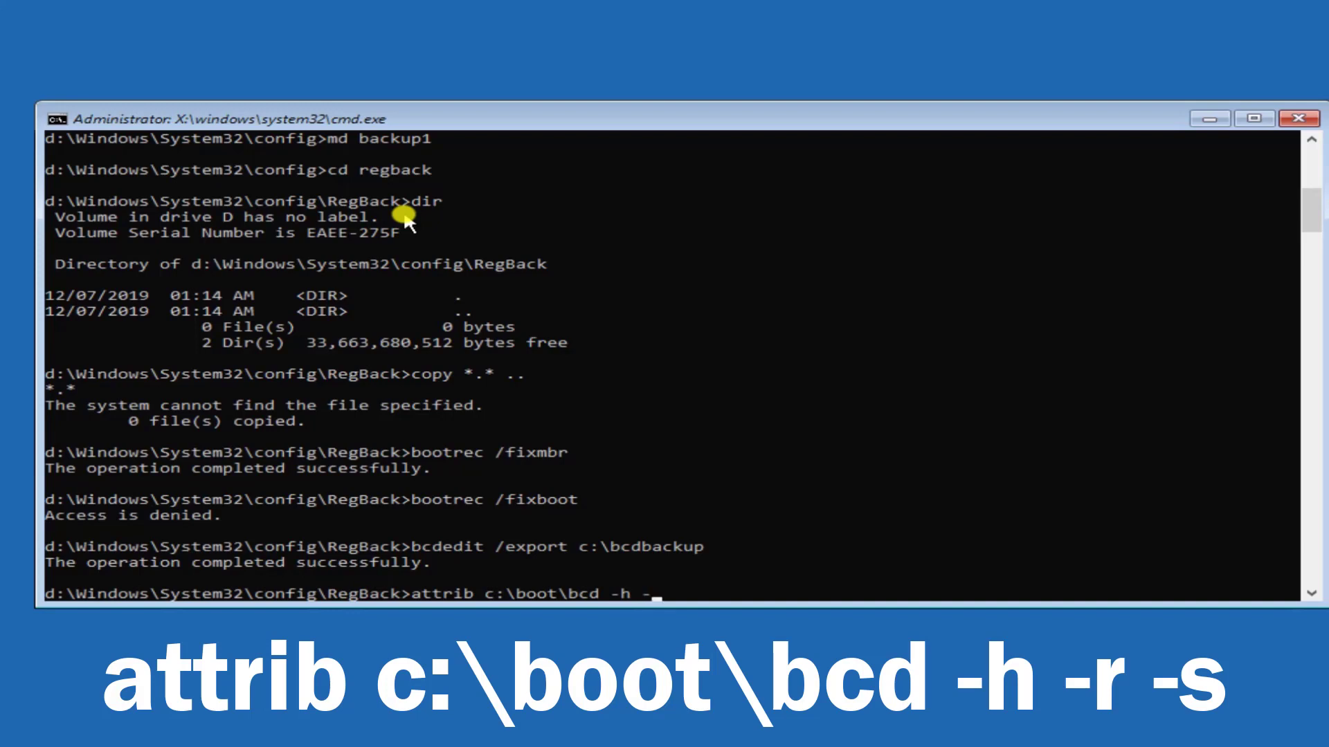
{"action": "type", "text": "r"}
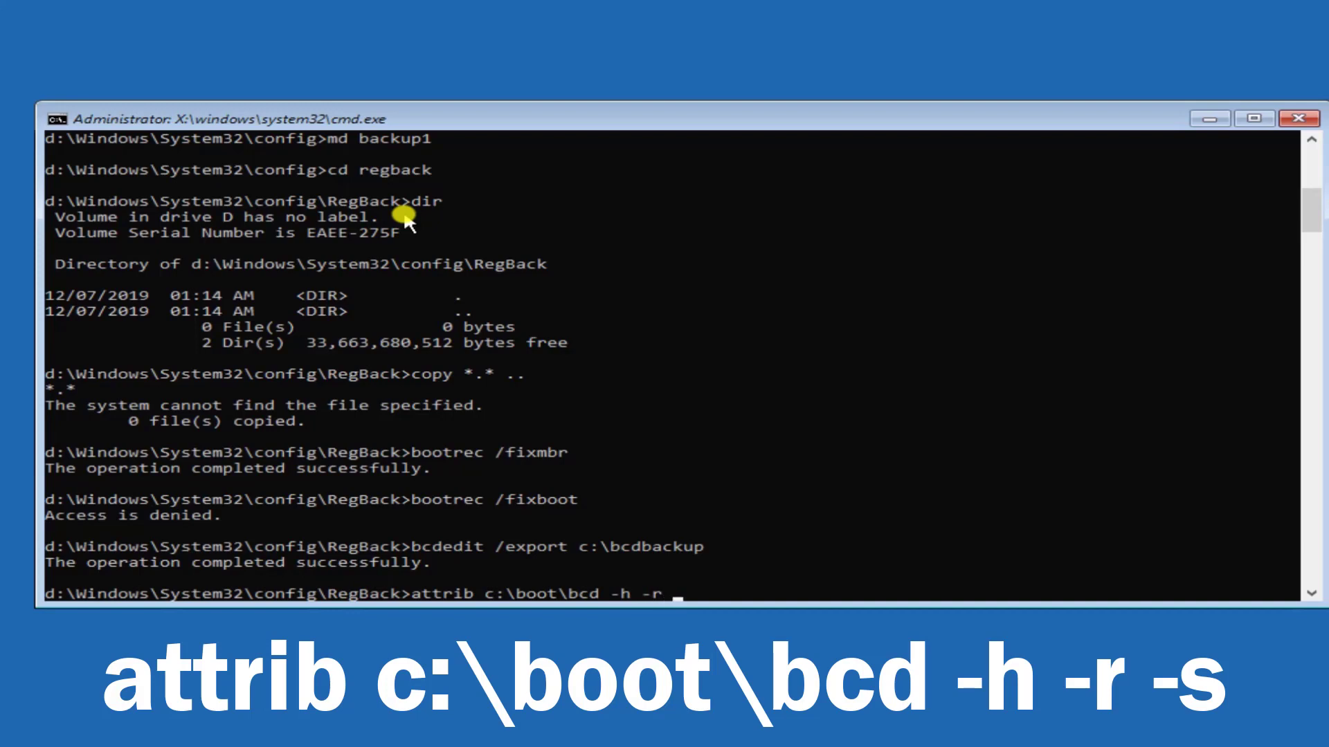
{"action": "type", "text": "-"}
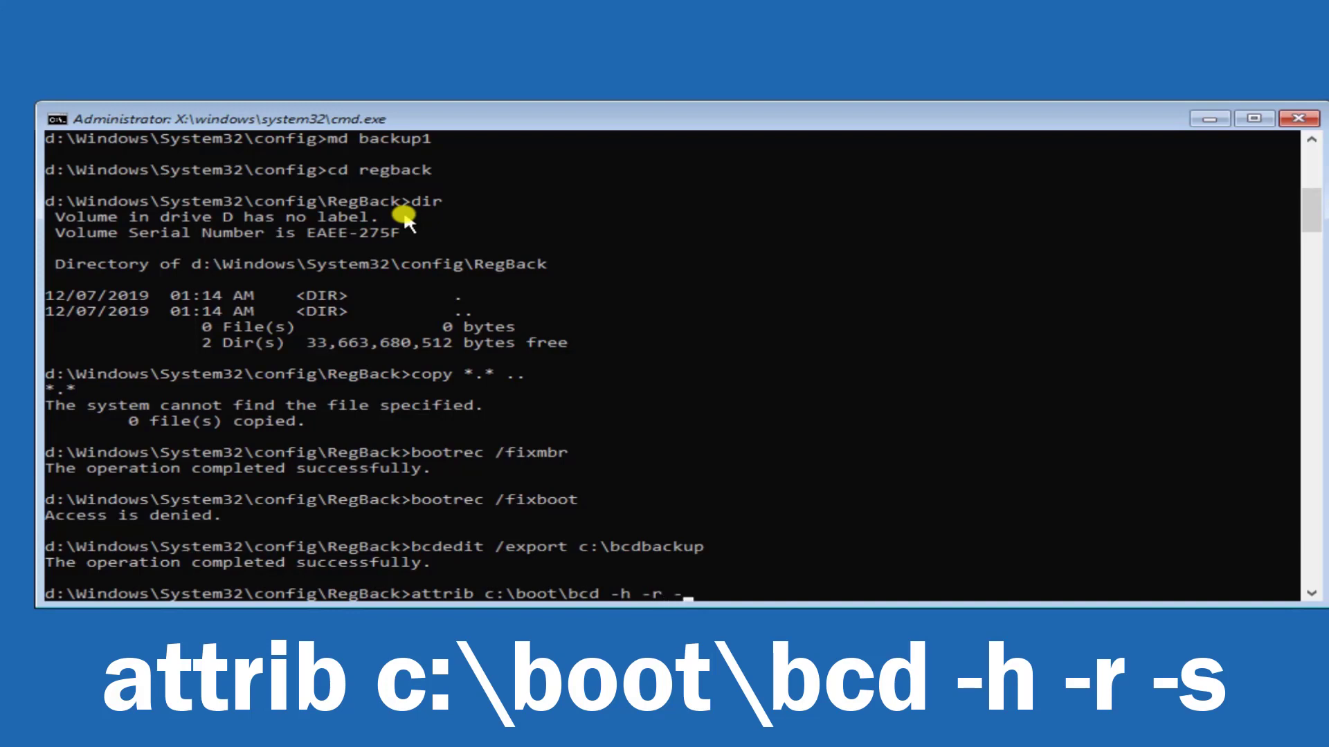
{"action": "key", "text": "Return"}
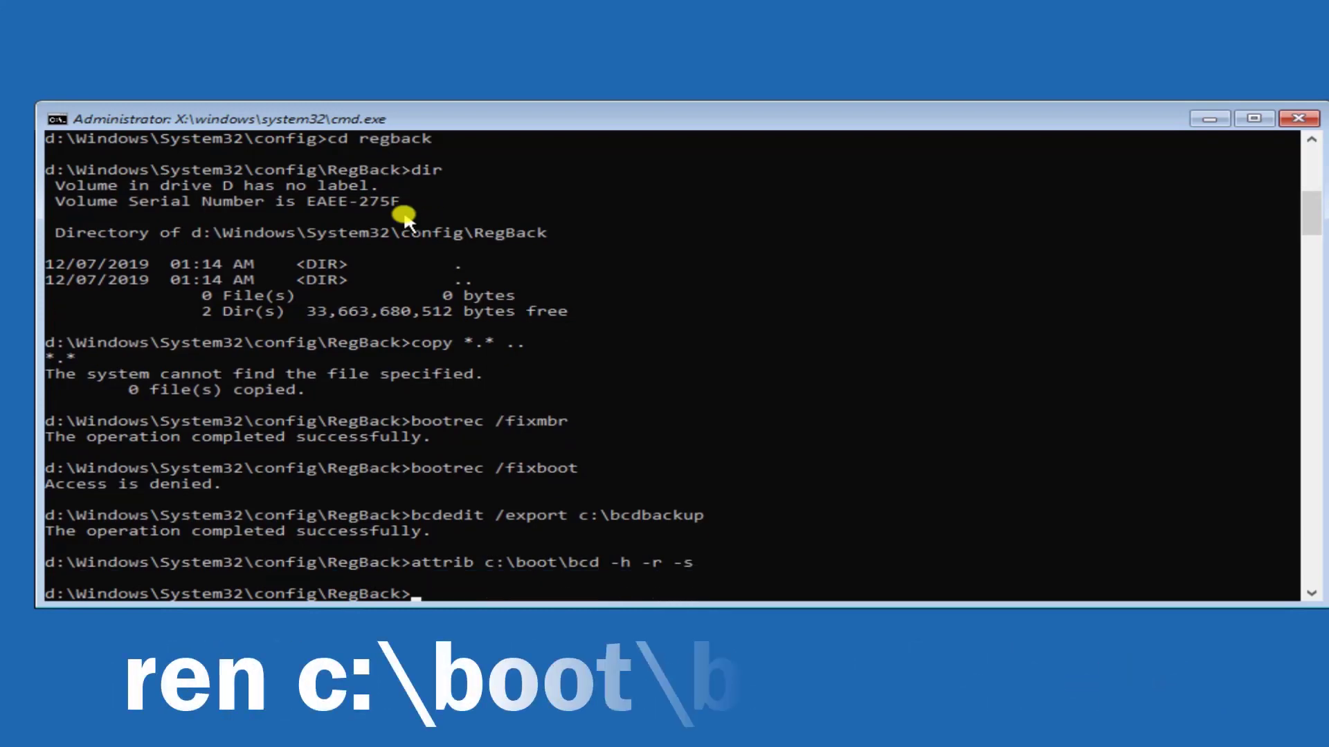
Rename c:\boot\bcd to bcd.old with the ren command.
{"action": "type", "text": "re"}
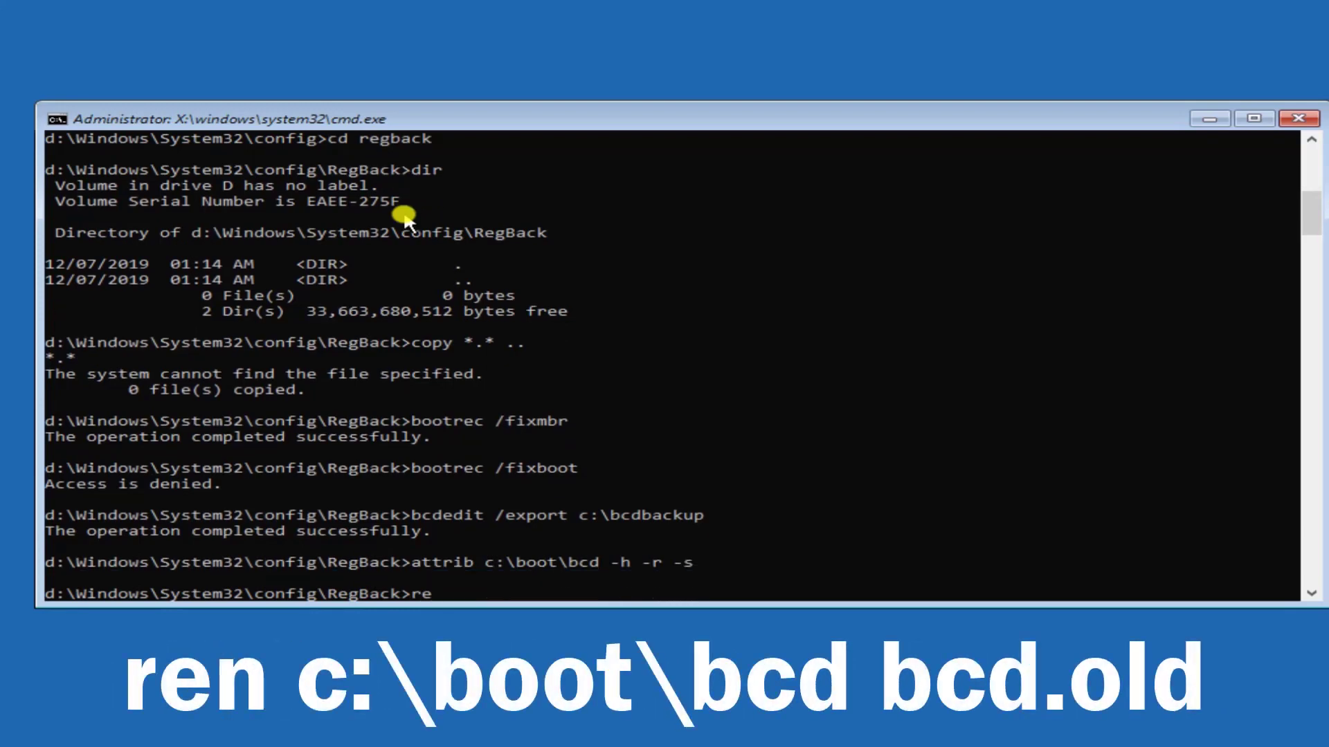
{"action": "type", "text": "n c"}
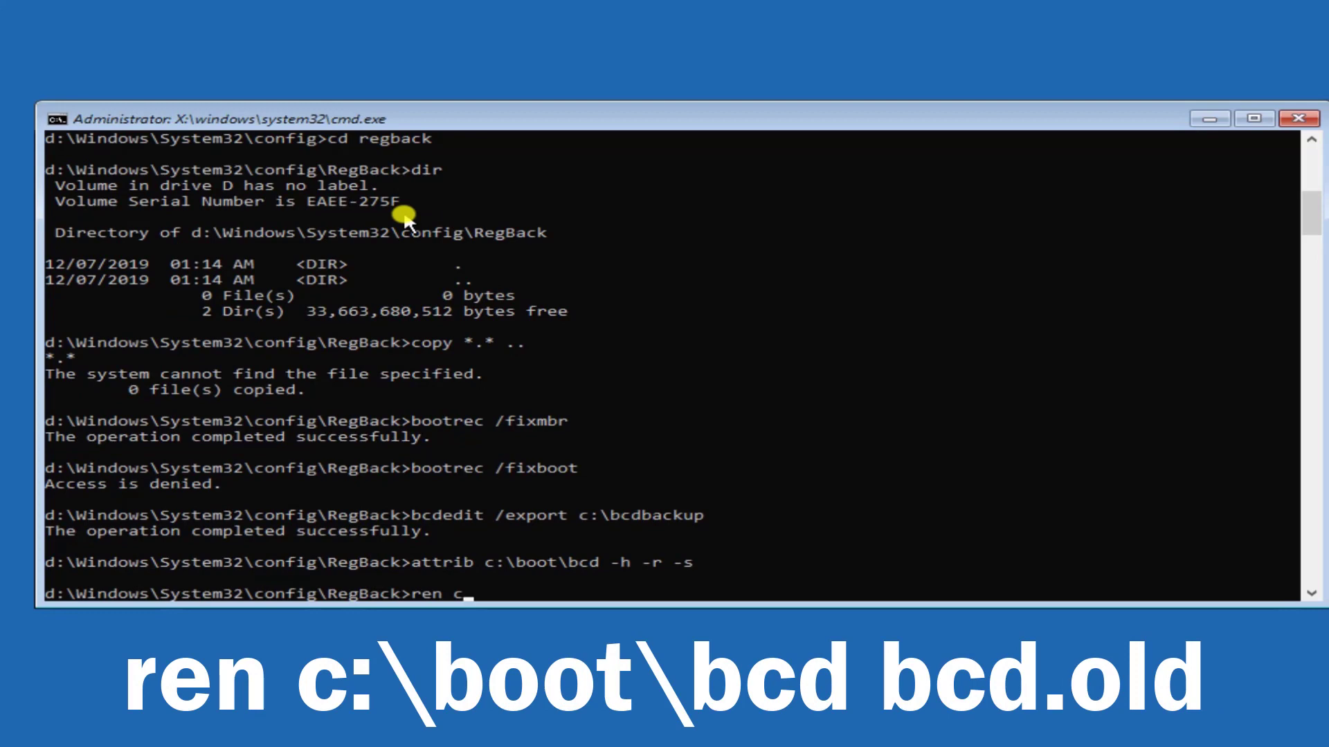
{"action": "type", "text": ":"}
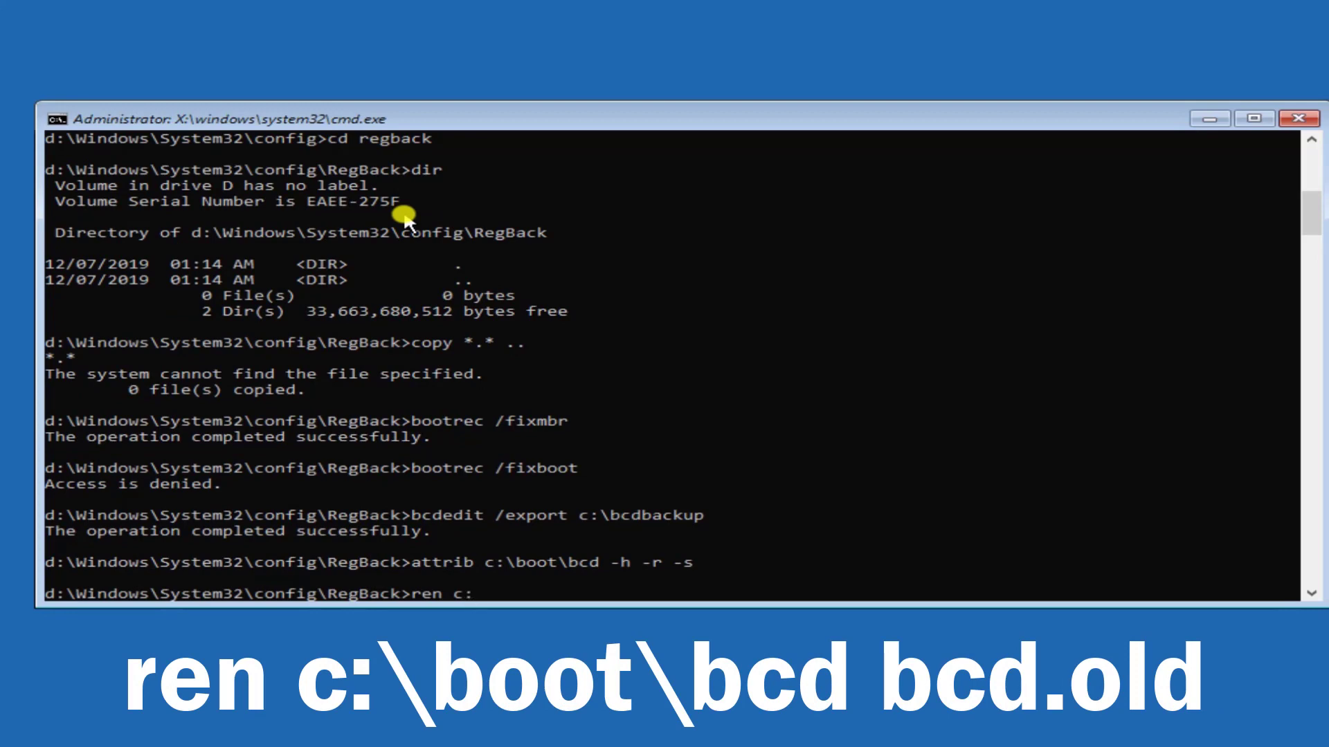
{"action": "type", "text": "\\"}
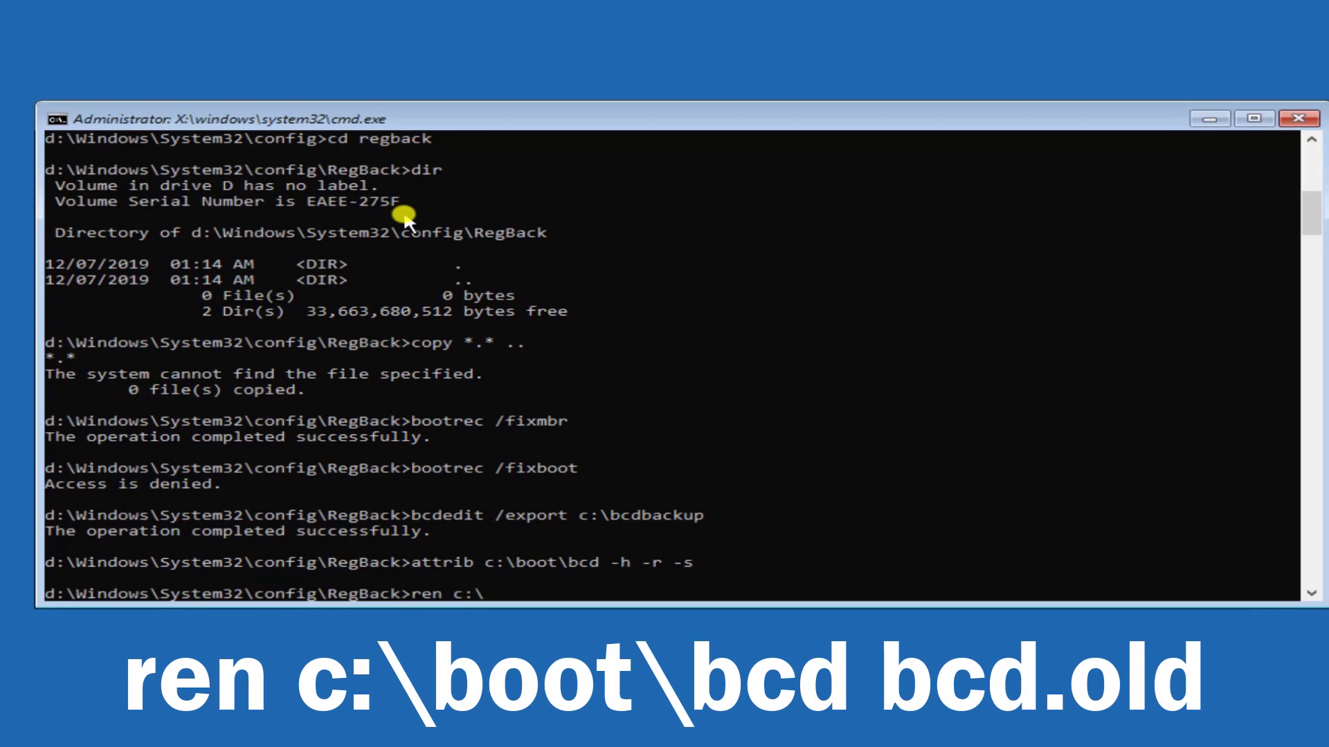
{"action": "type", "text": "boot"}
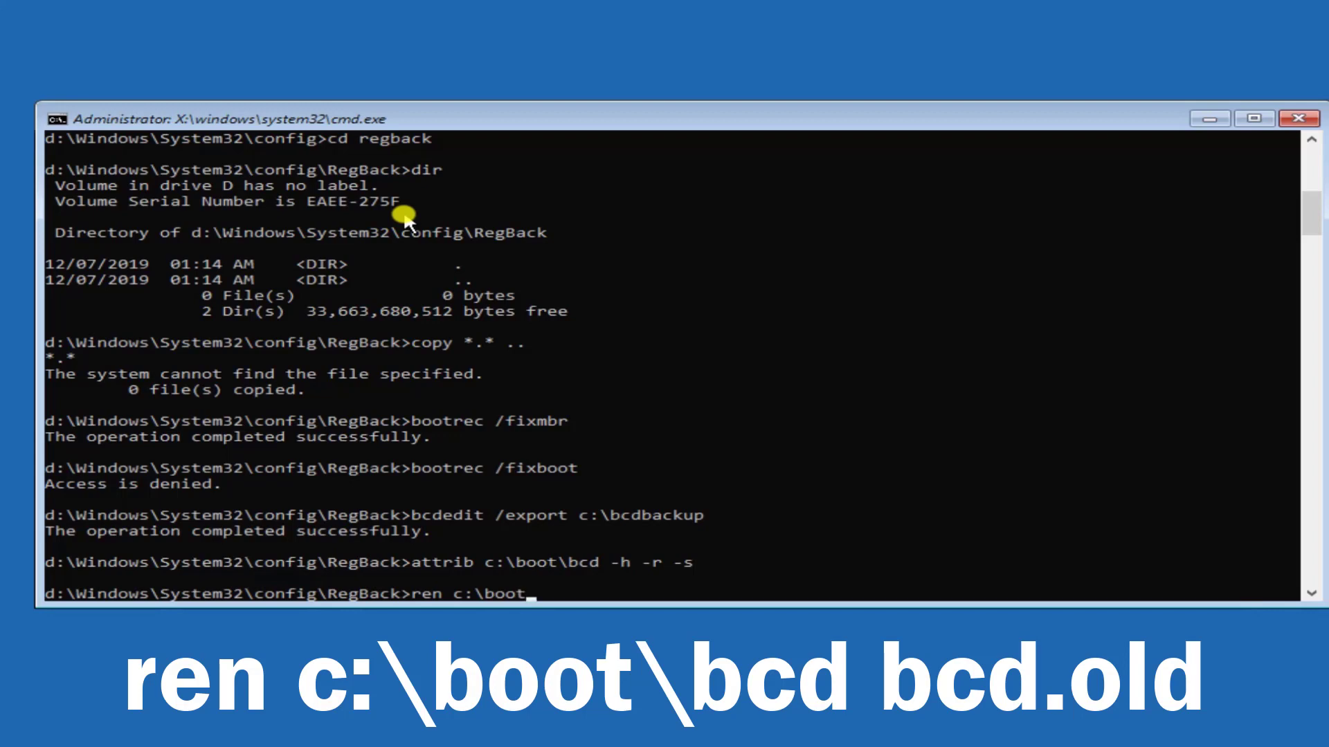
{"action": "type", "text": "\\"}
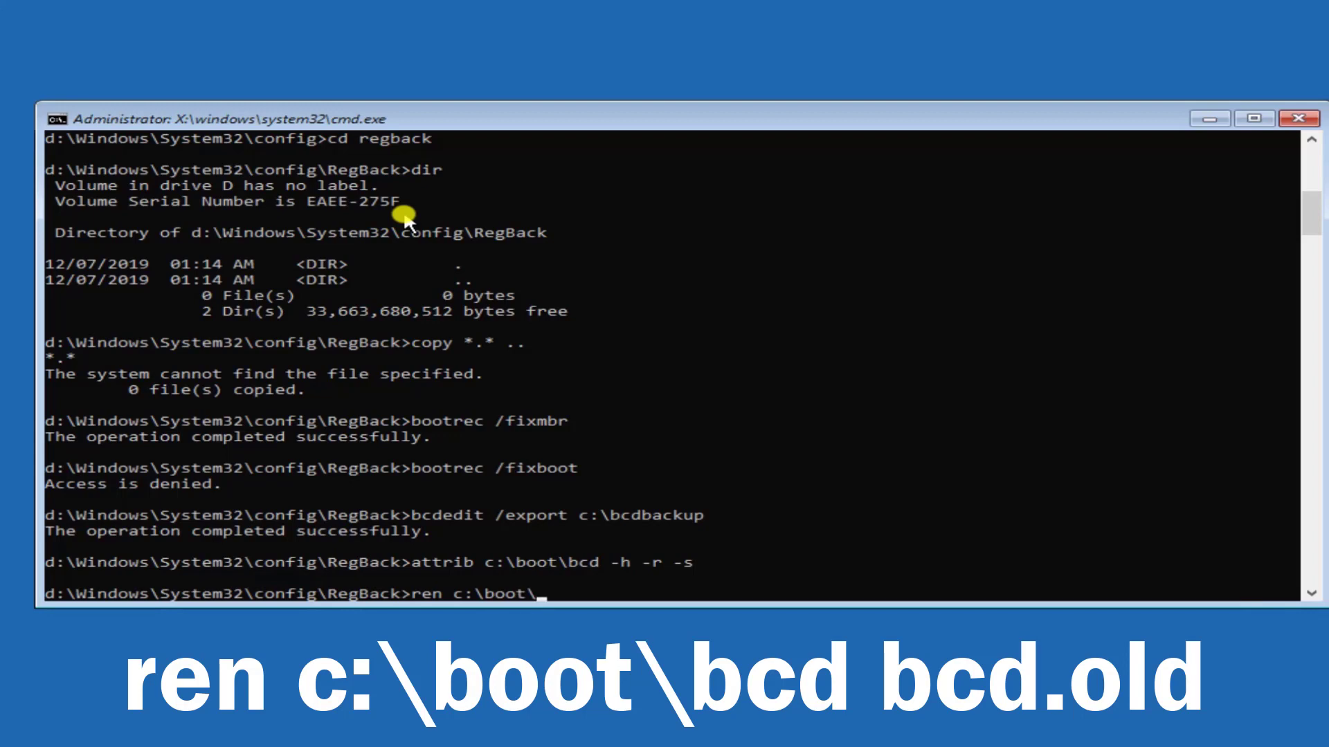
{"action": "type", "text": "bcd"}
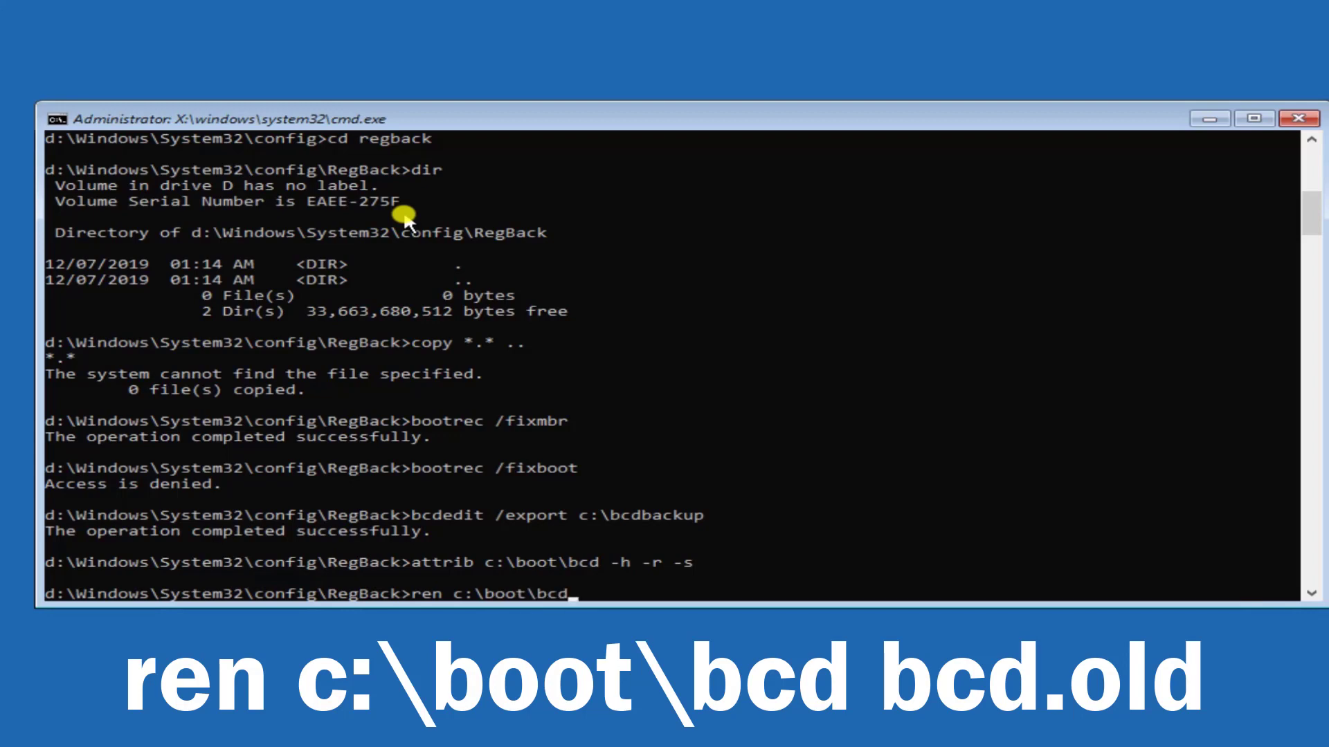
{"action": "type", "text": "b"}
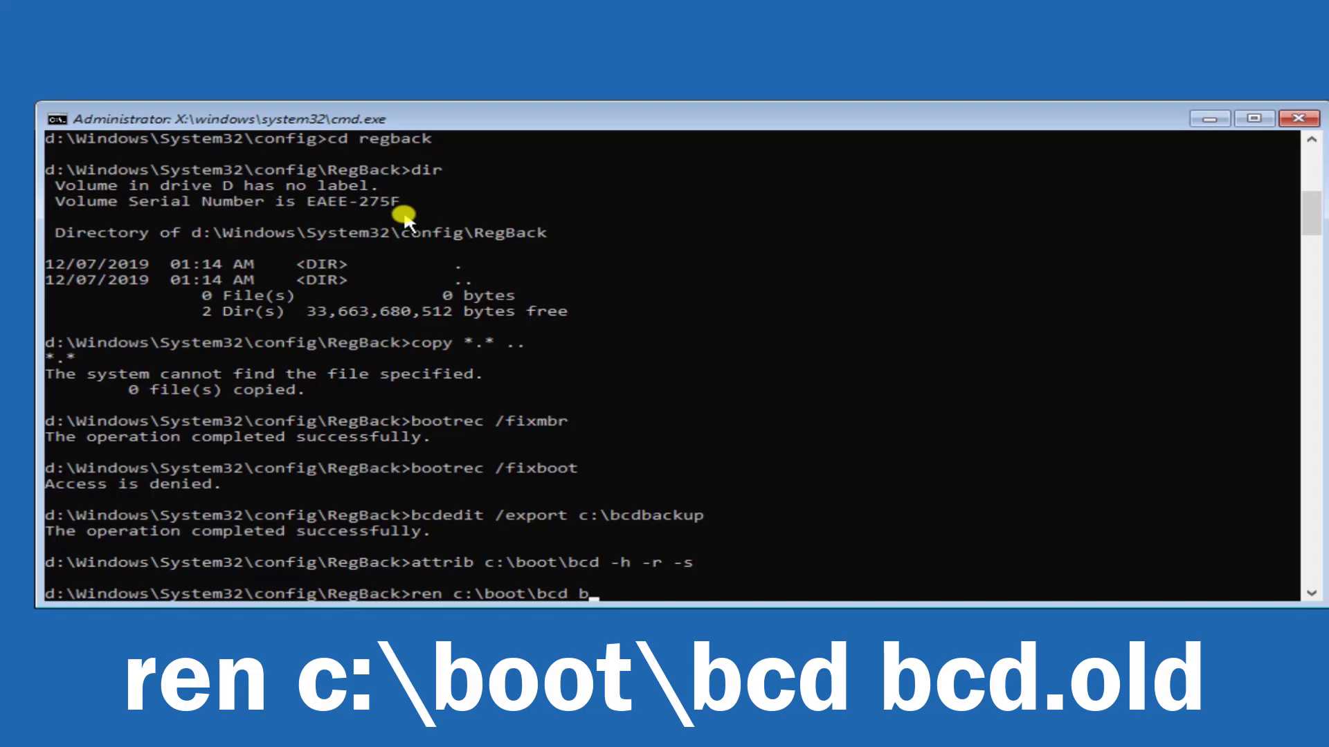
{"action": "type", "text": "cd."}
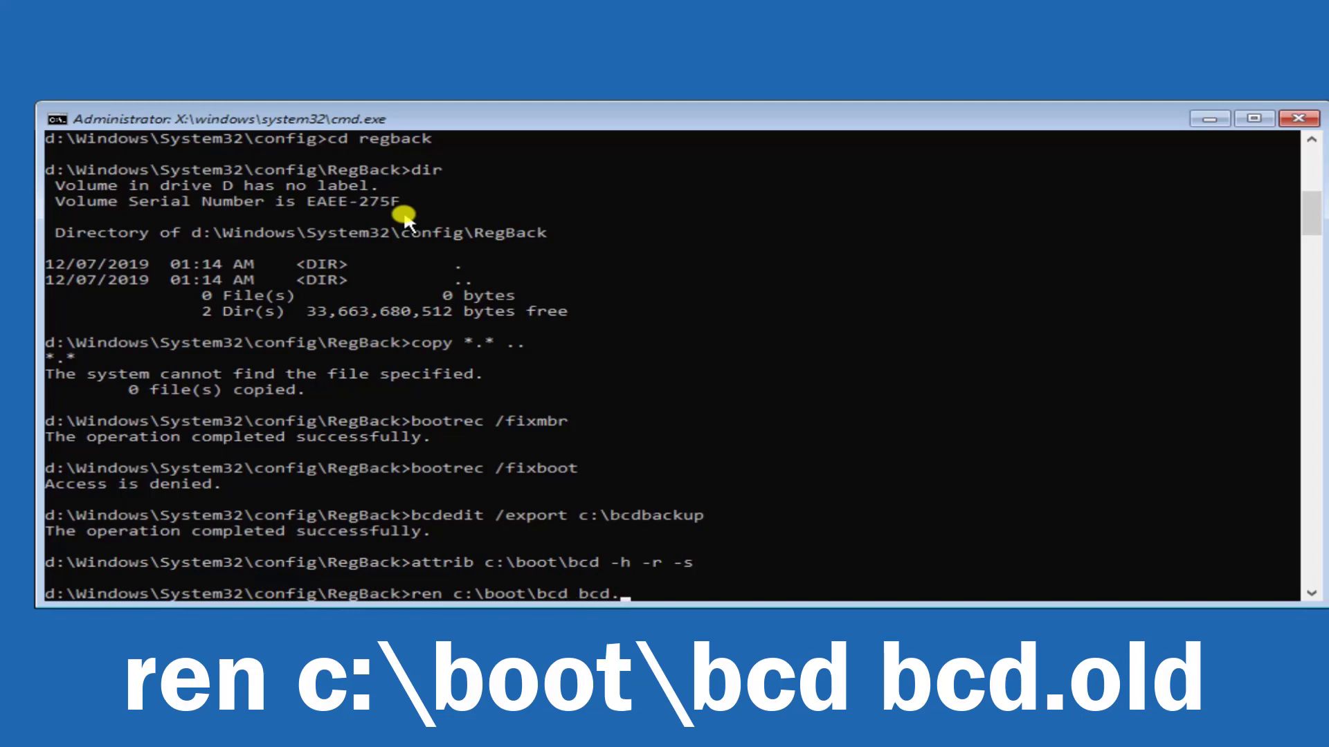
{"action": "type", "text": "old"}
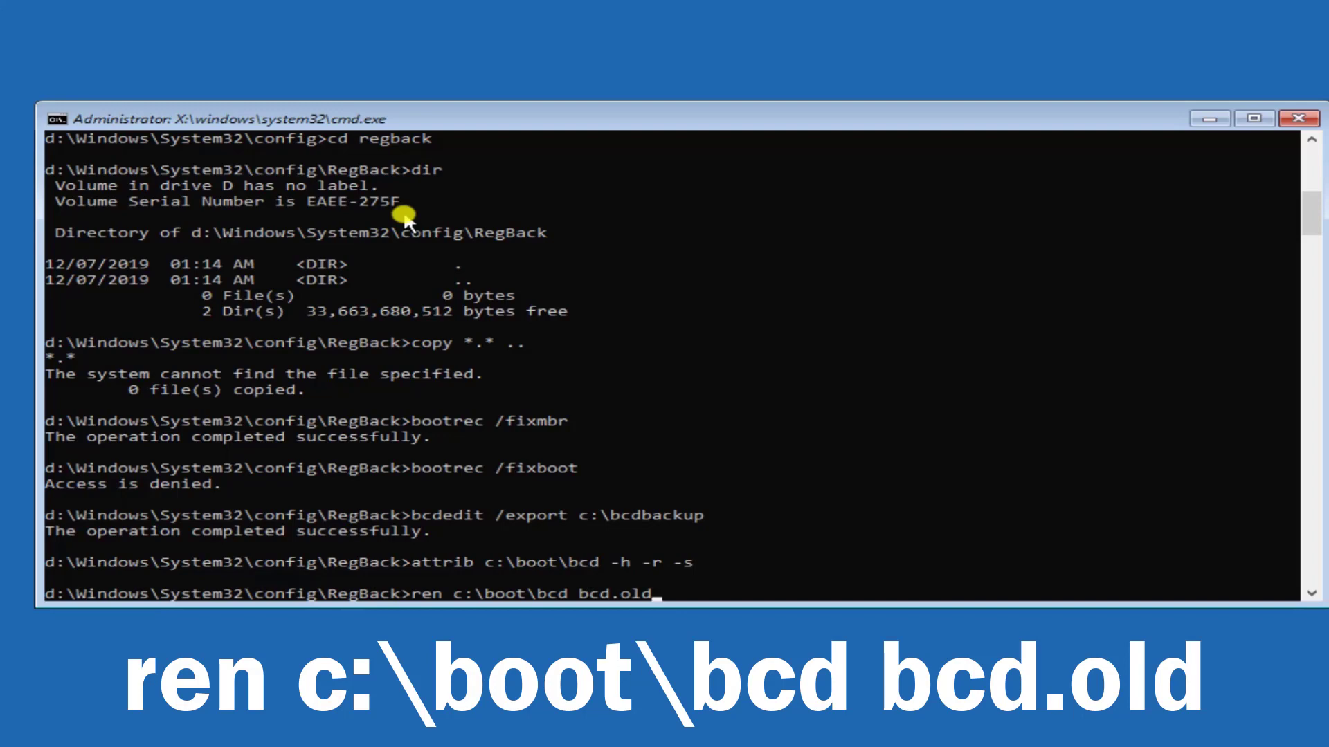
{"action": "key", "text": "Return"}
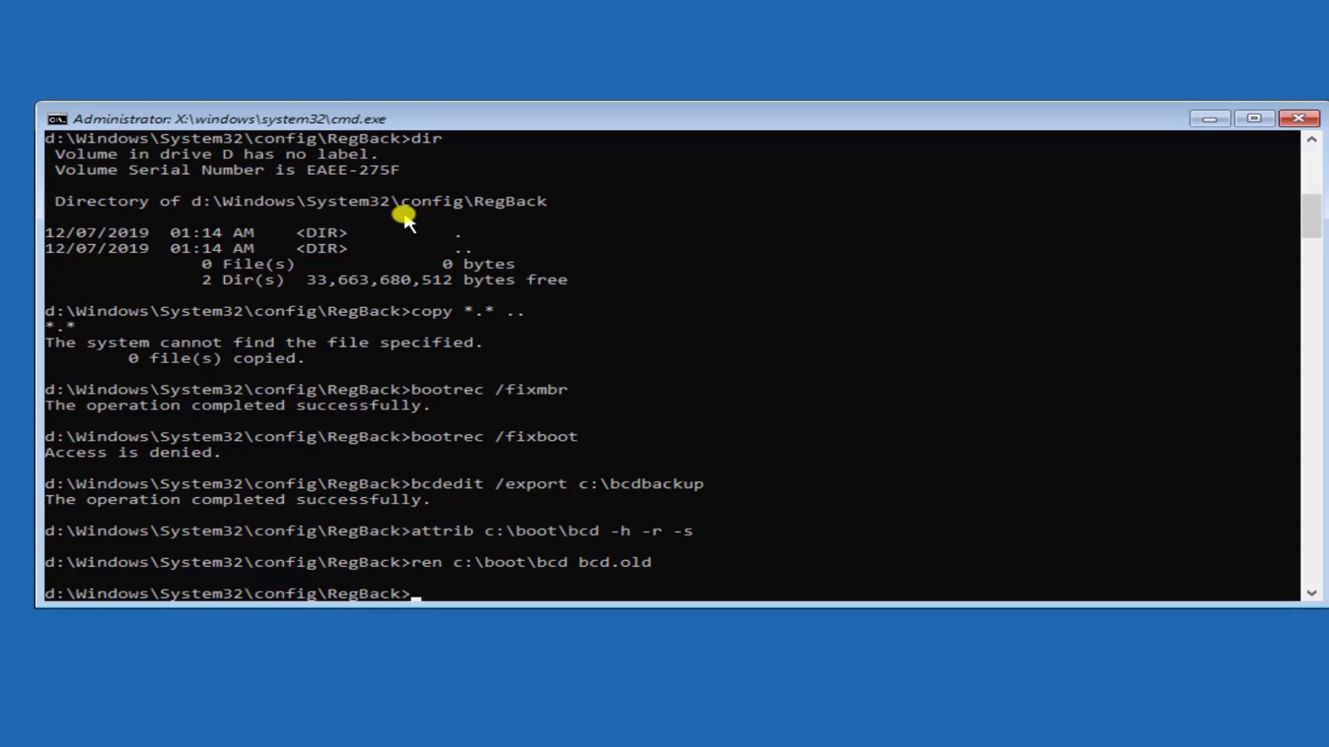
Run bootrec /rebuildbcd and answer Y then A to add the D:\Windows installation.
{"action": "type", "text": "b"}
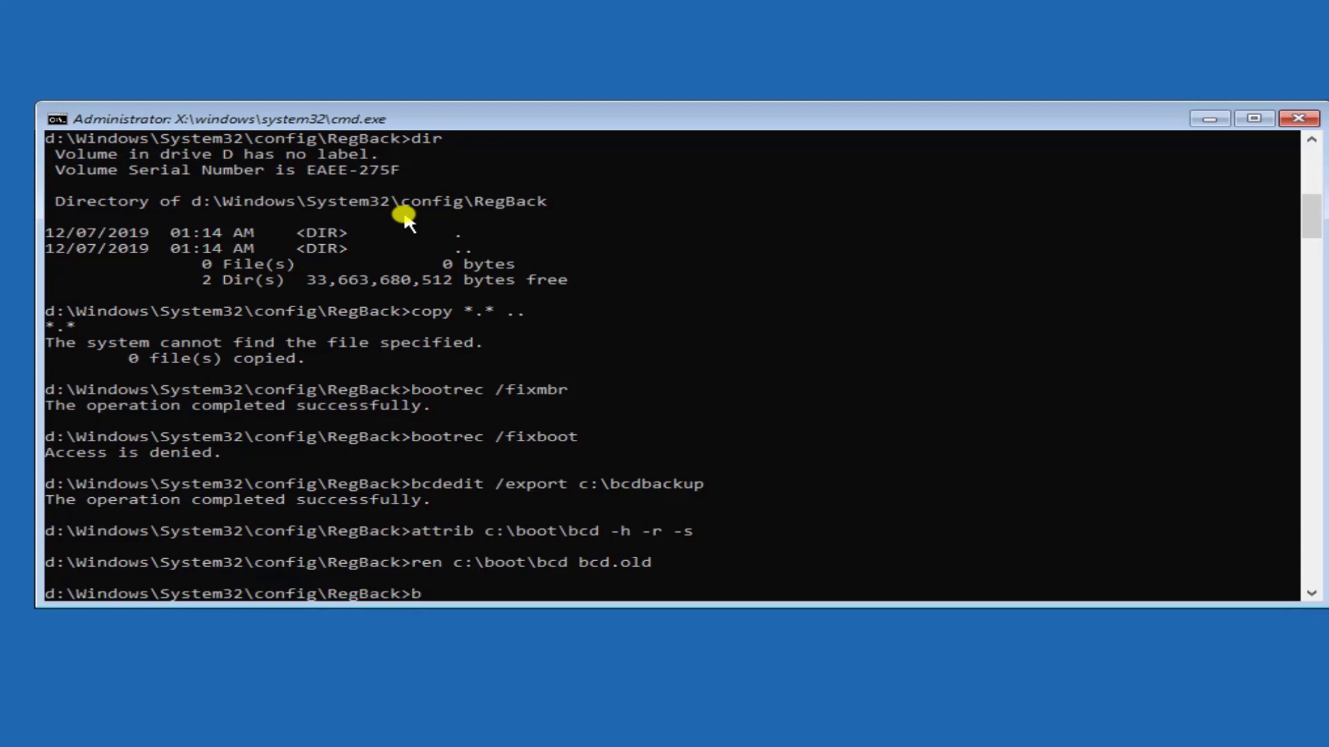
{"action": "type", "text": "ootrec"}
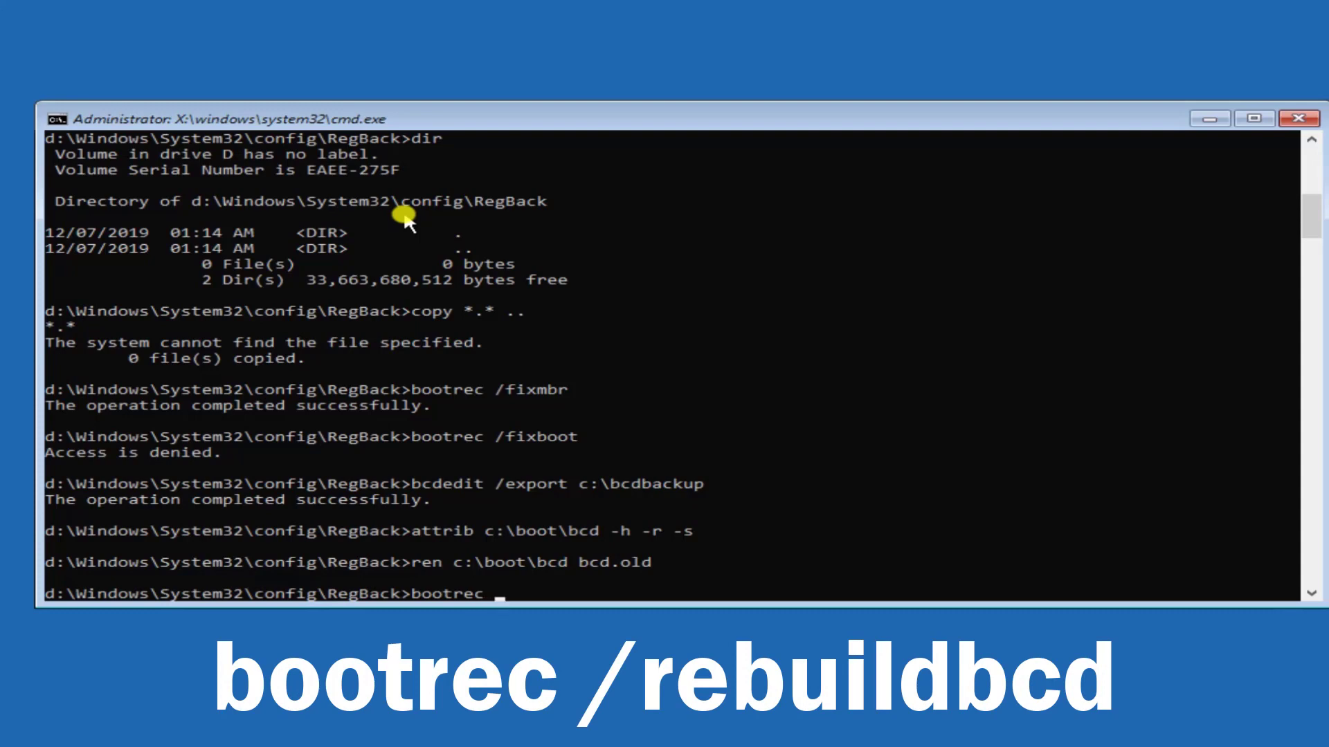
{"action": "type", "text": "/re"}
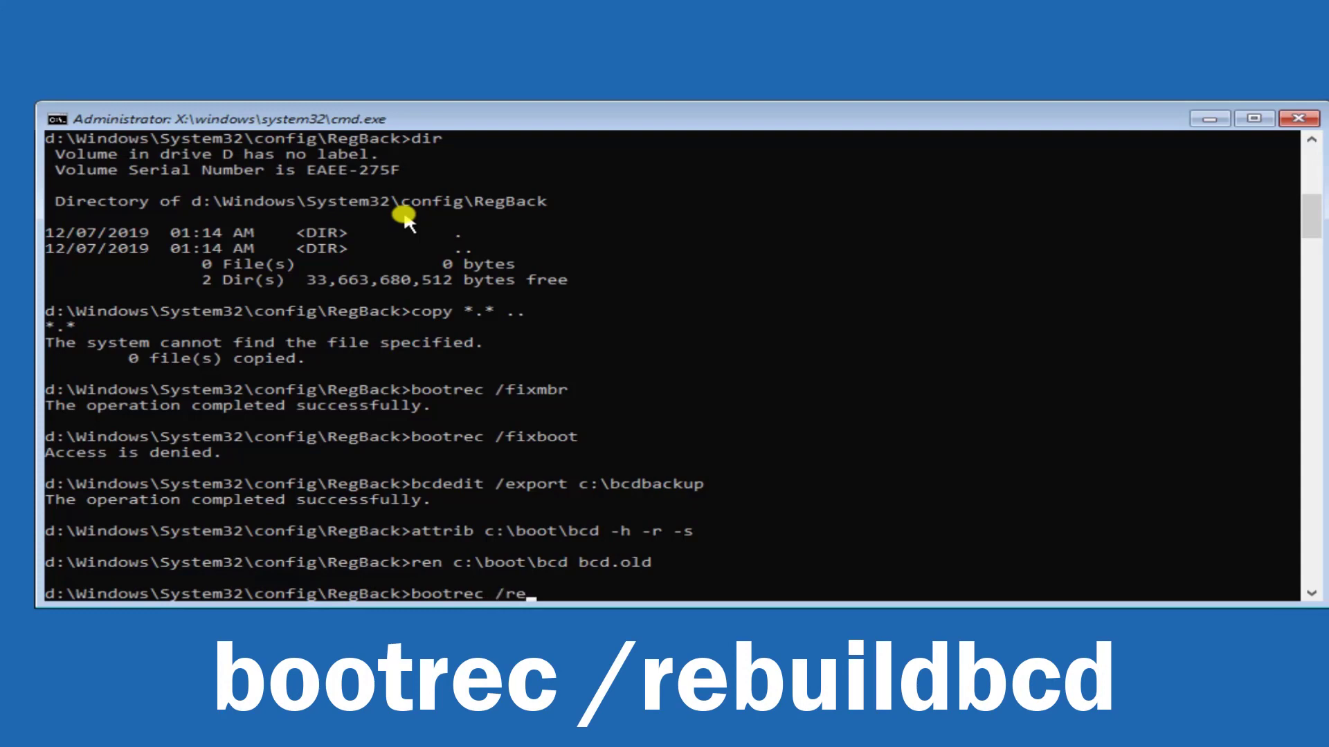
{"action": "type", "text": "b"}
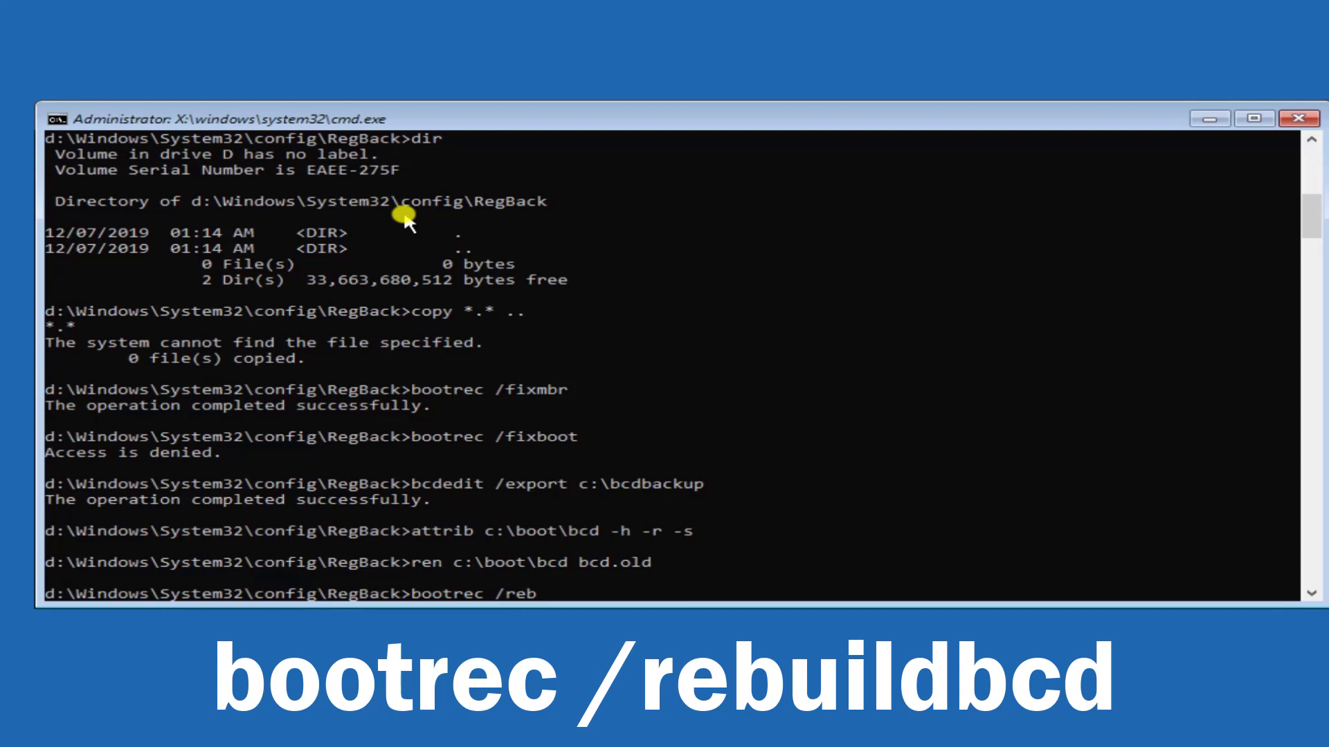
{"action": "type", "text": "uild"}
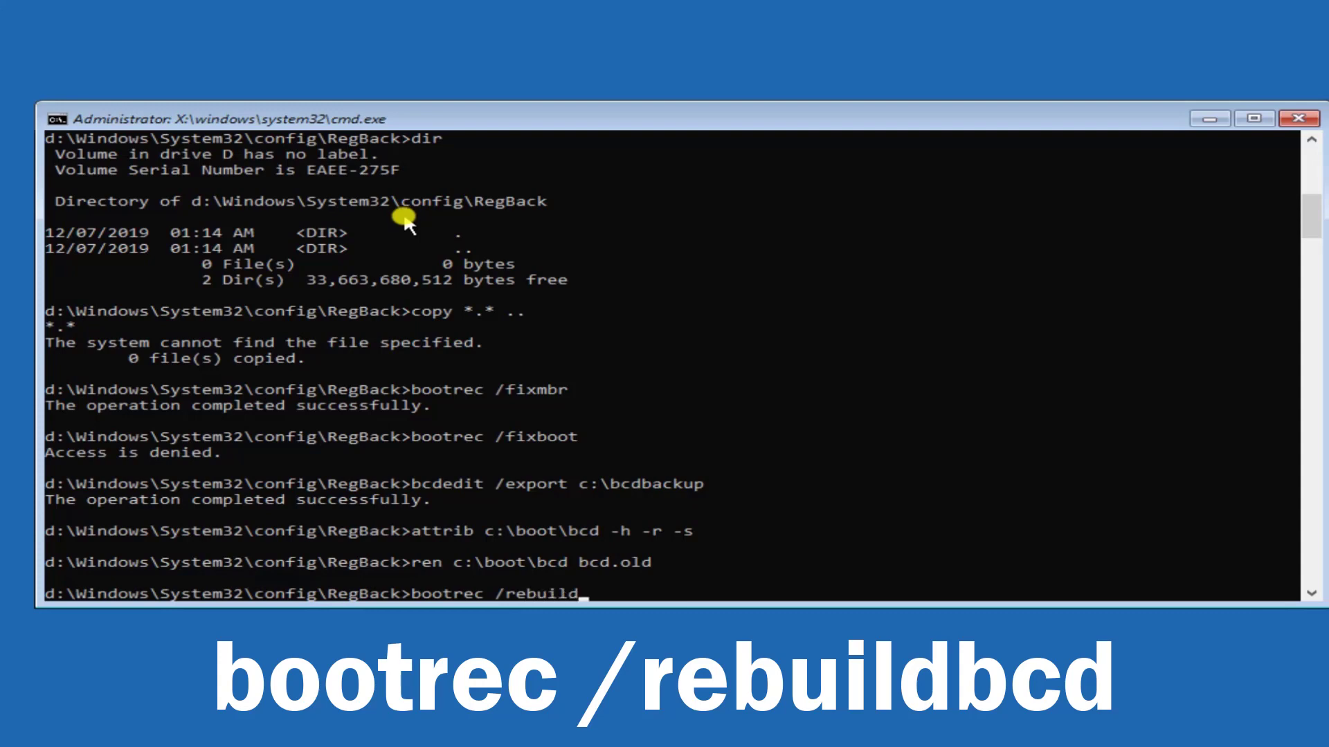
{"action": "type", "text": "bcd"}
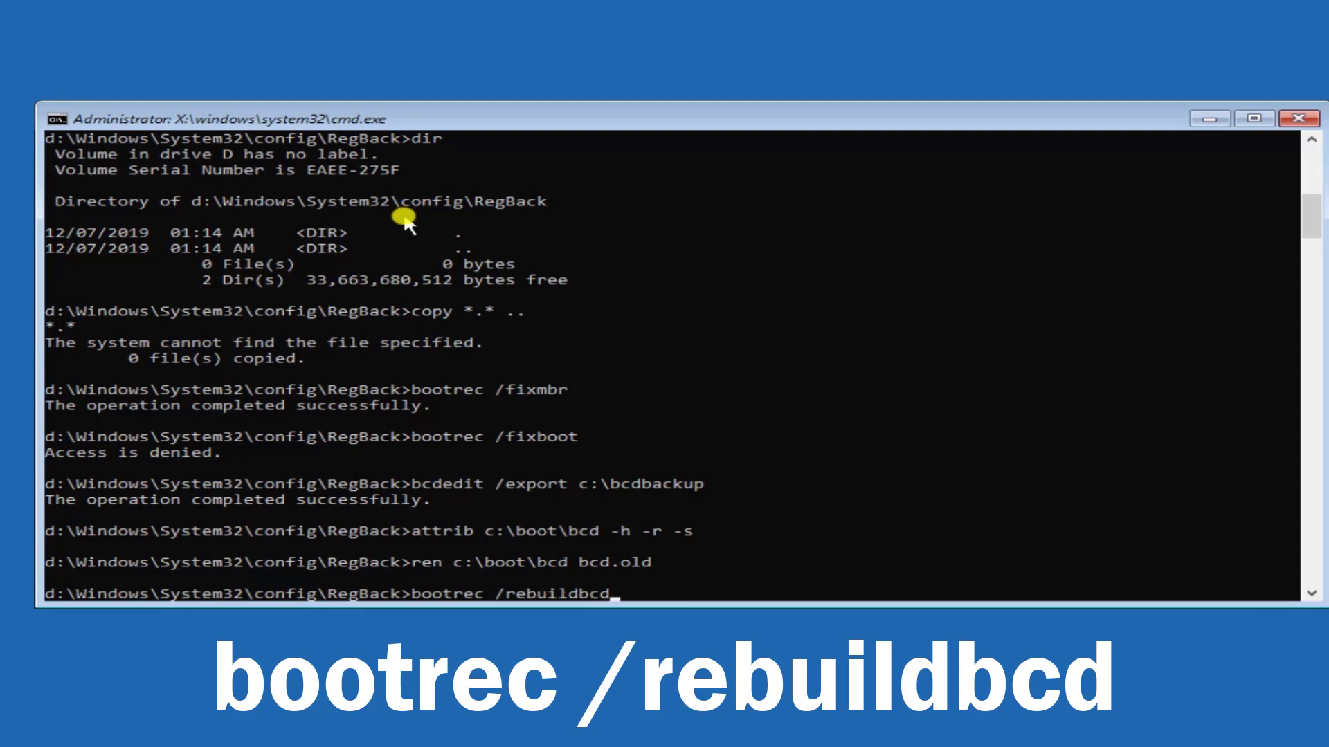
{"action": "key", "text": "Return"}
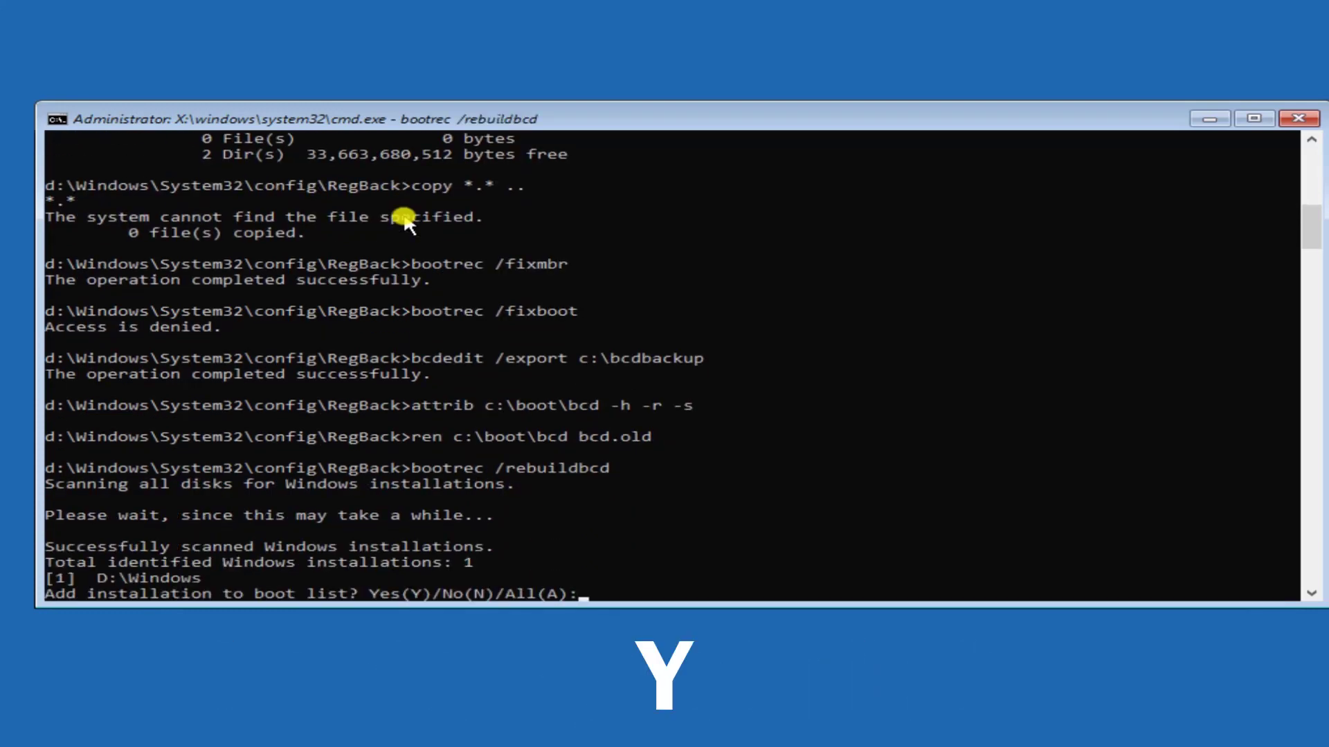
{"action": "type", "text": "Y"}
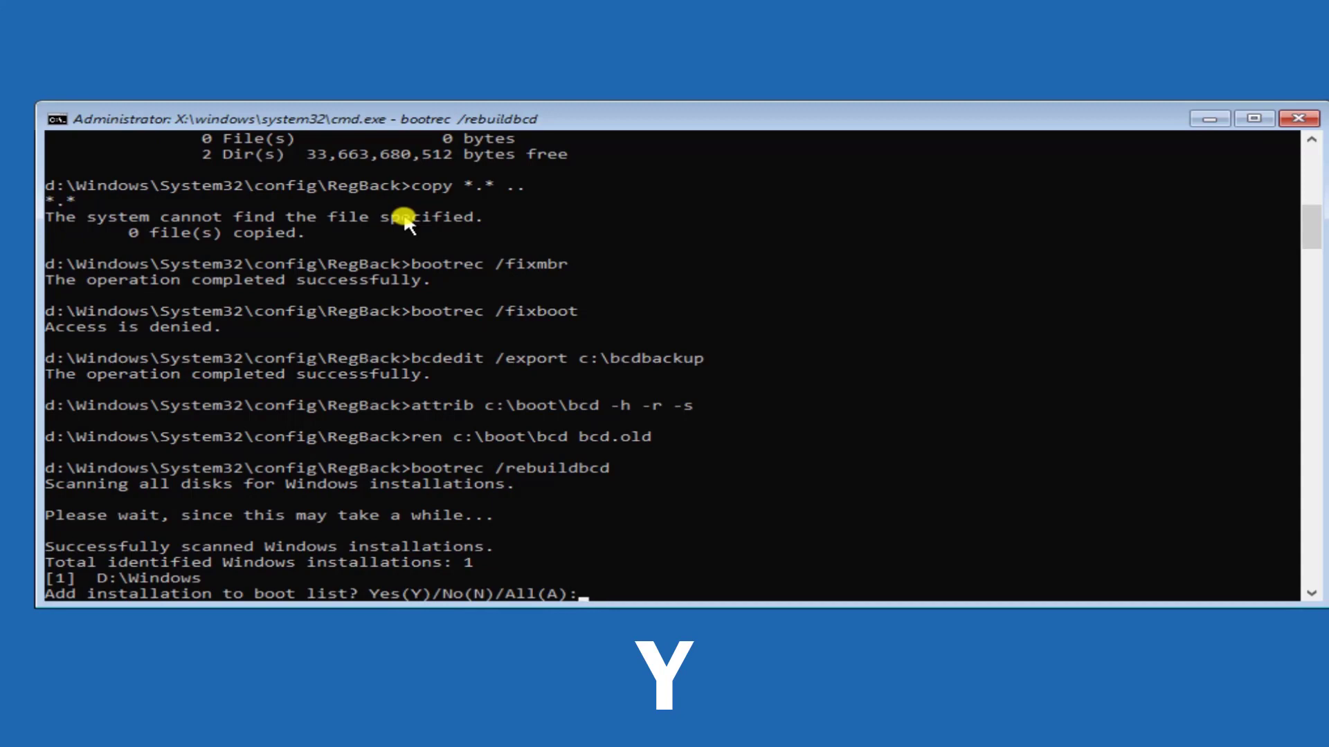
{"action": "type", "text": "A"}
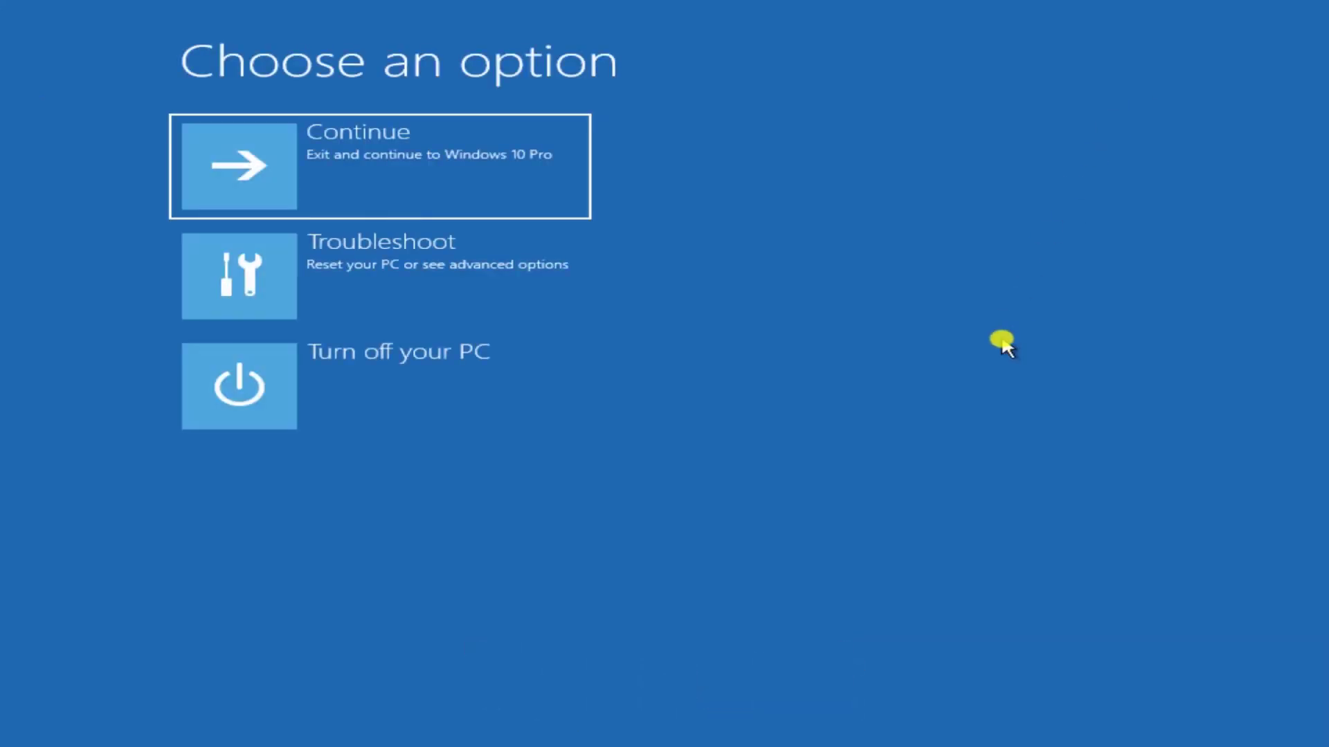
{"action": "mouse_move", "coordinate": [1013, 333]}
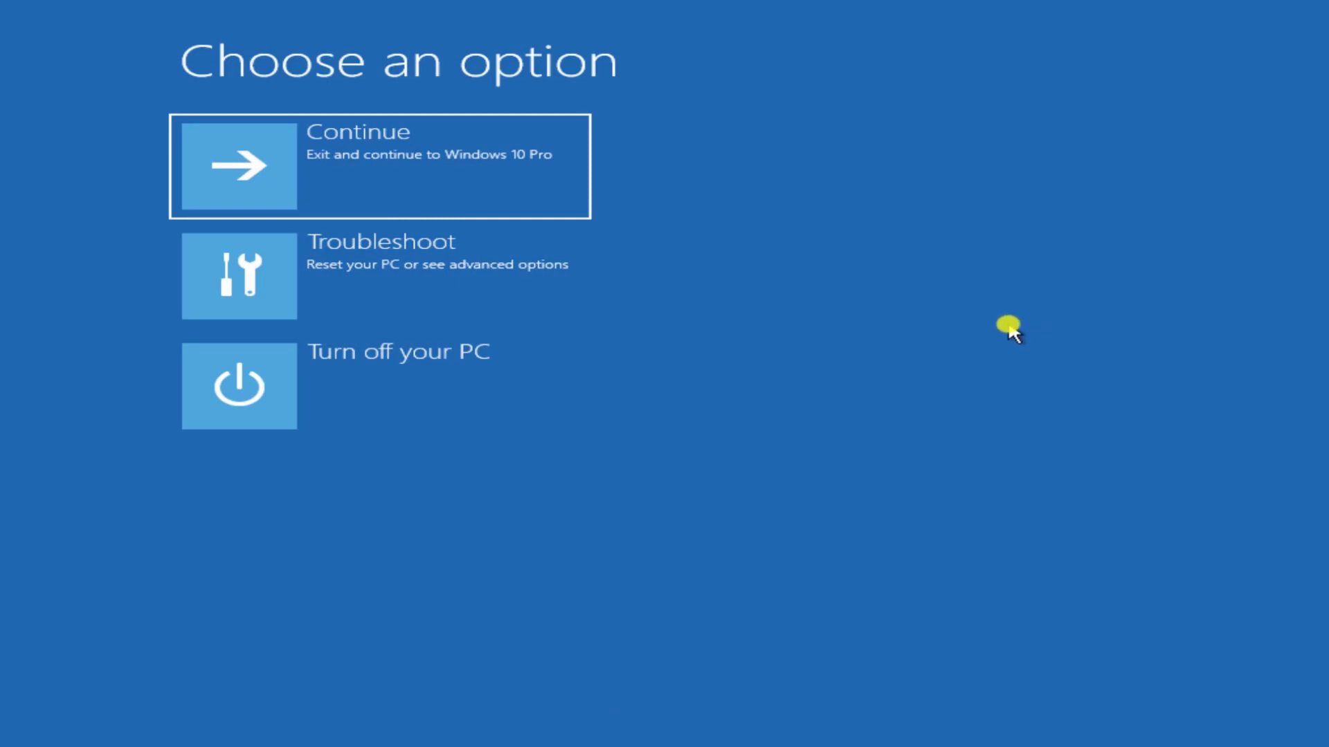
{"action": "mouse_move", "coordinate": [458, 142]}
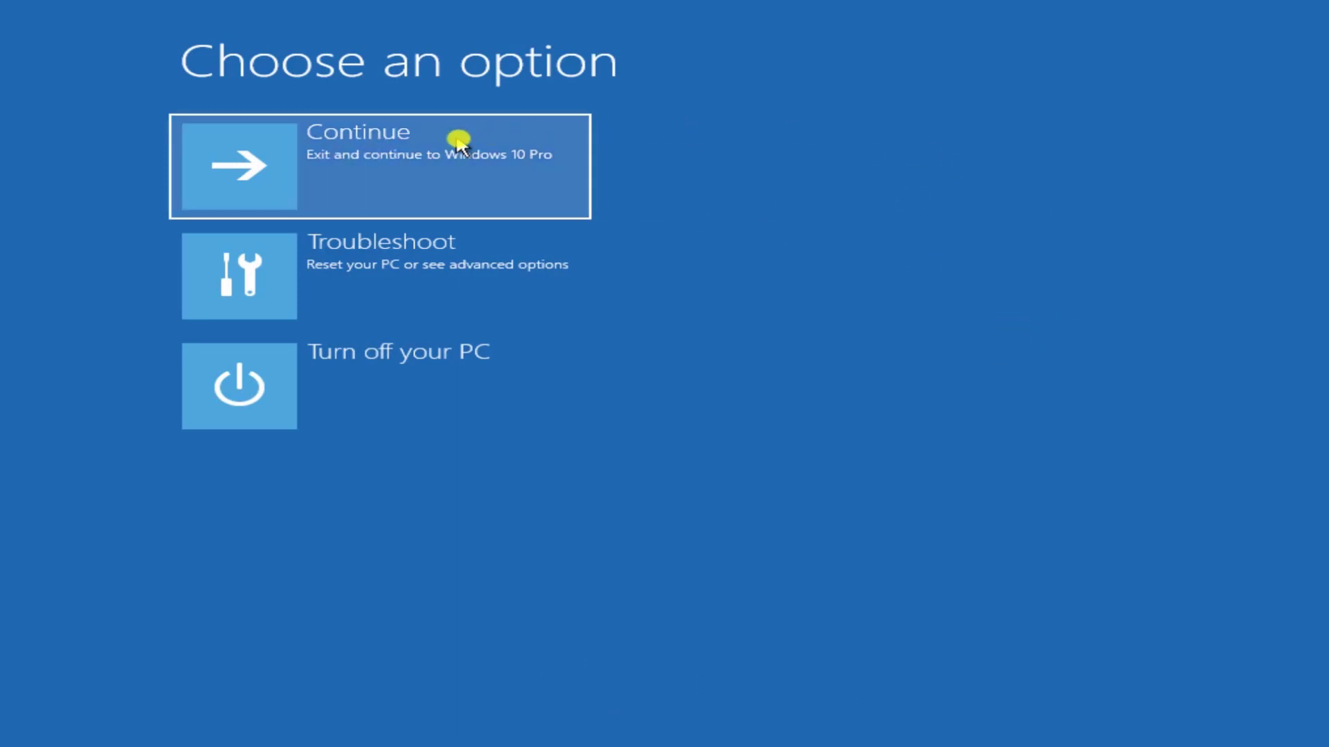
{"action": "mouse_move", "coordinate": [487, 184]}
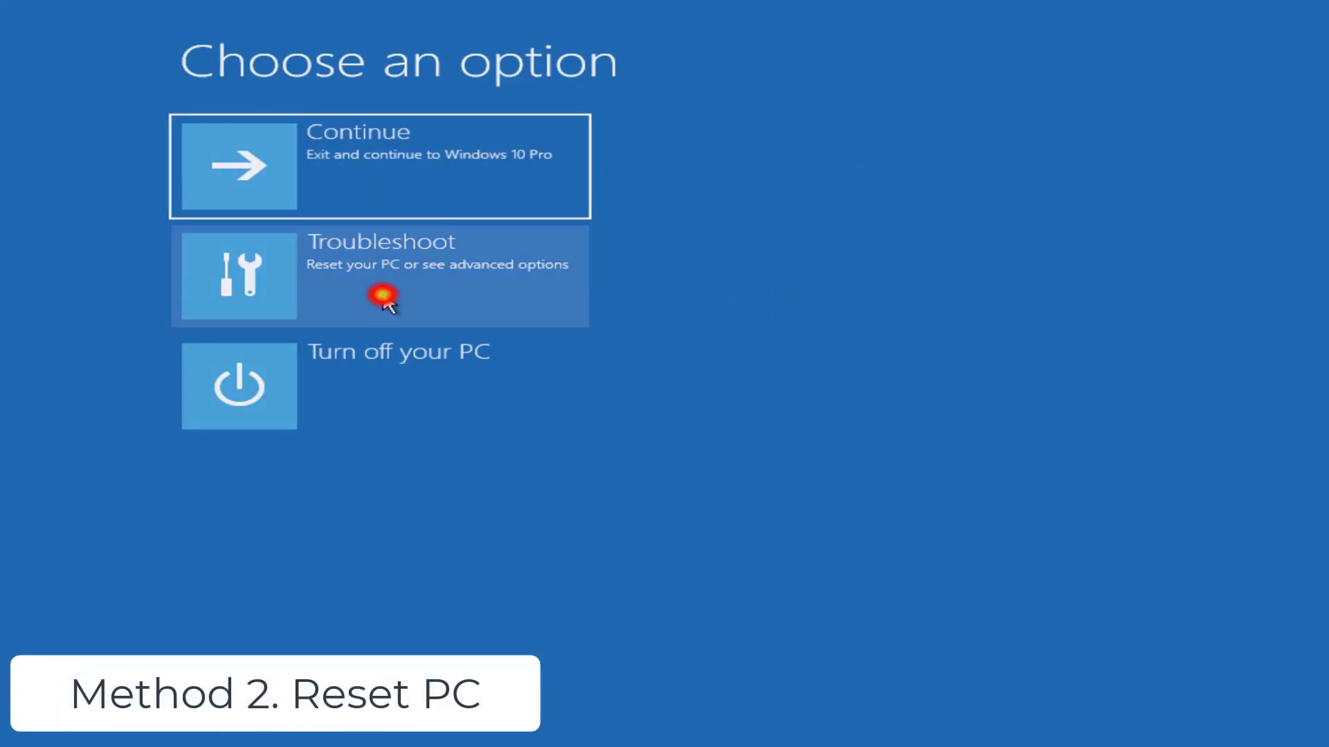
Choose Keep my files and Local reinstall, then confirm Reset.
{"action": "left_click", "coordinate": [380, 275]}
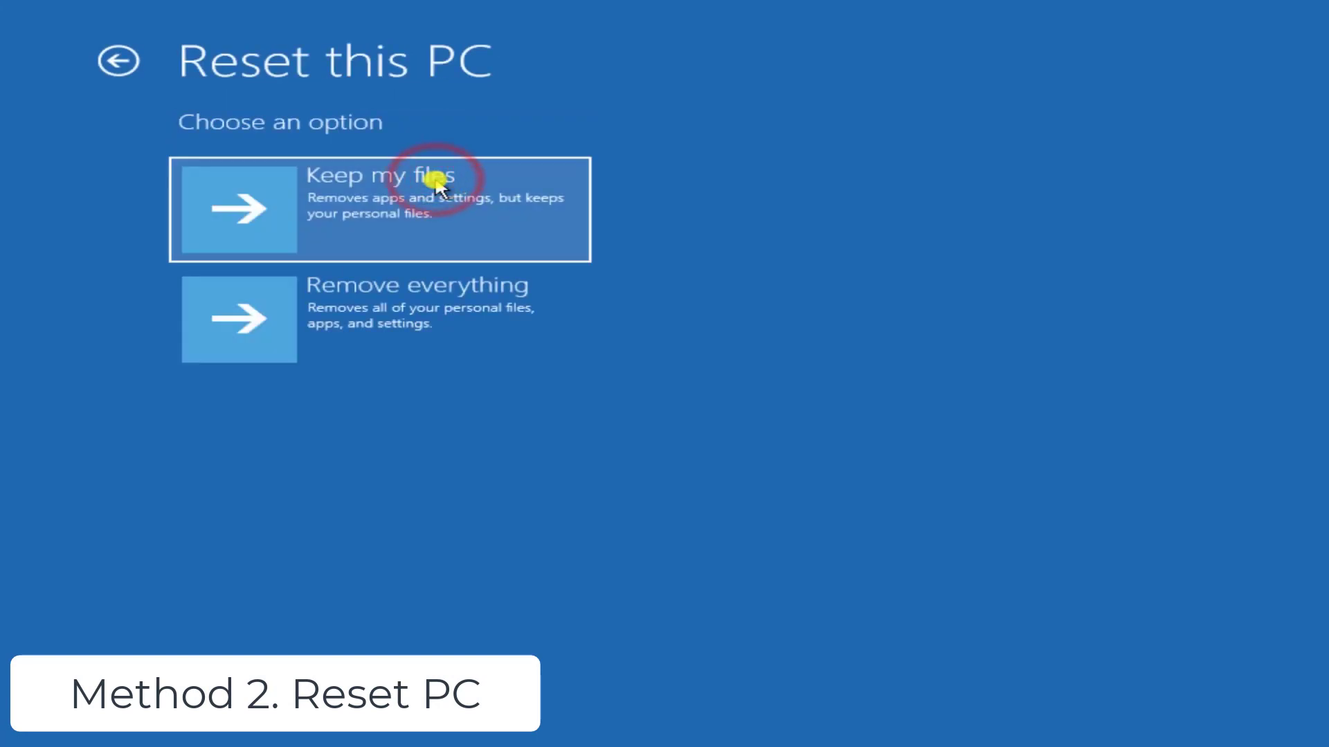
{"action": "mouse_move", "coordinate": [534, 206]}
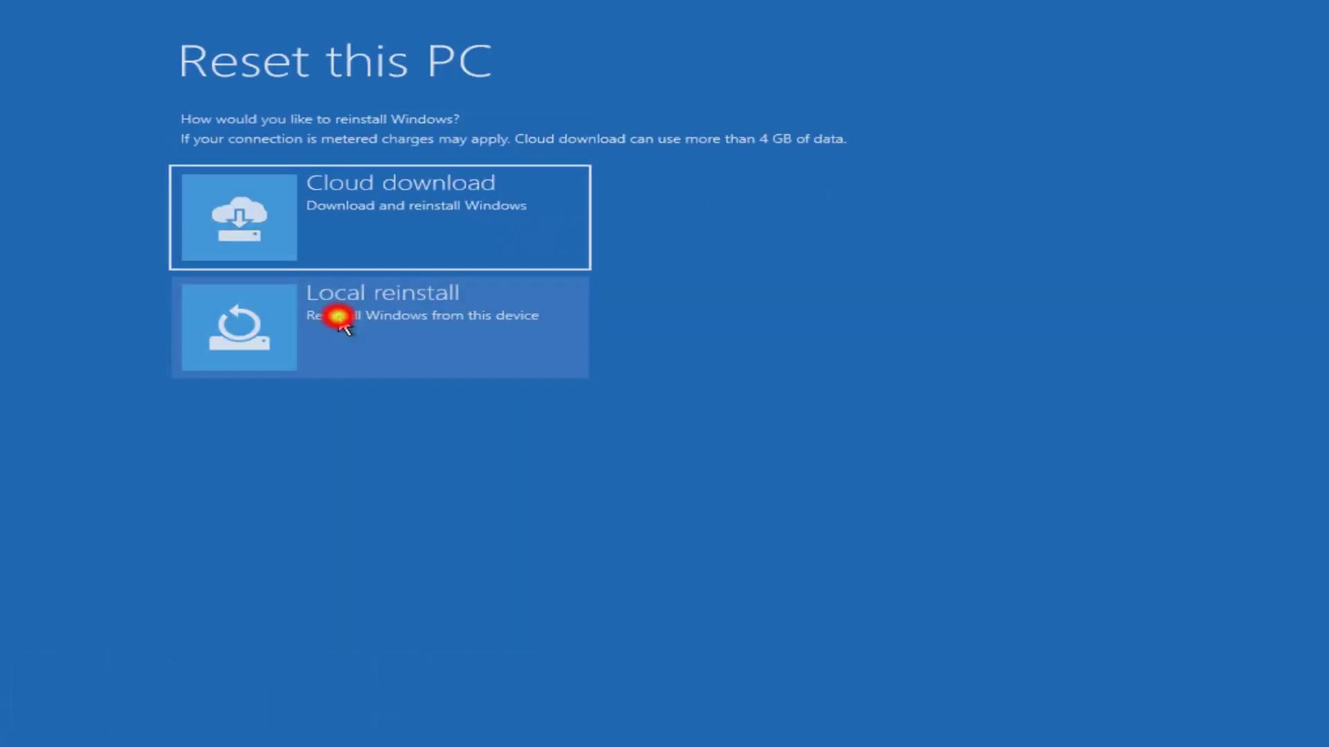
{"action": "left_click", "coordinate": [343, 326]}
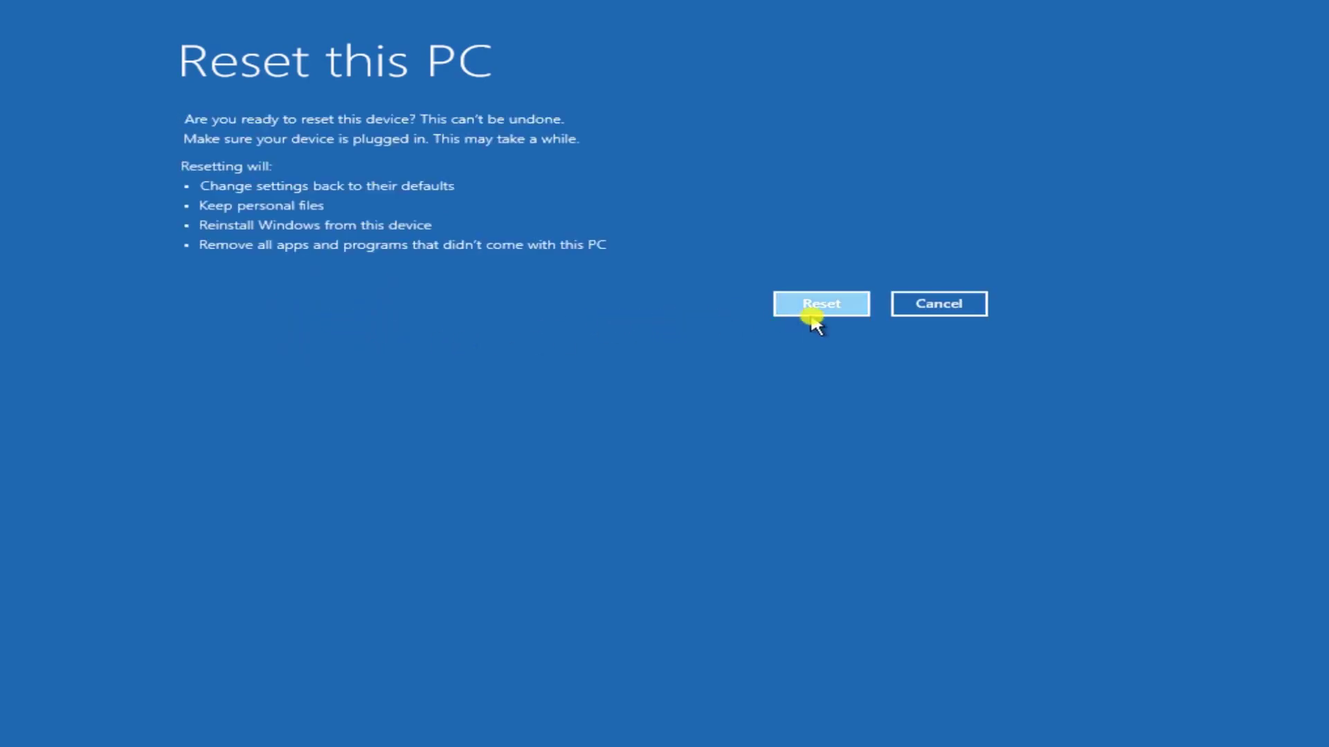
{"action": "left_click", "coordinate": [819, 303]}
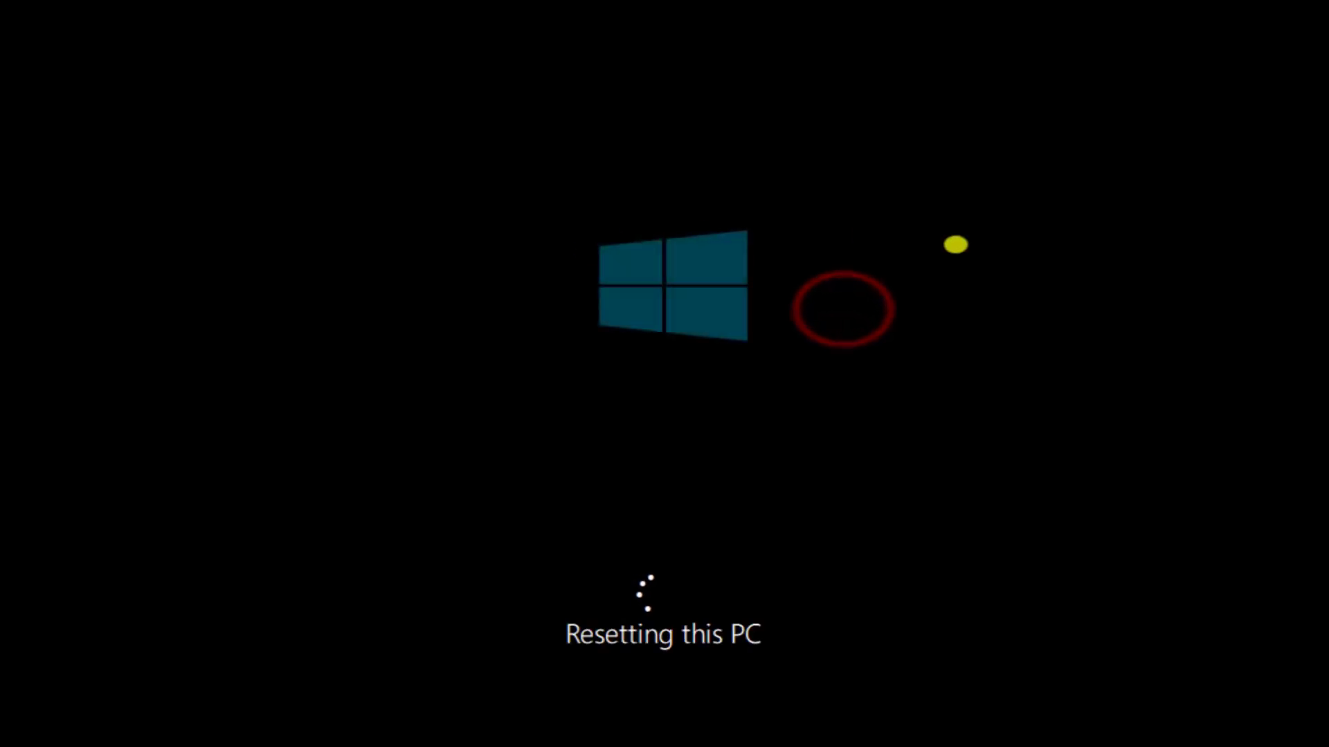